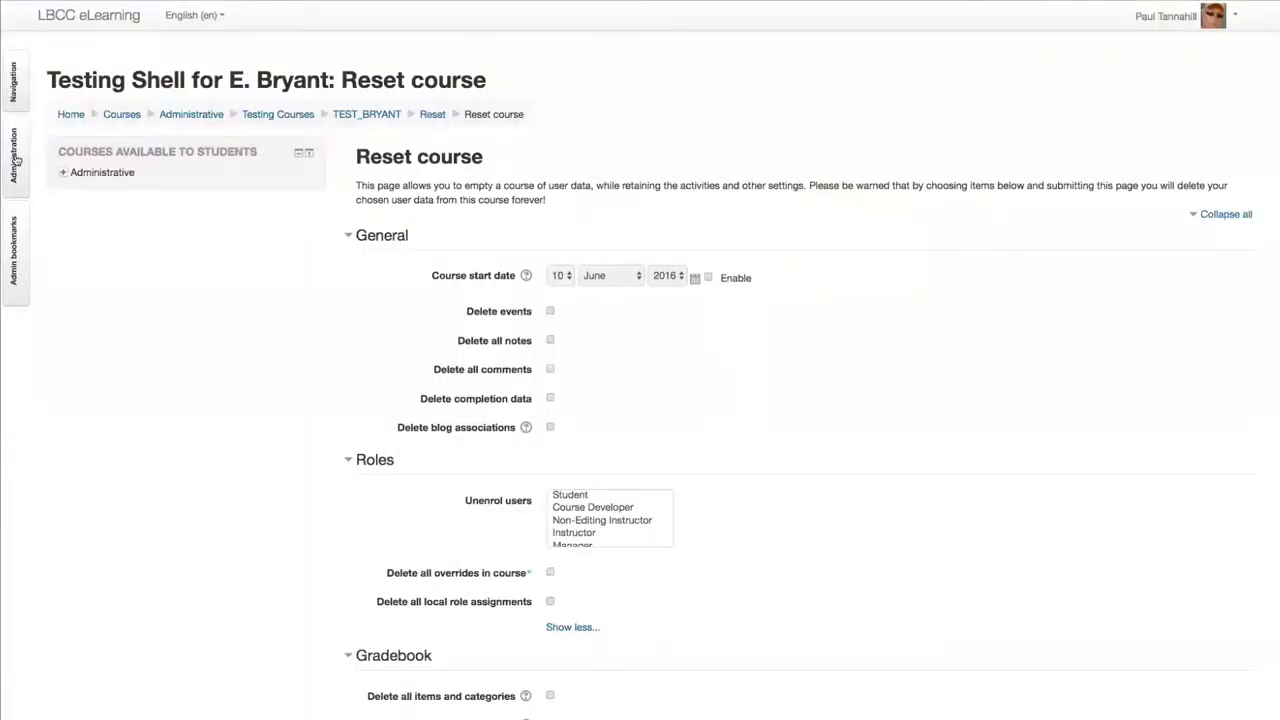
Reach the Reset course form through the course administration options and scroll through it.
left_click(12, 160)
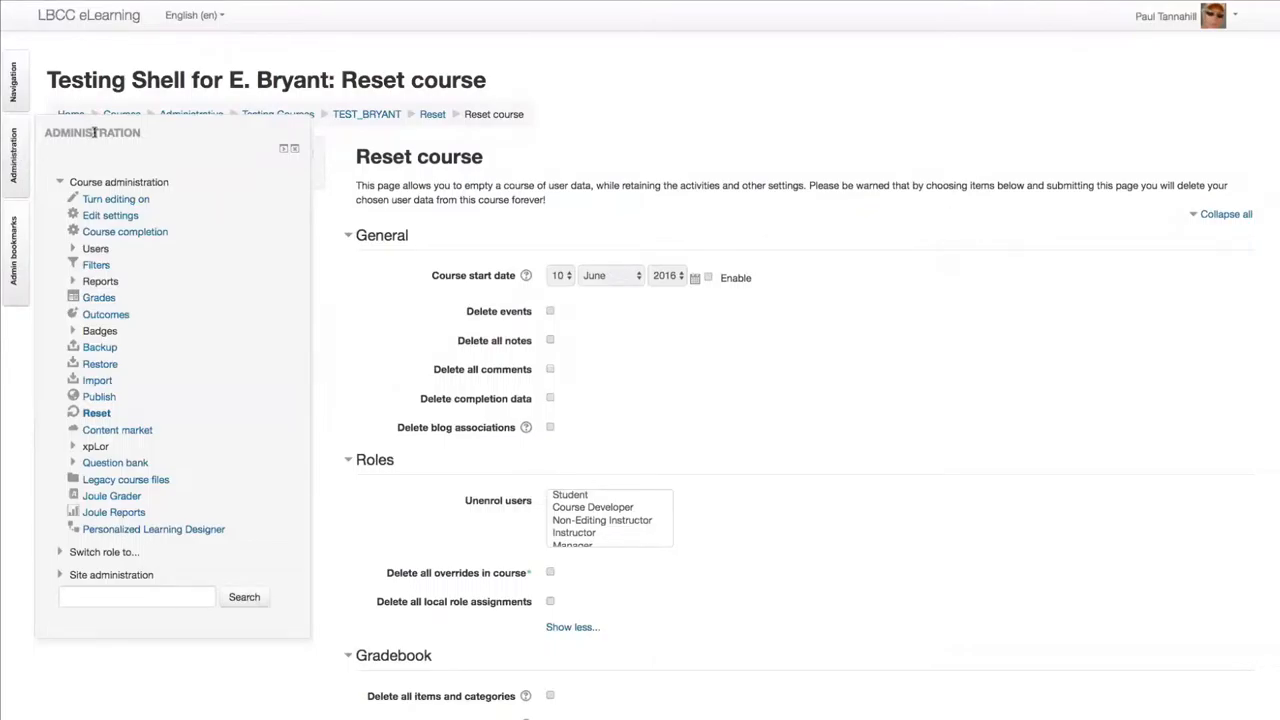
mouse_move(96, 412)
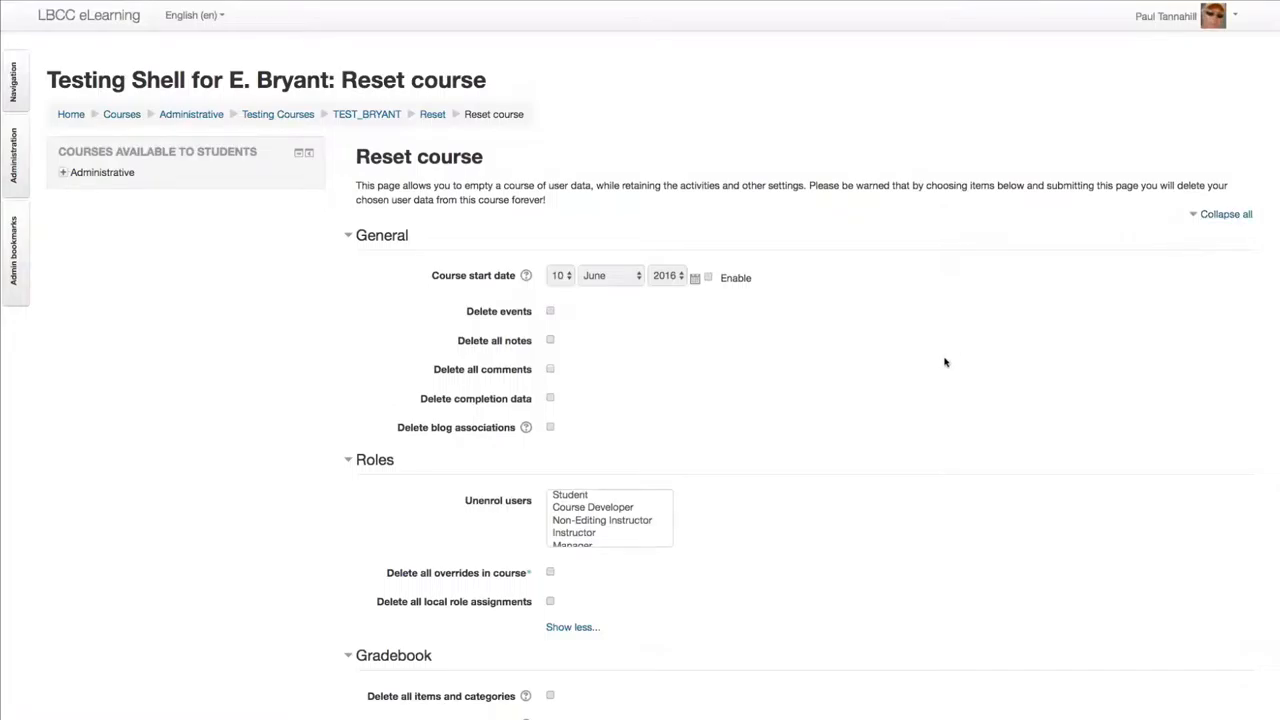
scroll("down", 3)
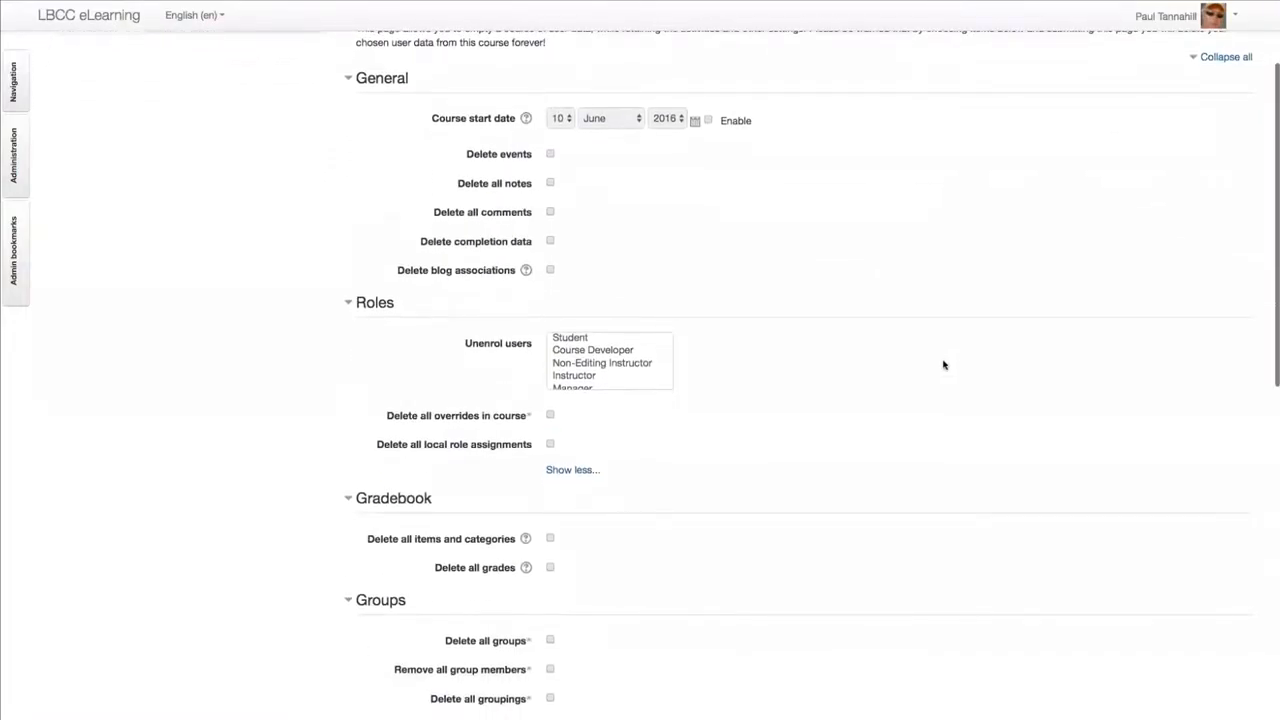
scroll("down", 3)
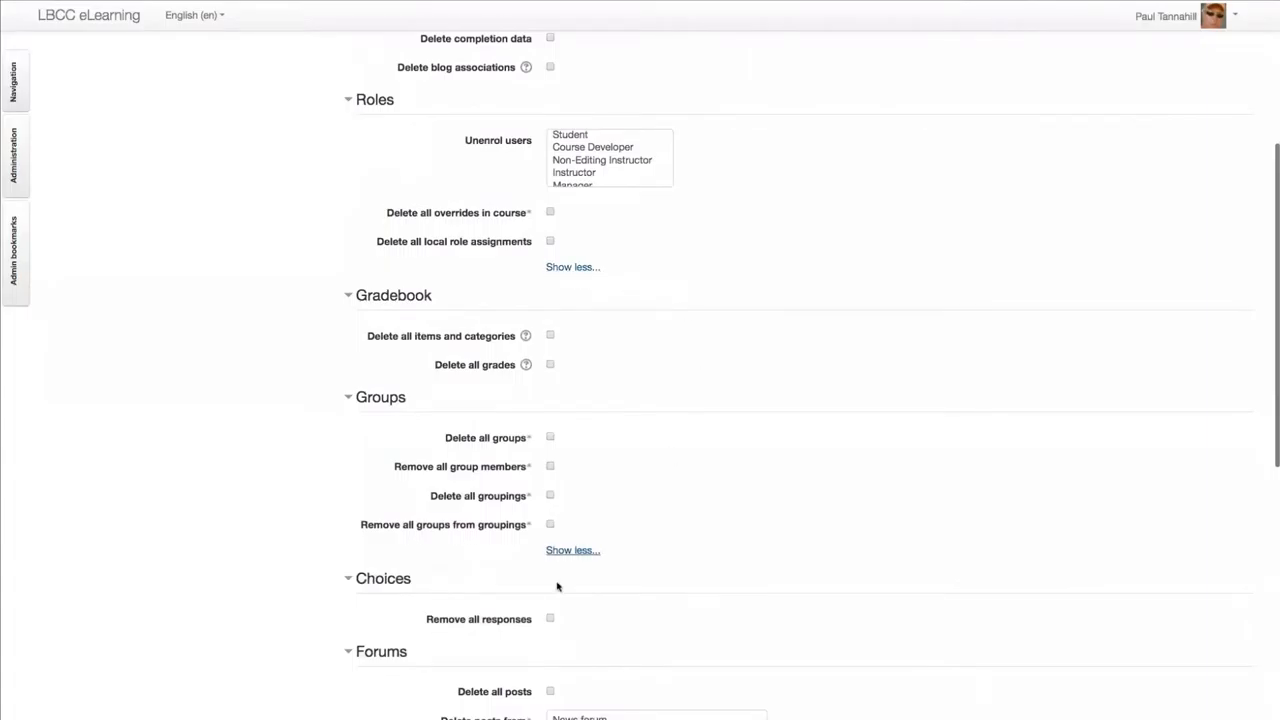
scroll("down", 3)
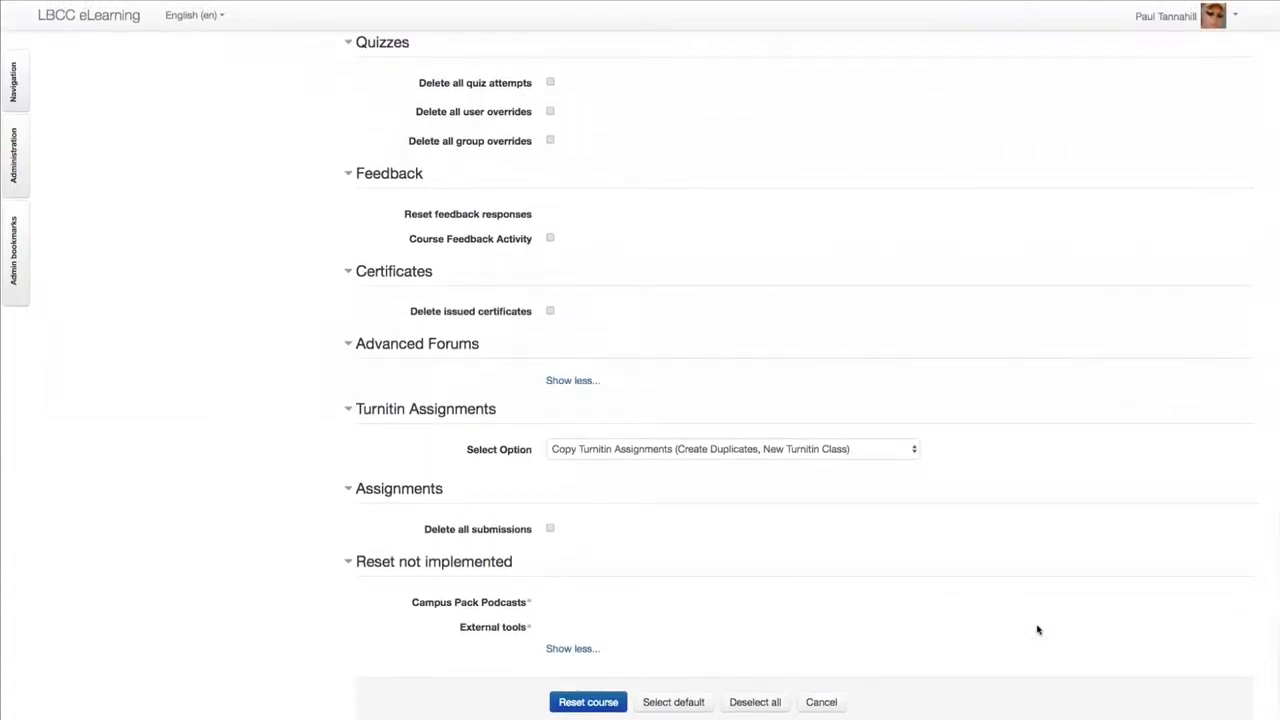
scroll("up", 3)
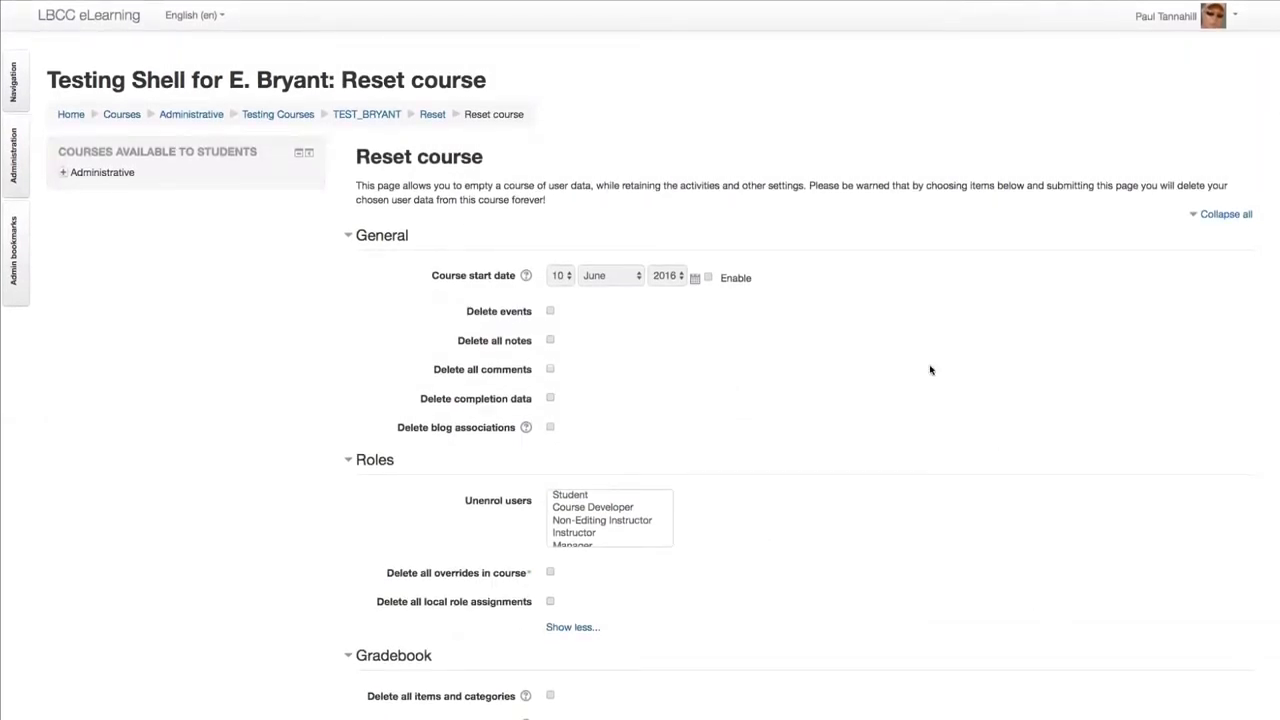
mouse_move(170, 336)
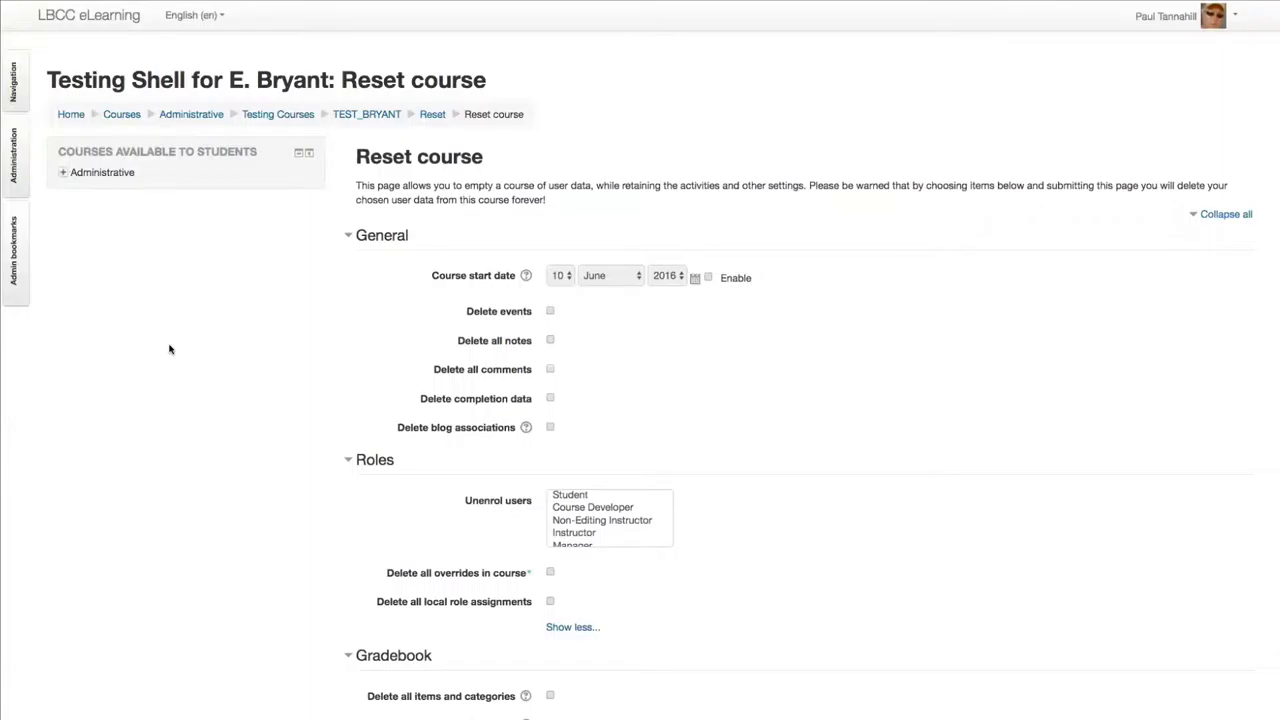
scroll("down", 3)
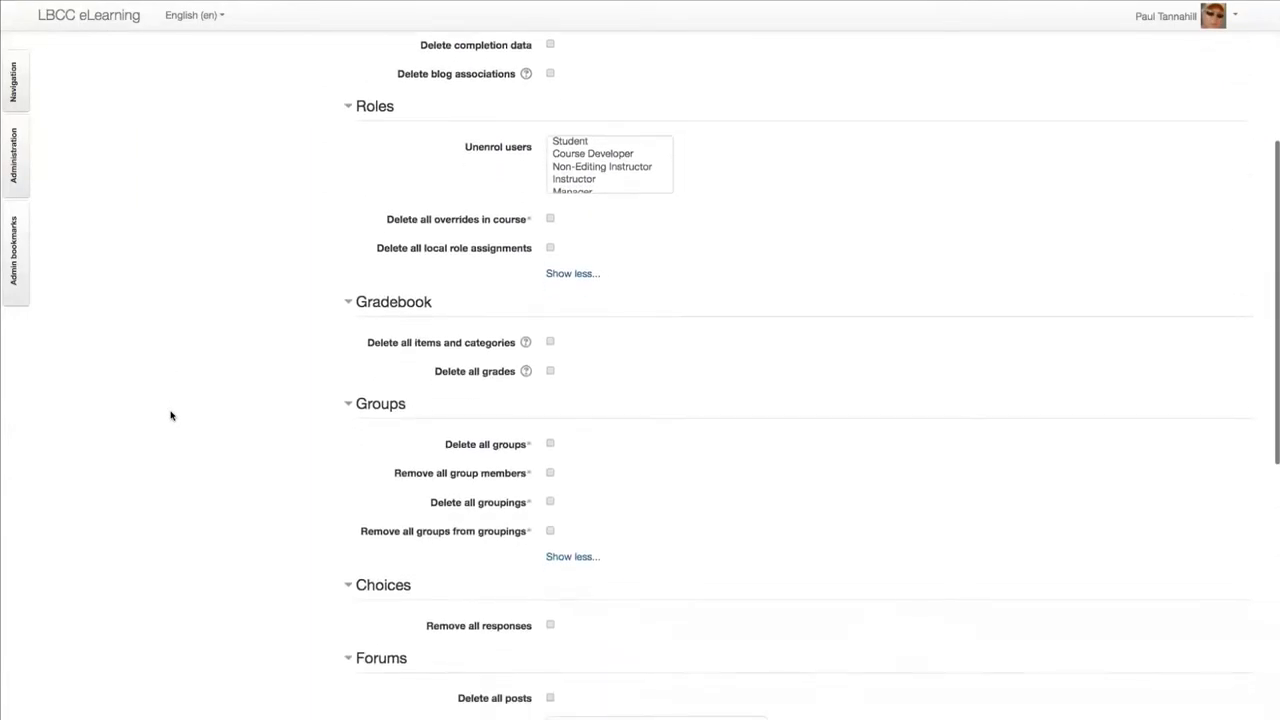
scroll("down", 3)
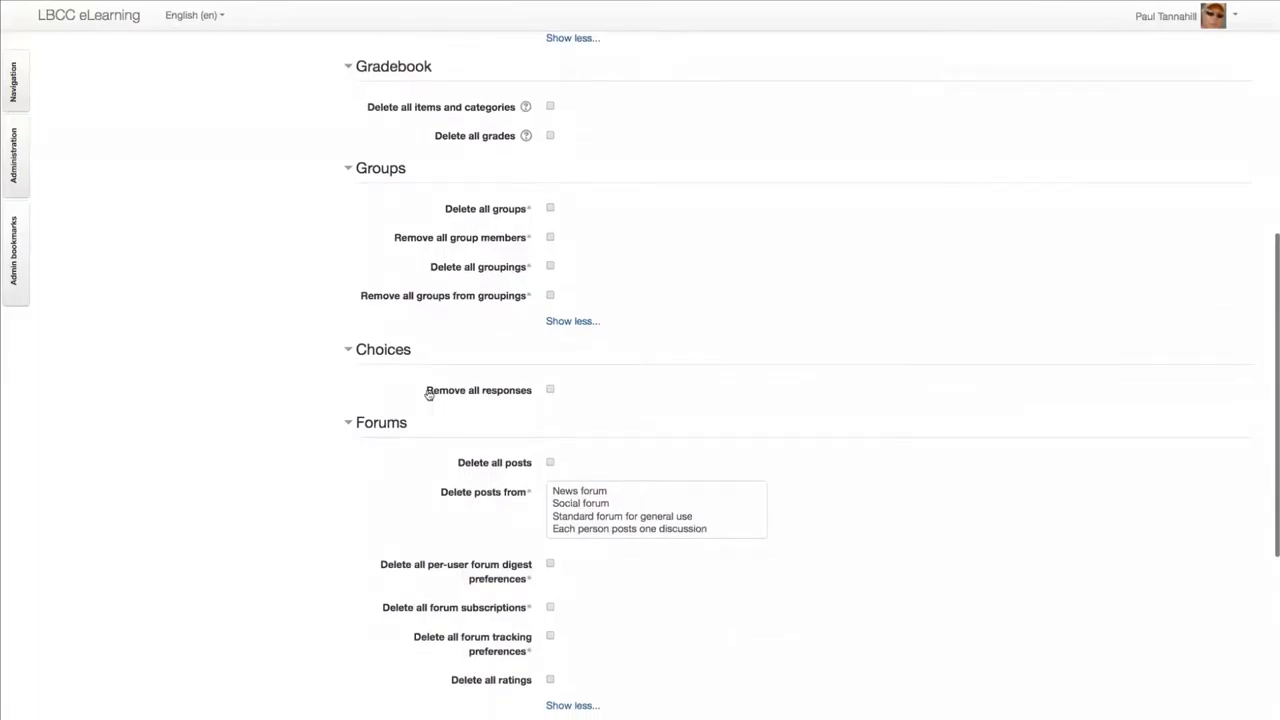
scroll("down", 3)
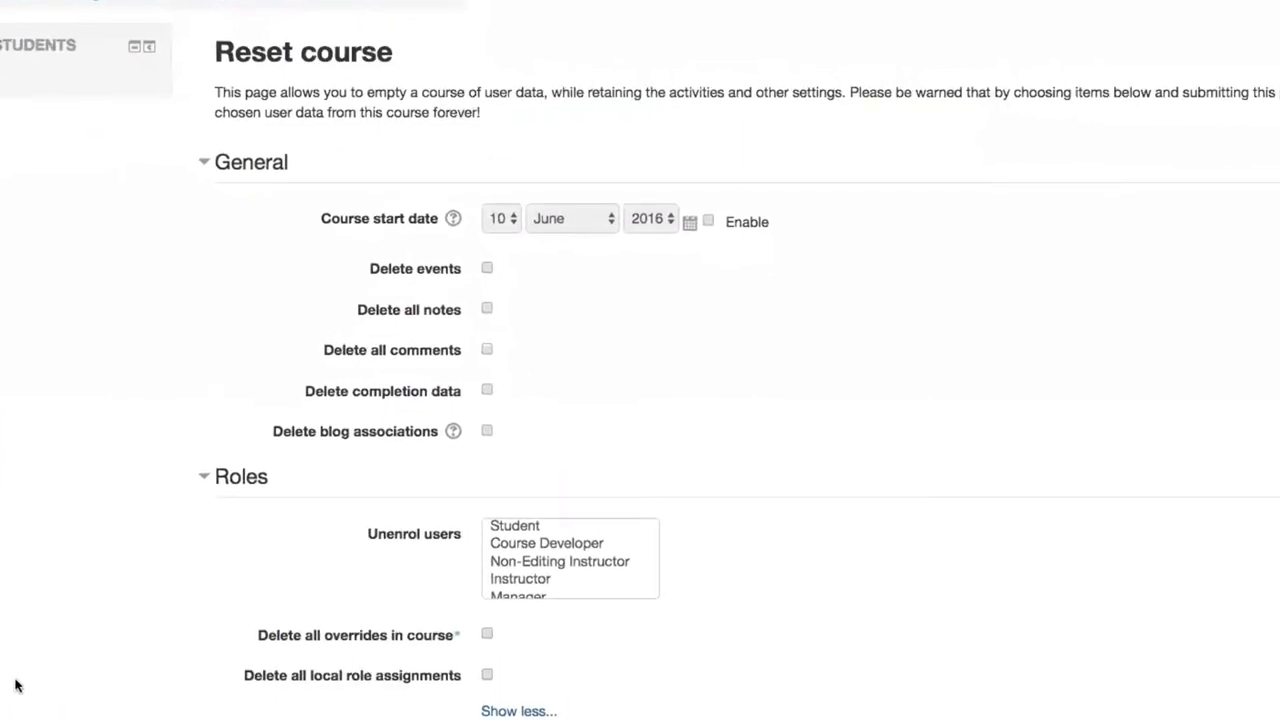
mouse_move(902, 234)
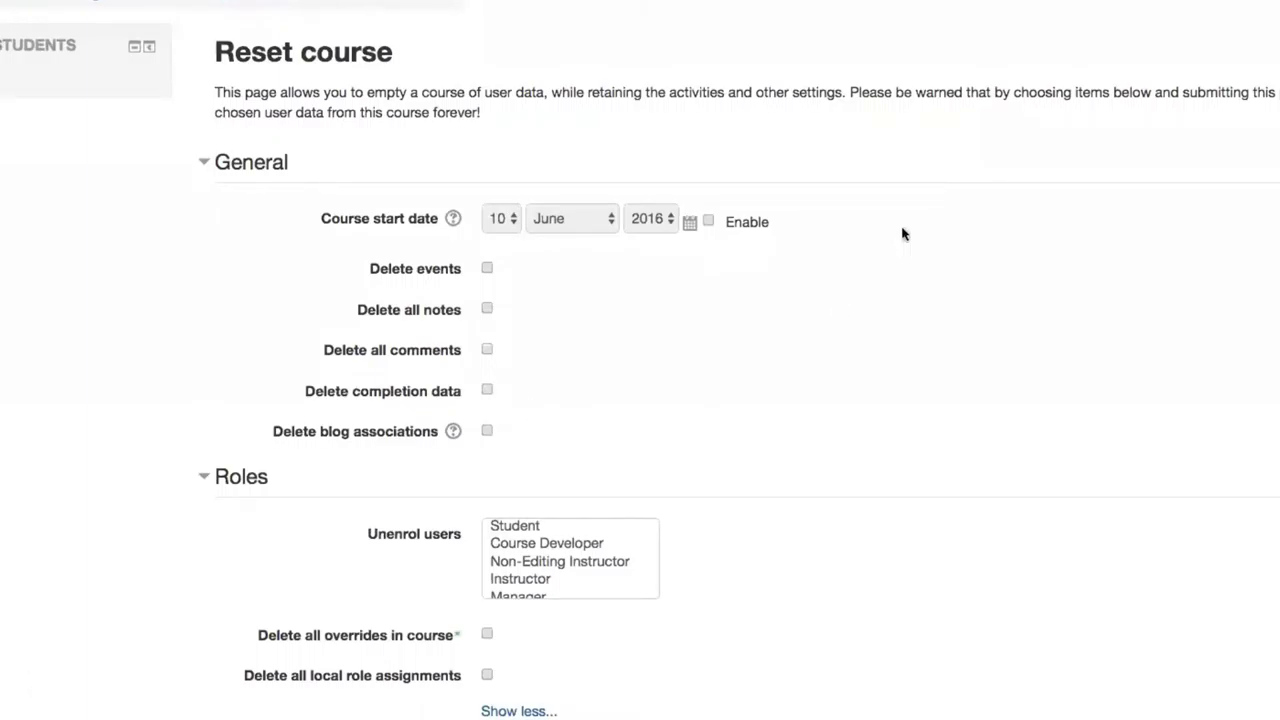
mouse_move(908, 228)
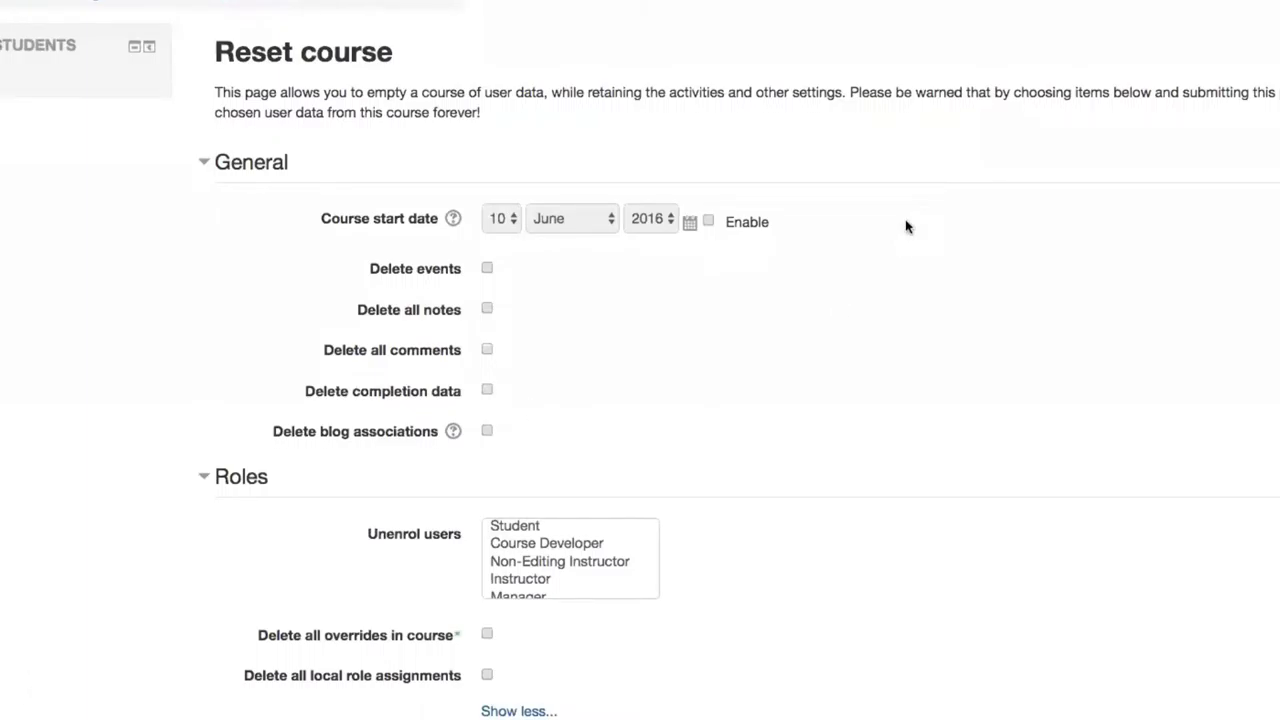
mouse_move(912, 228)
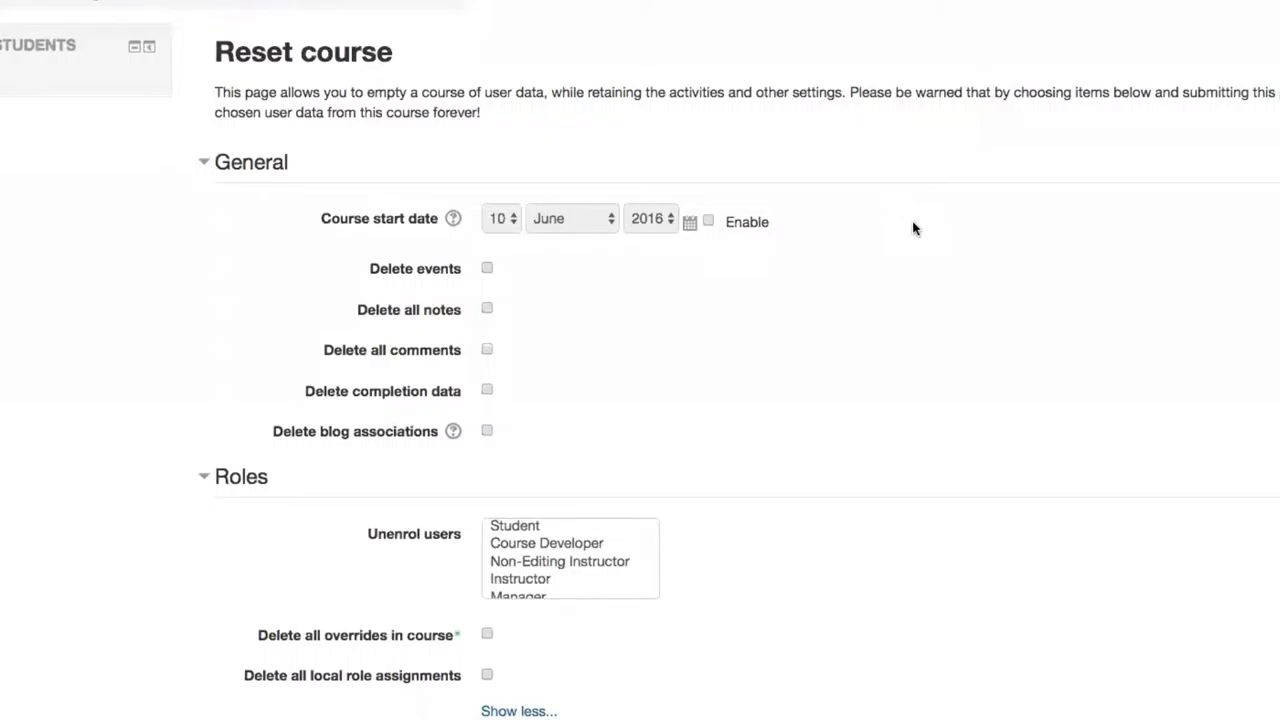
mouse_move(352, 224)
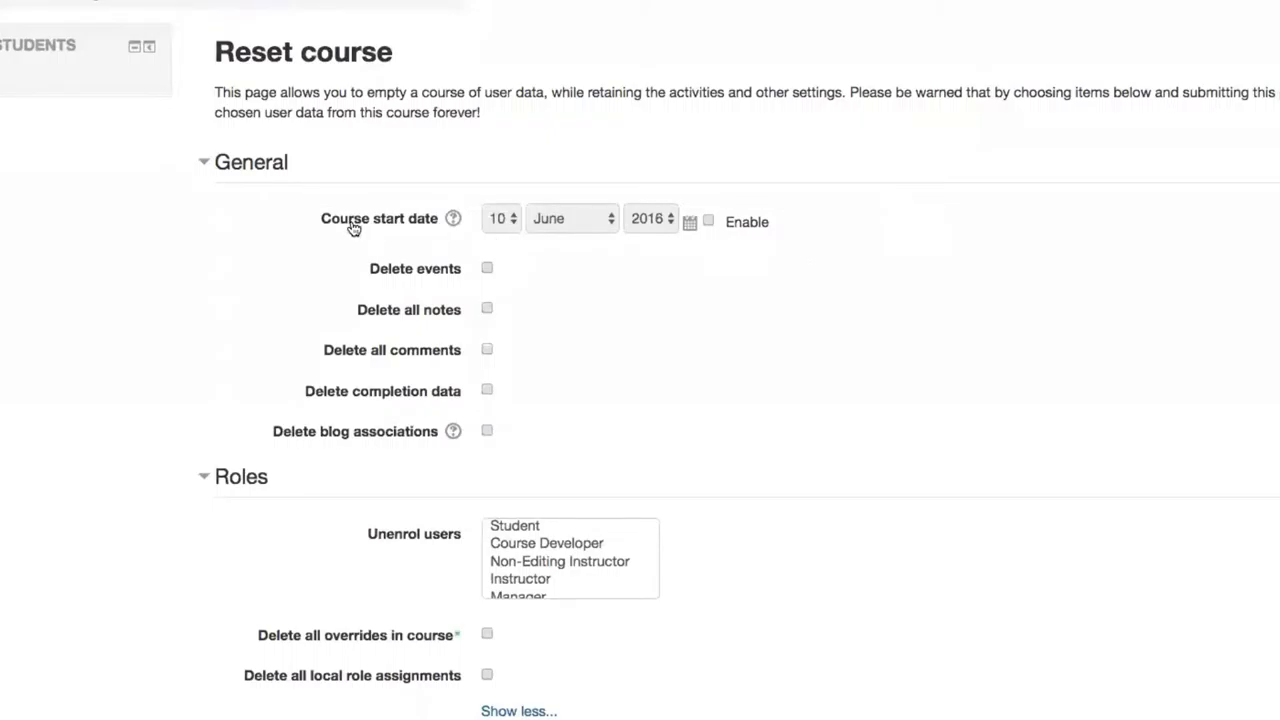
mouse_move(452, 218)
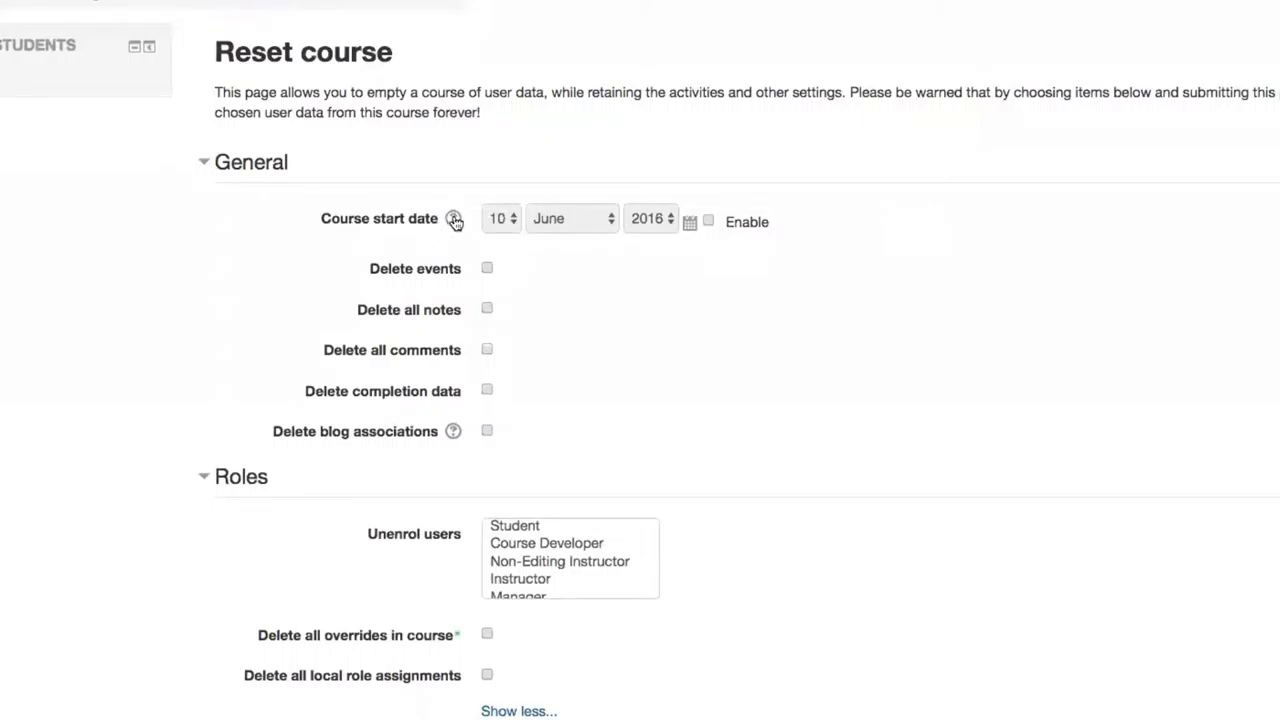
Read the Course start date help, highlighting the sentence about course dates moving, then dismiss it.
left_click(454, 218)
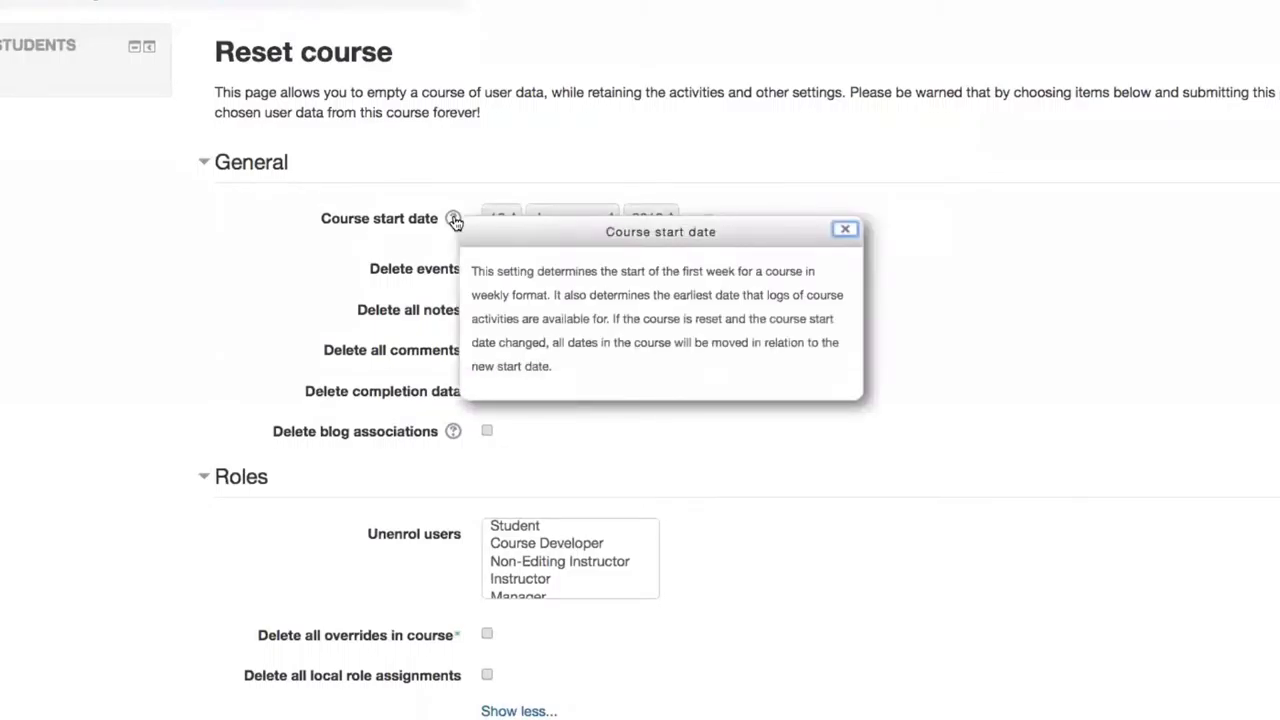
mouse_move(612, 318)
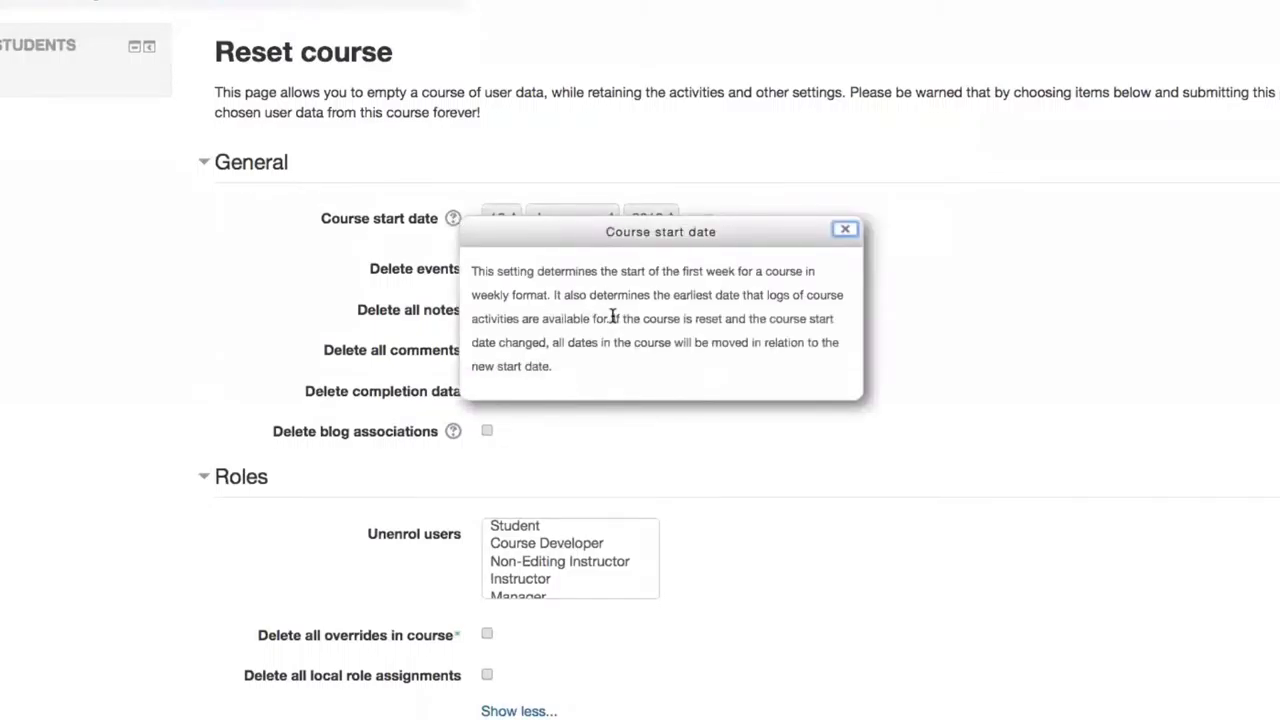
left_click_drag(612, 318, 552, 366)
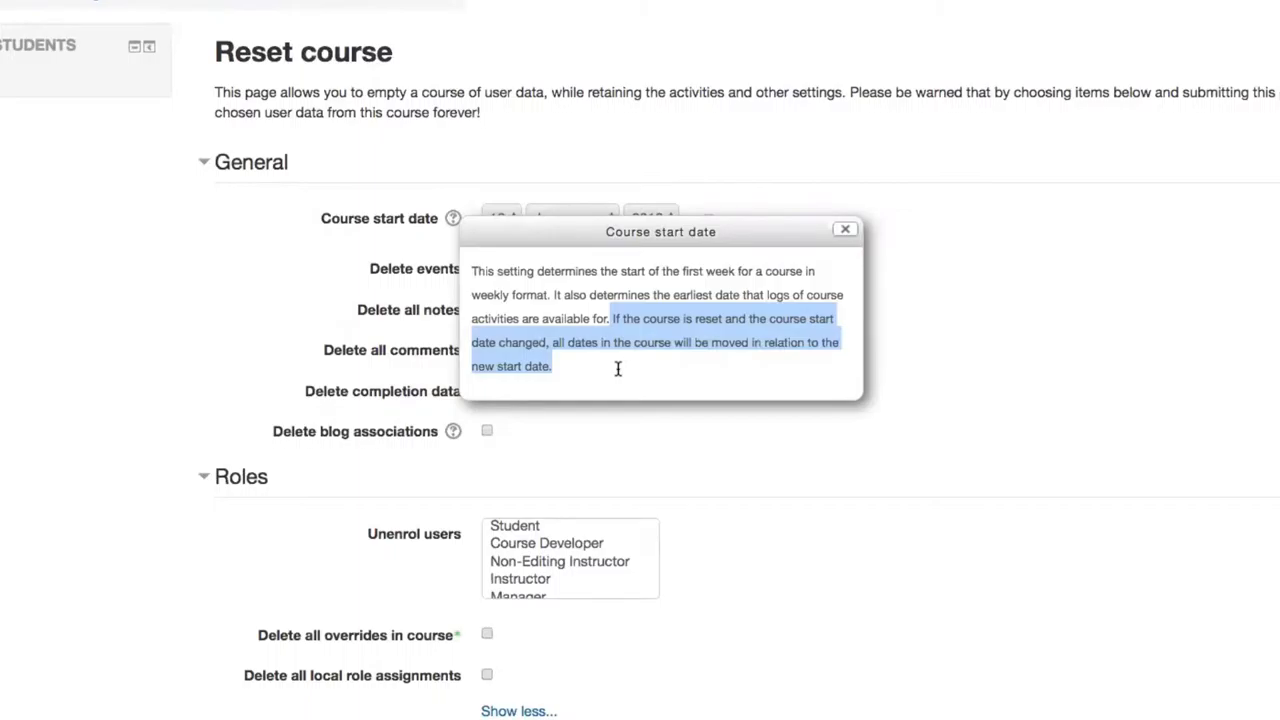
mouse_move(932, 224)
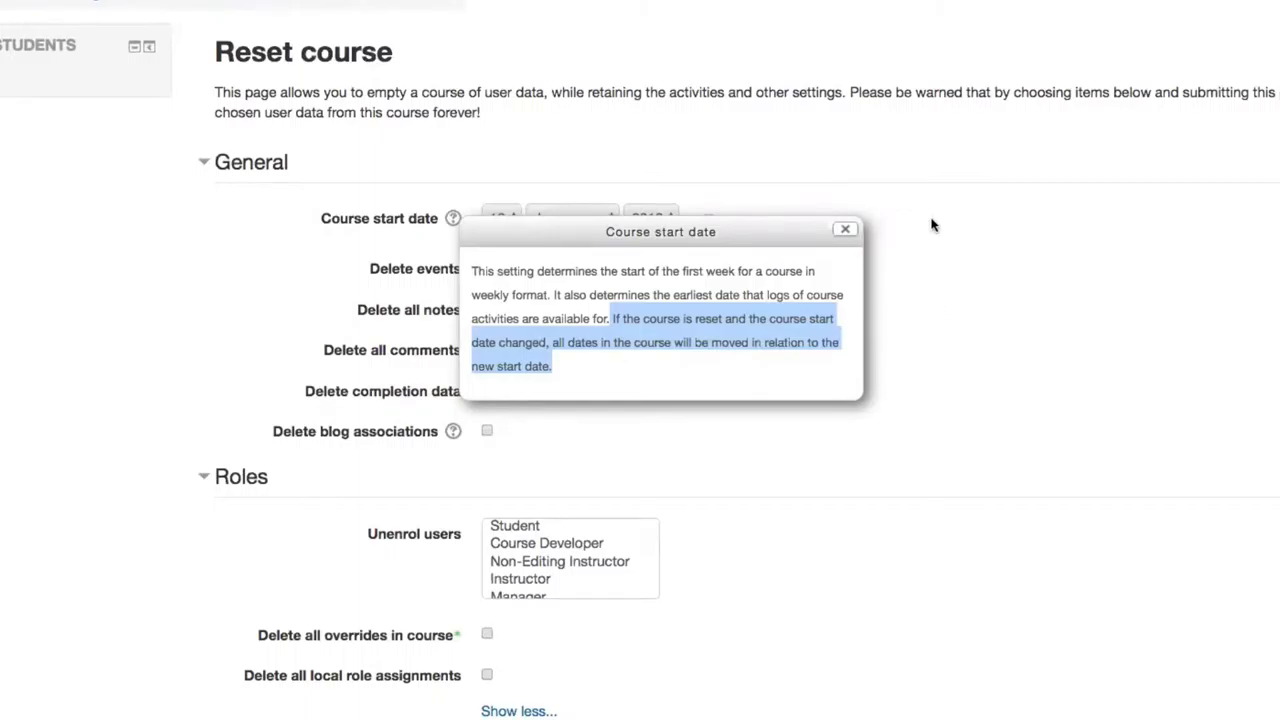
left_click(844, 228)
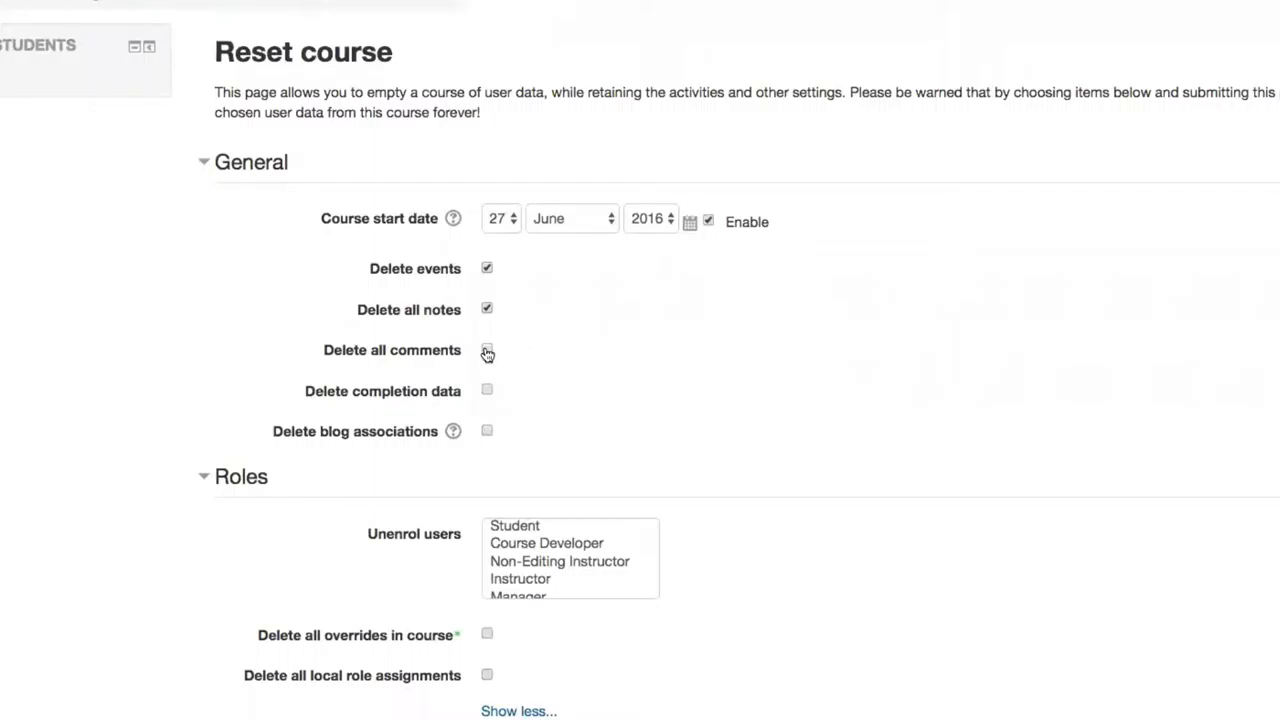
Mark all comments, completion data and blog associations for deletion in the General section.
left_click(488, 350)
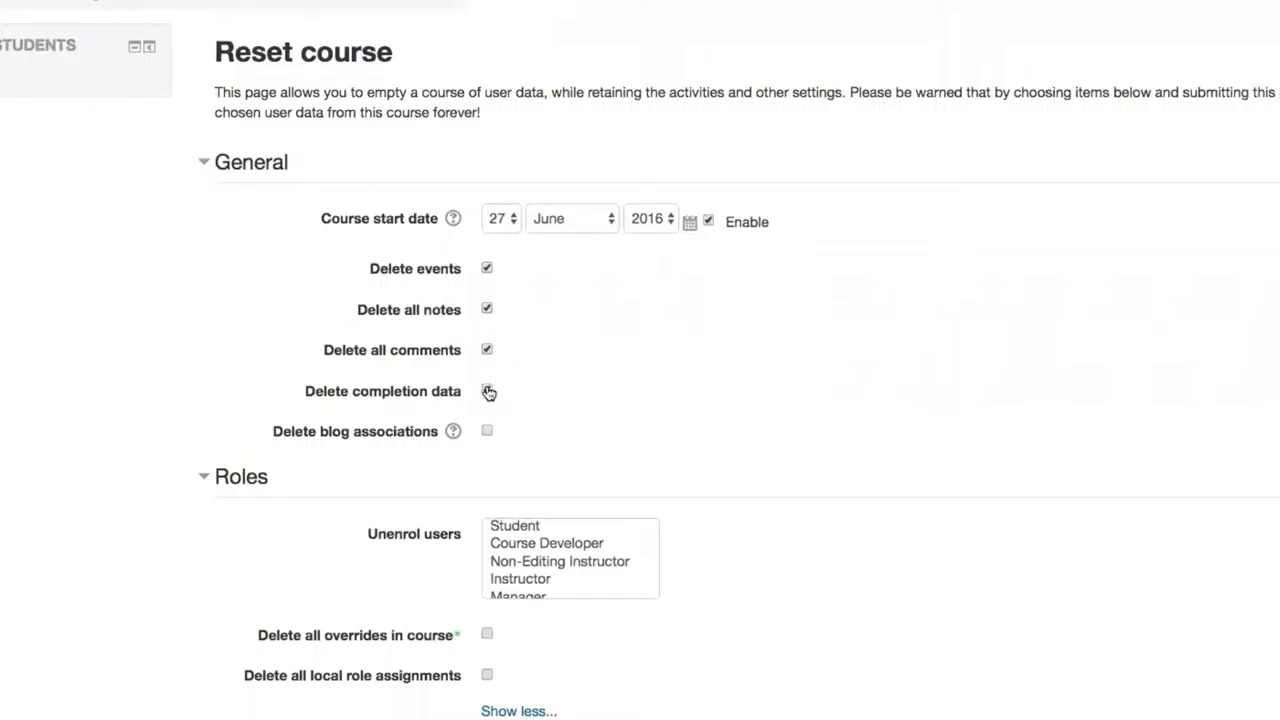
left_click(488, 390)
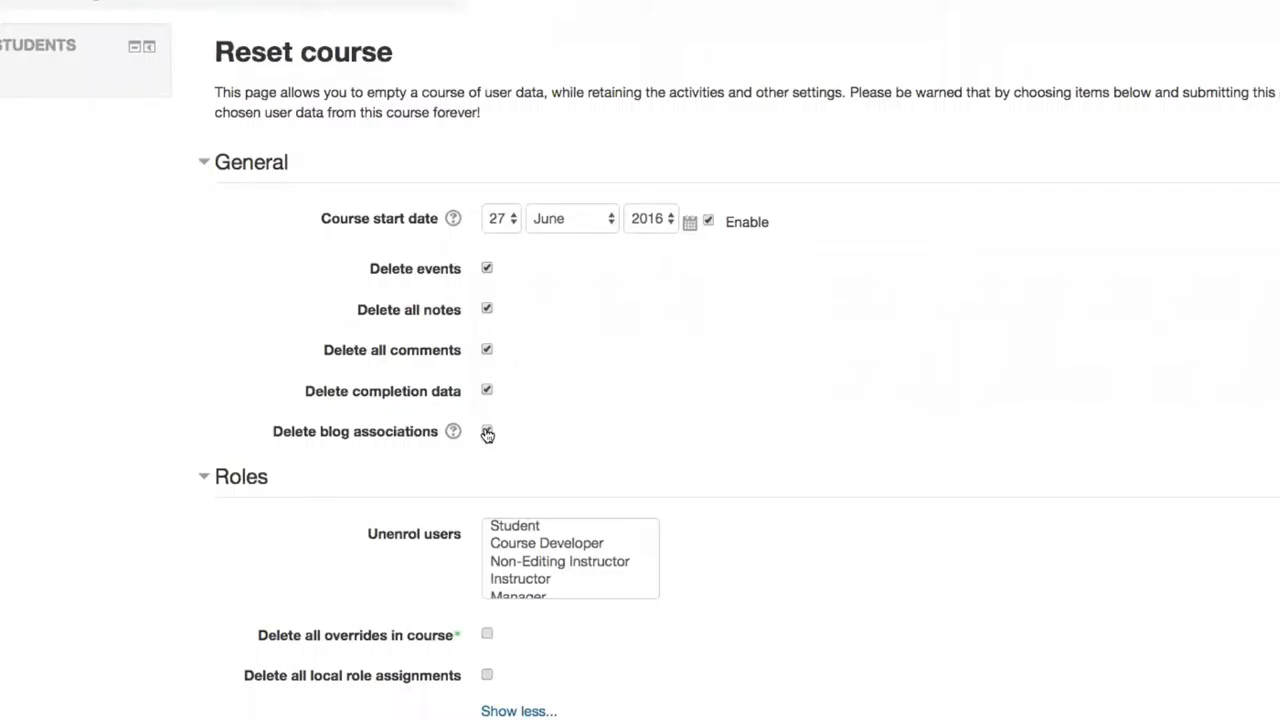
left_click(488, 432)
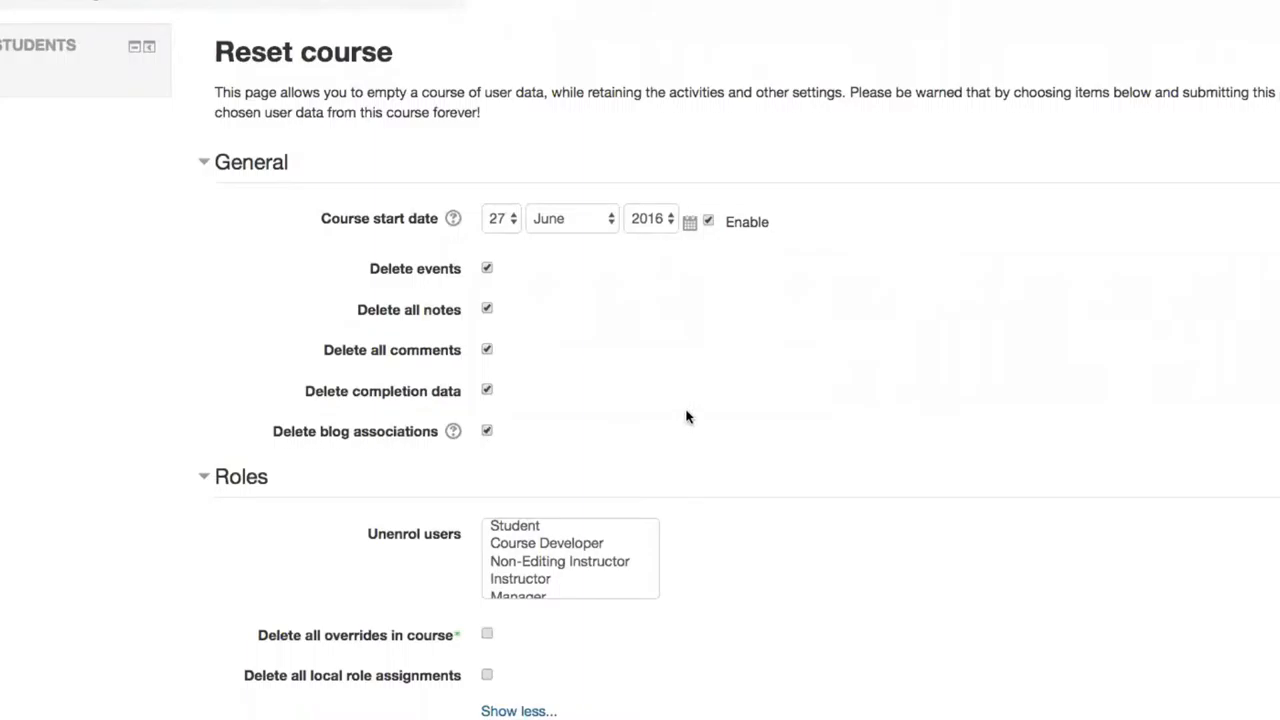
mouse_move(714, 418)
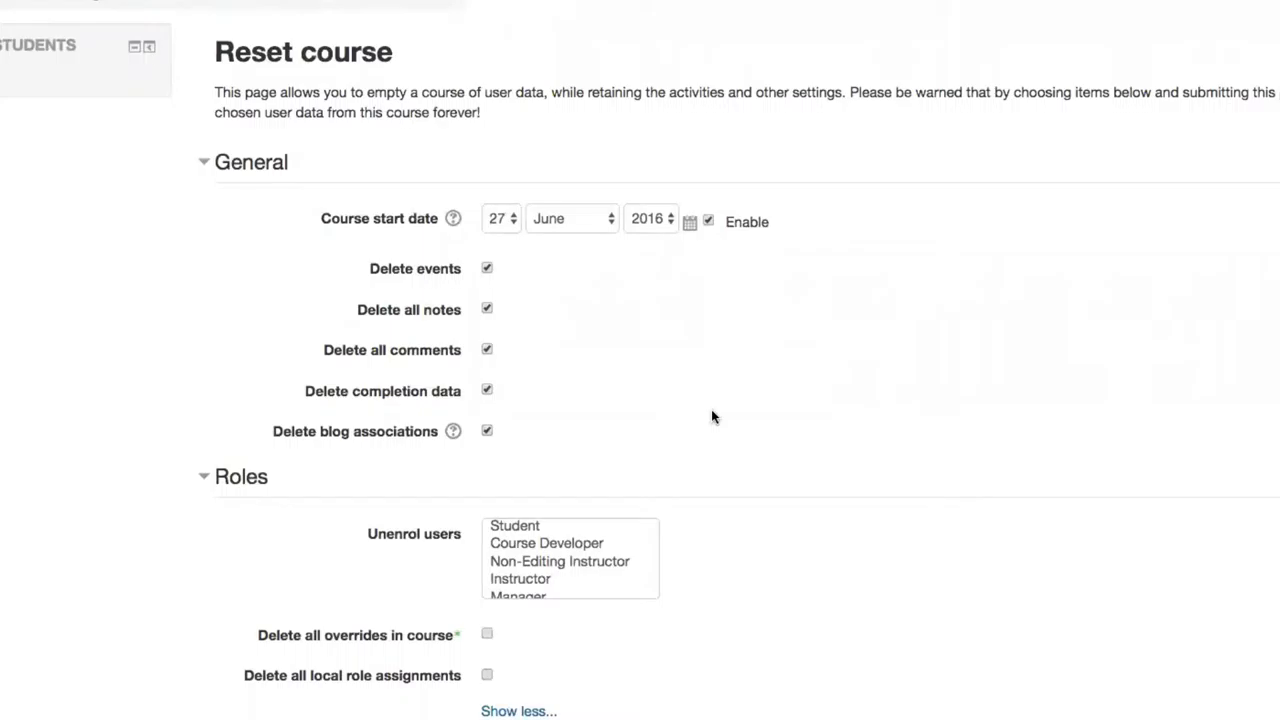
mouse_move(716, 418)
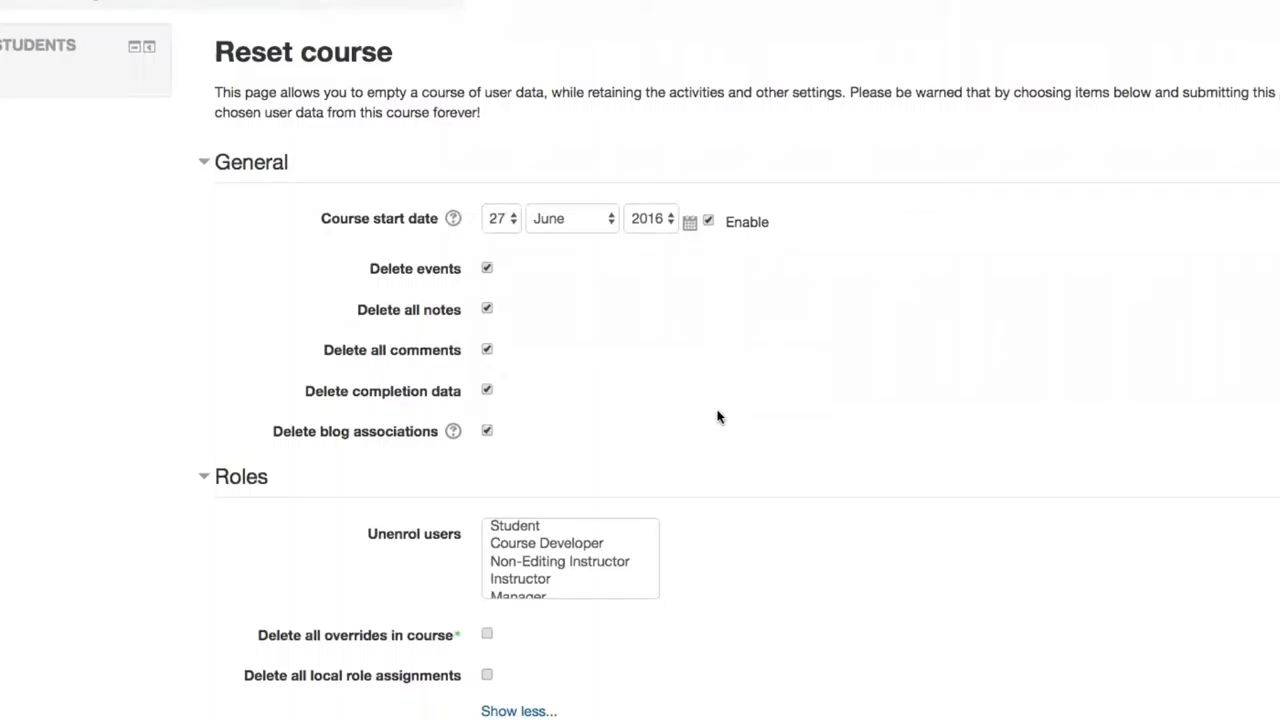
mouse_move(716, 420)
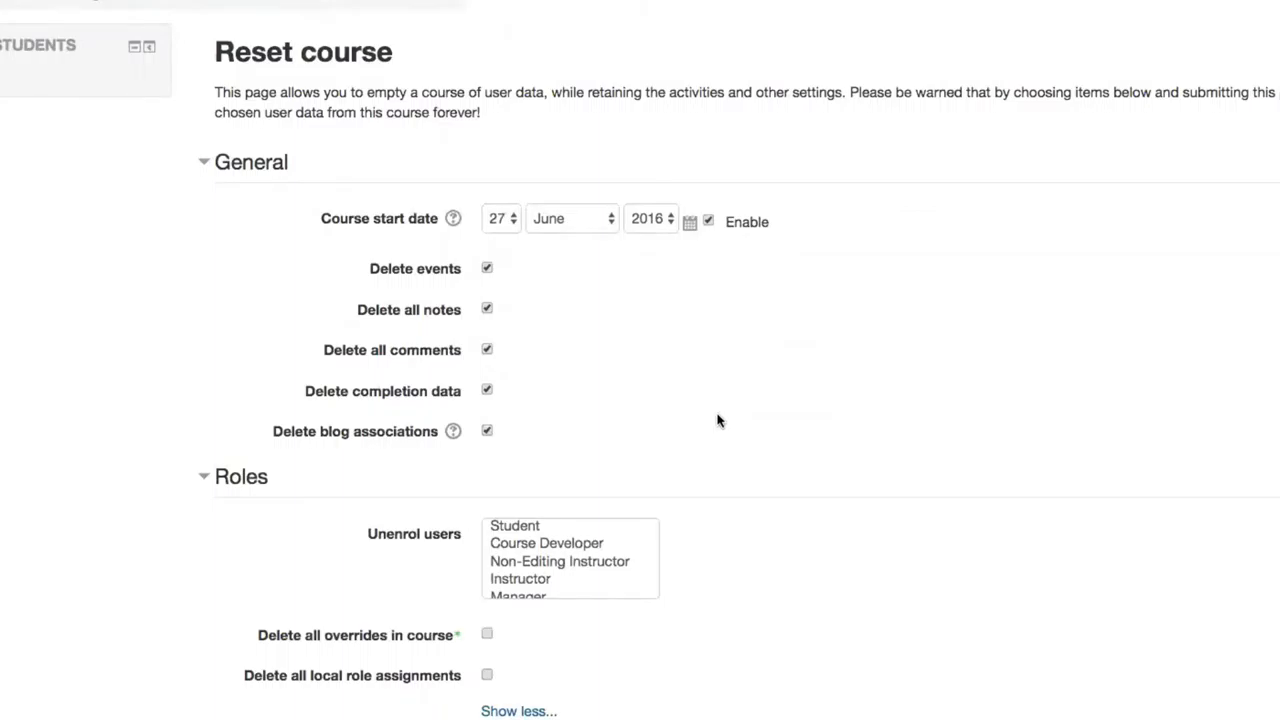
mouse_move(182, 480)
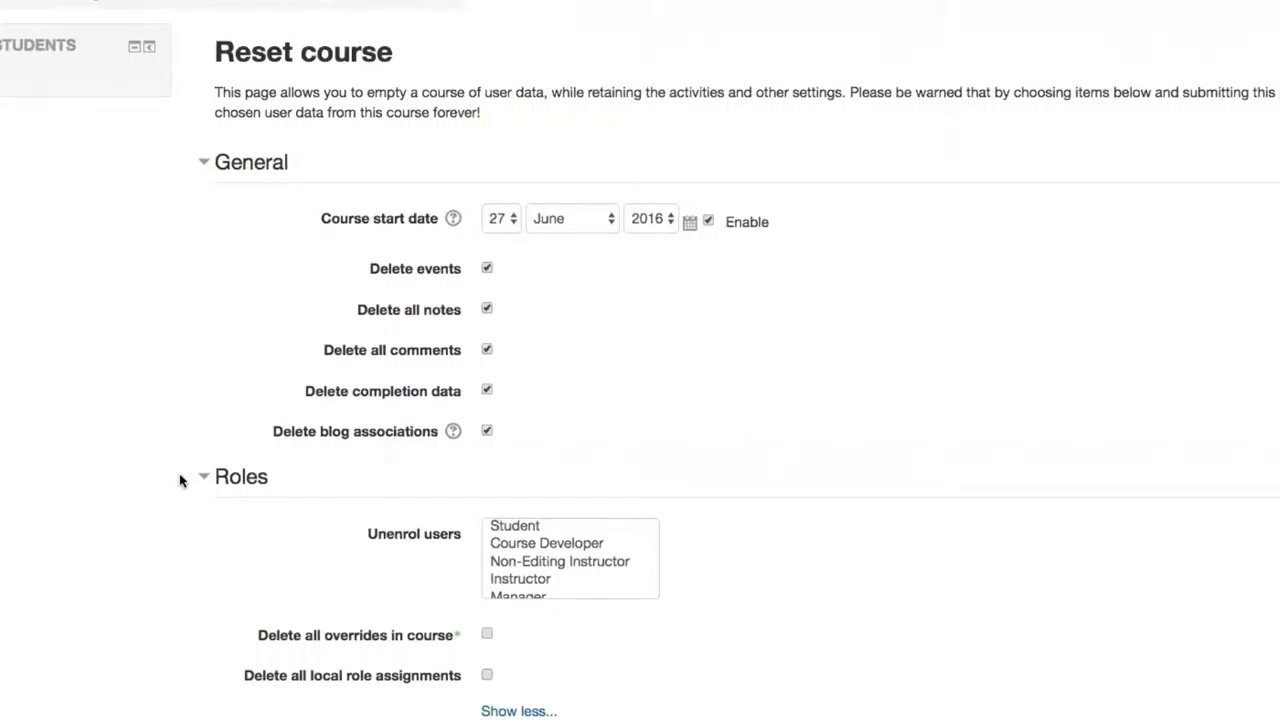
Select the Student role in the Unenrol users list under Roles.
left_click(514, 528)
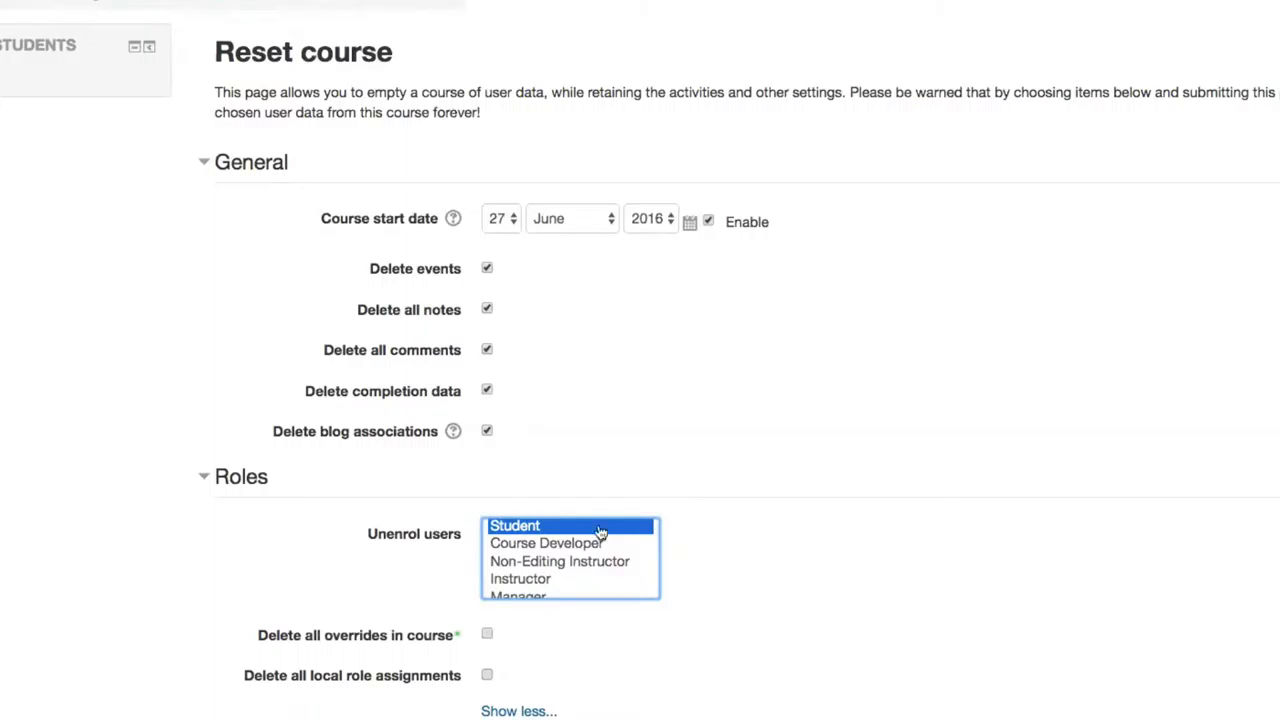
mouse_move(808, 540)
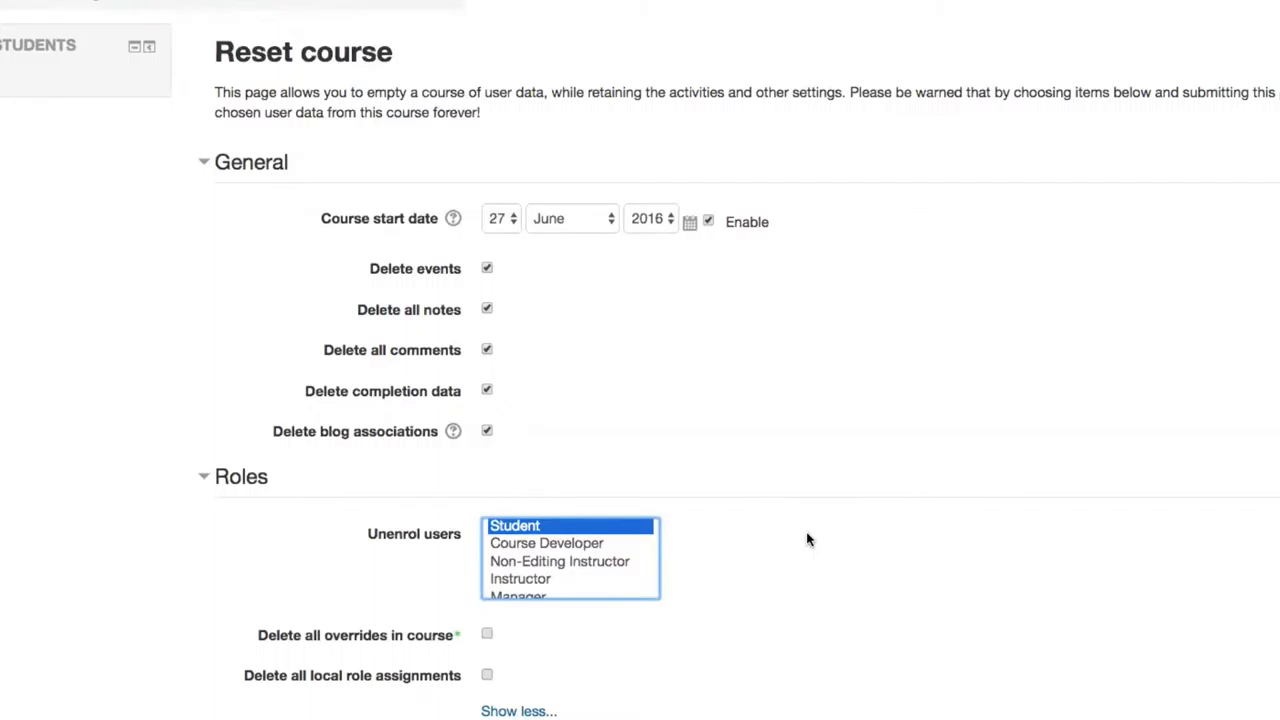
mouse_move(848, 552)
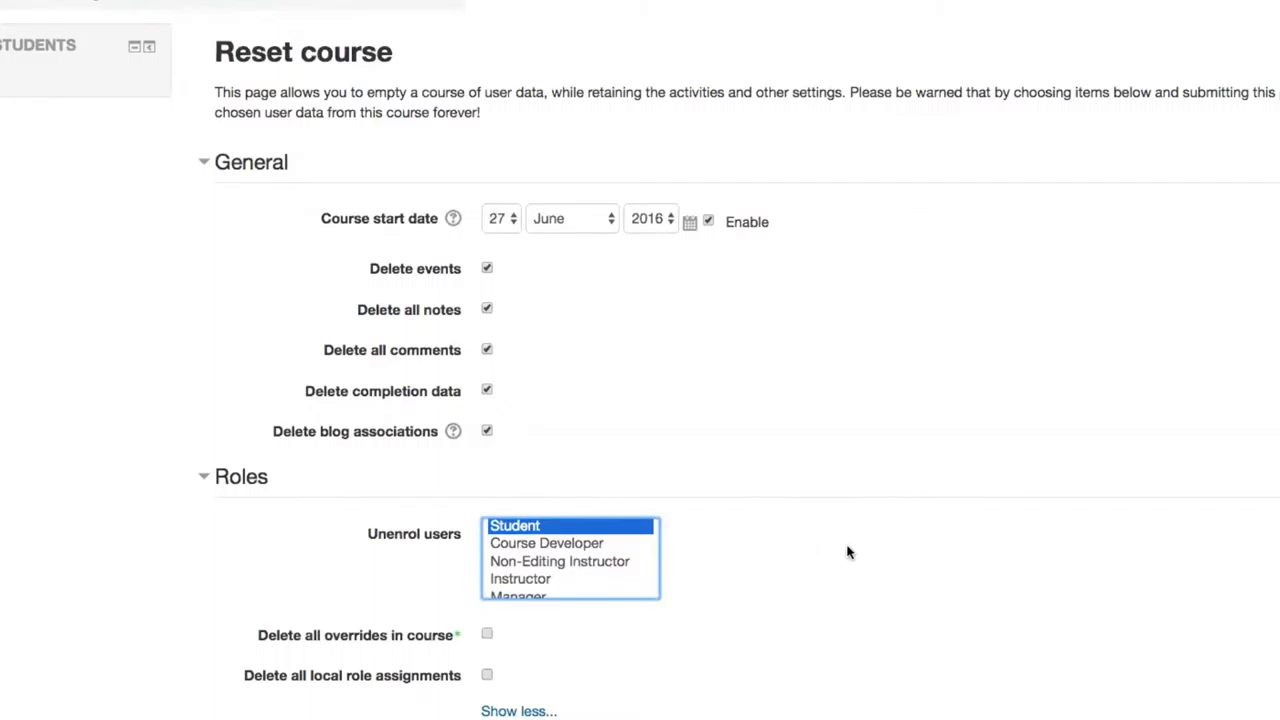
Tick Delete all grades in the Gradebook section, leaving items and categories unticked.
scroll("down", 3)
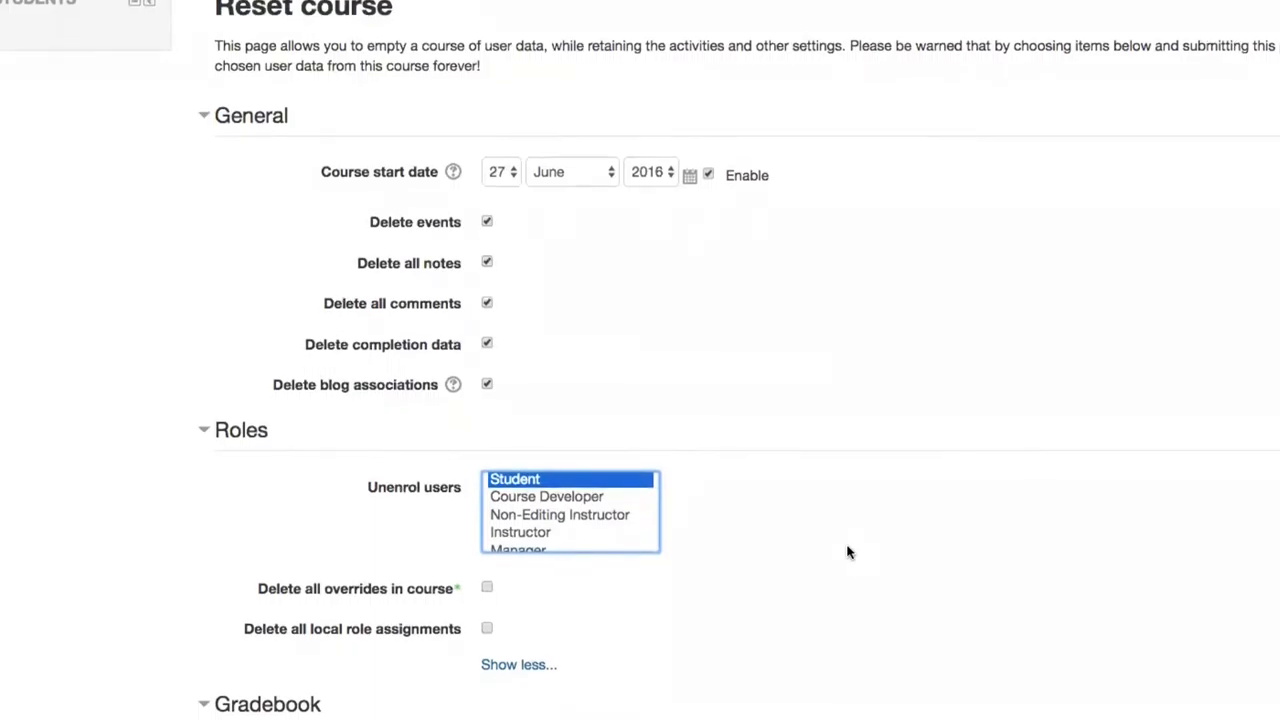
mouse_move(860, 556)
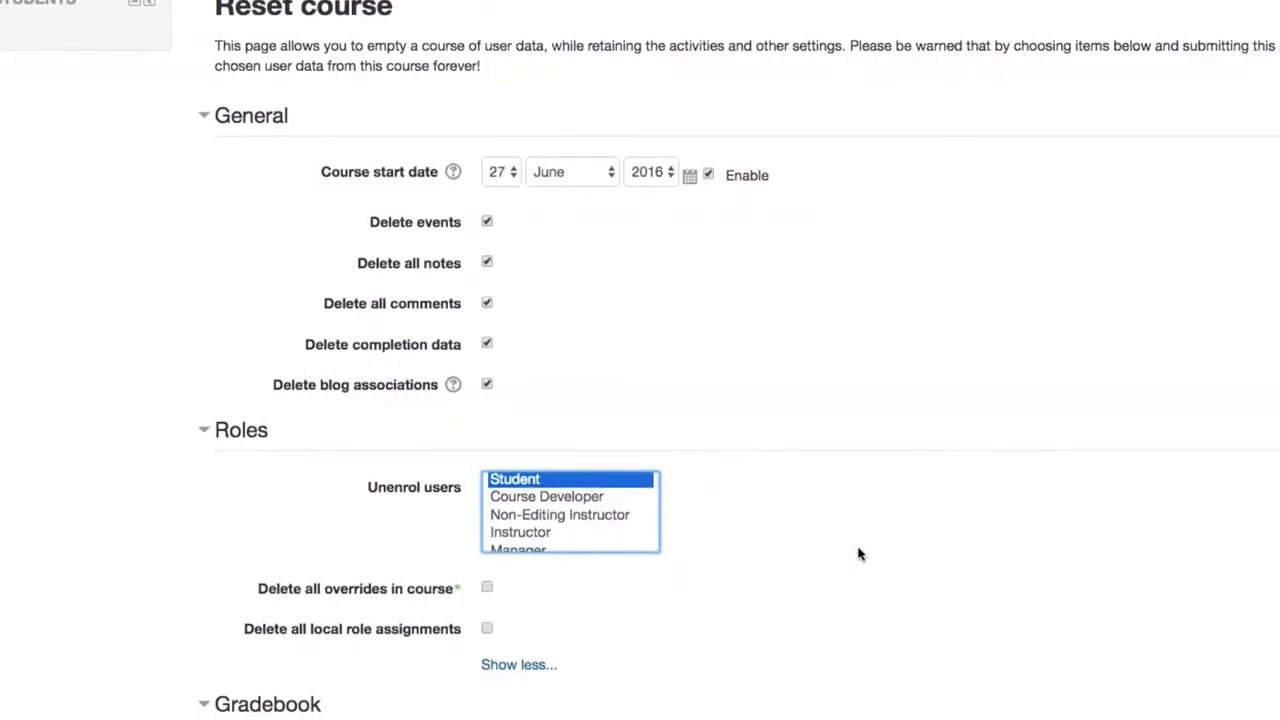
scroll("down", 3)
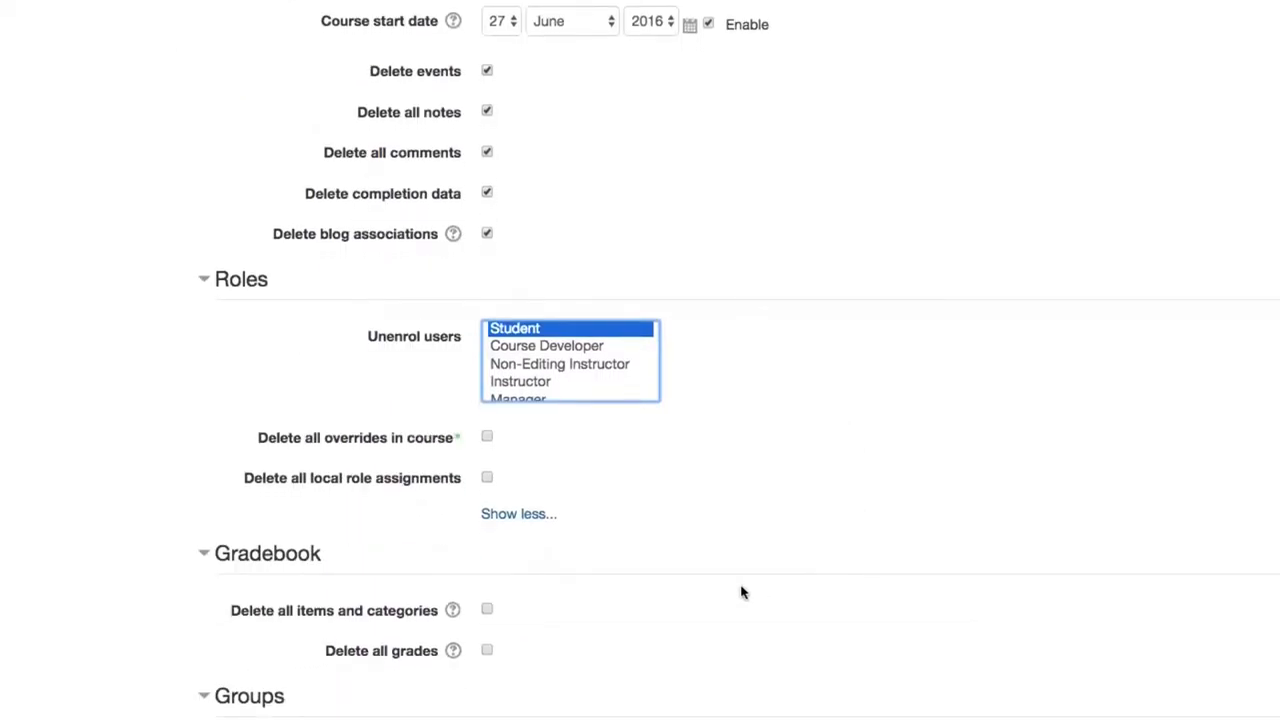
scroll("down", 3)
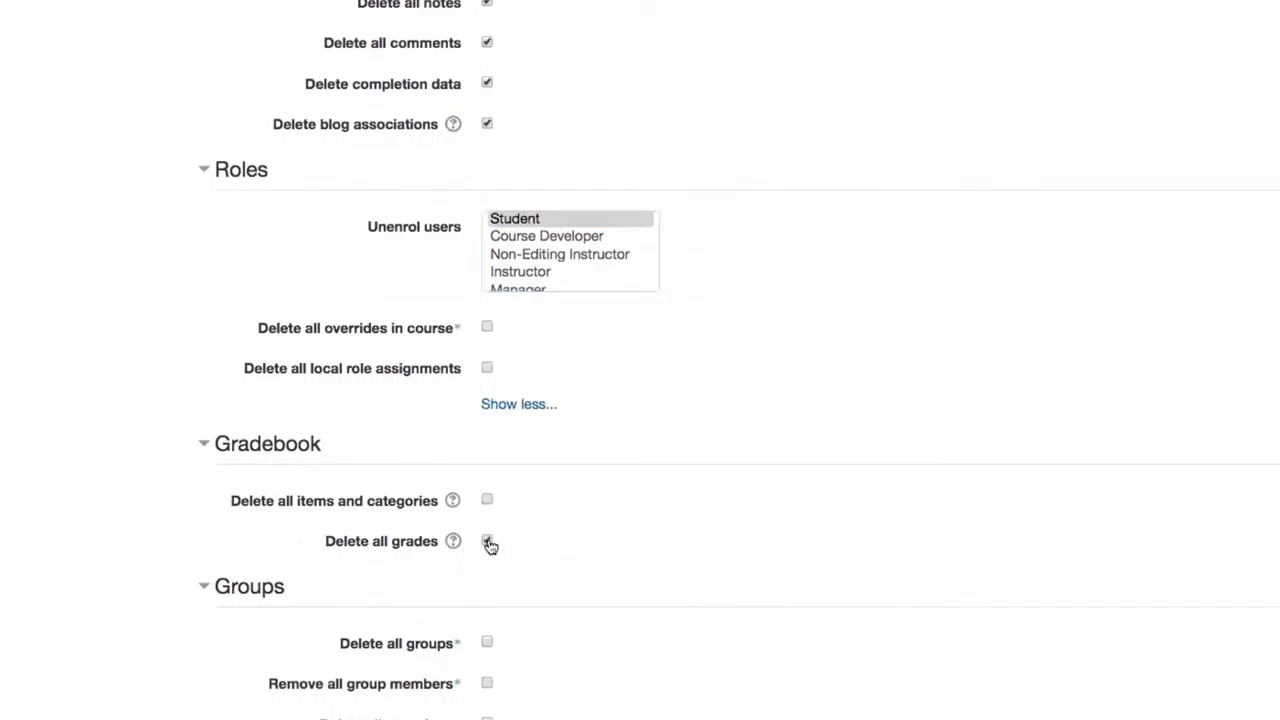
left_click(488, 540)
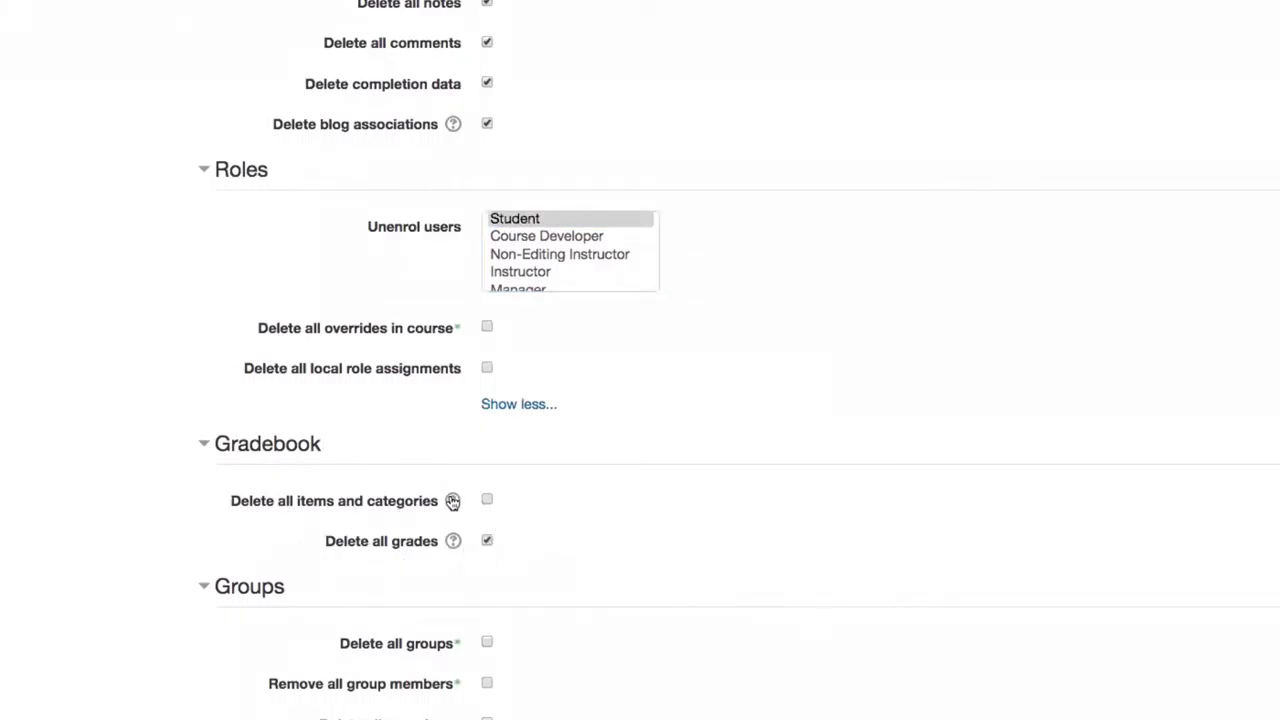
mouse_move(452, 500)
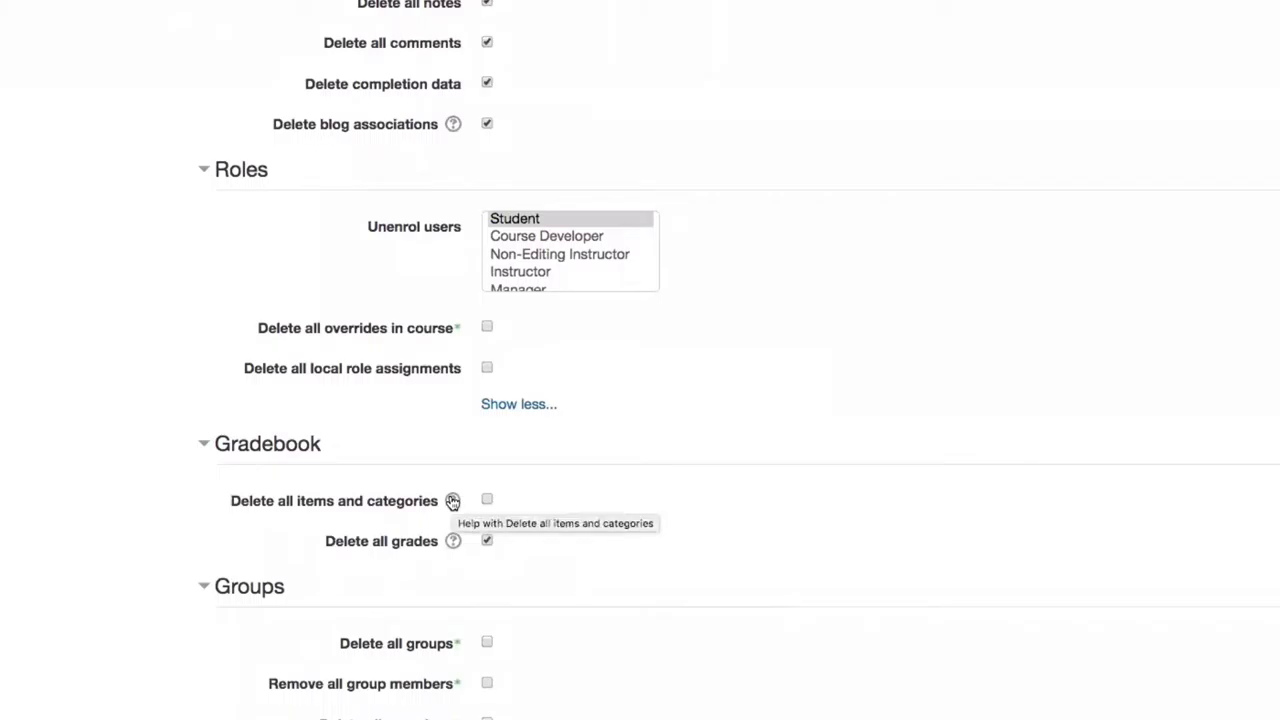
mouse_move(604, 496)
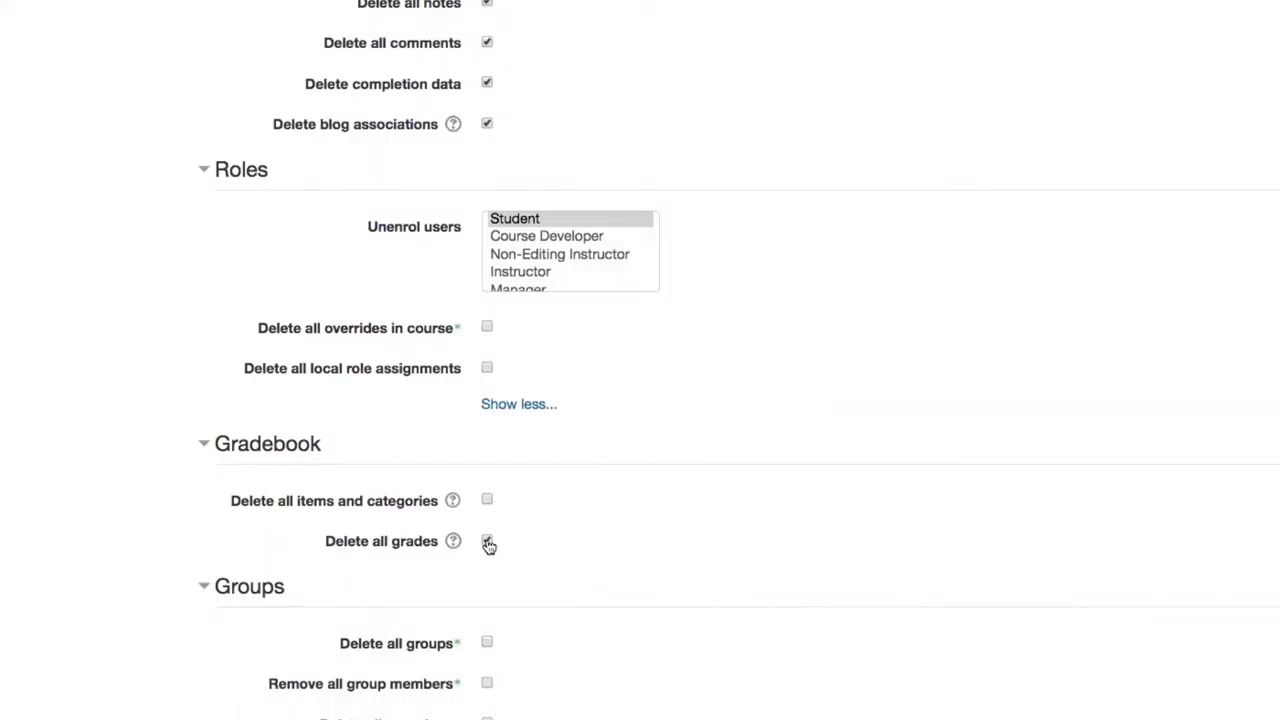
left_click(488, 540)
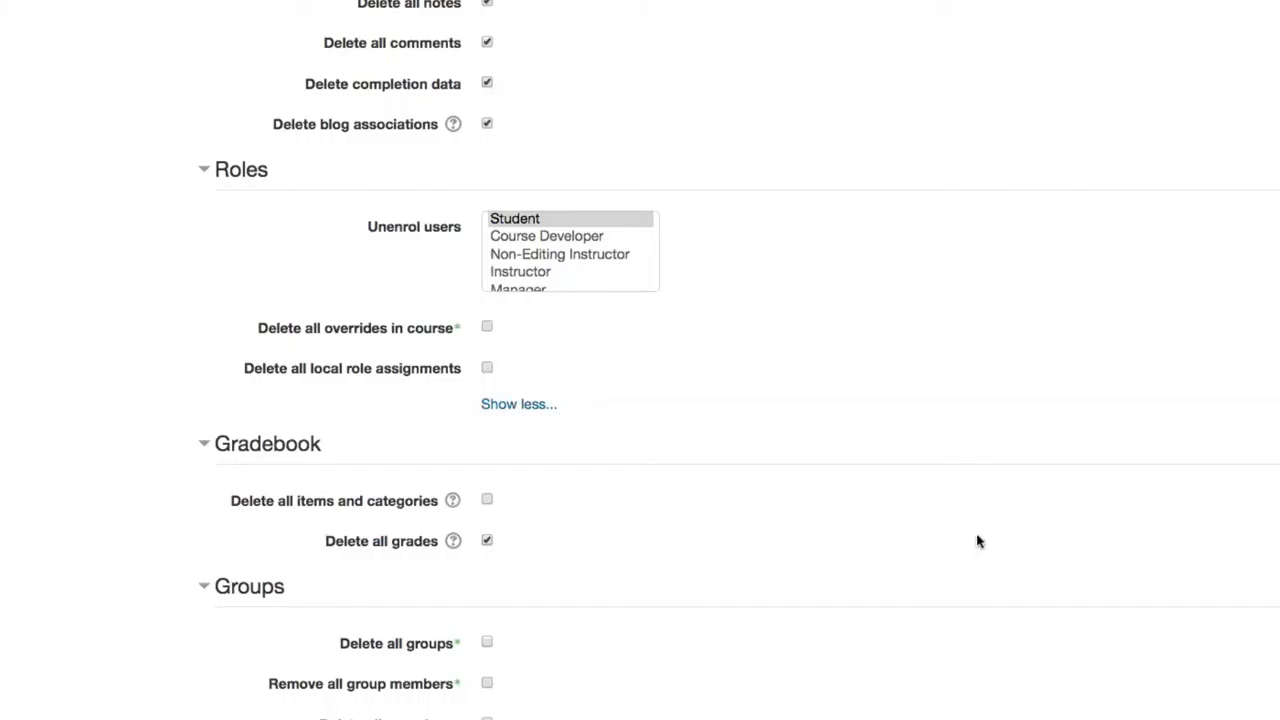
scroll("down", 3)
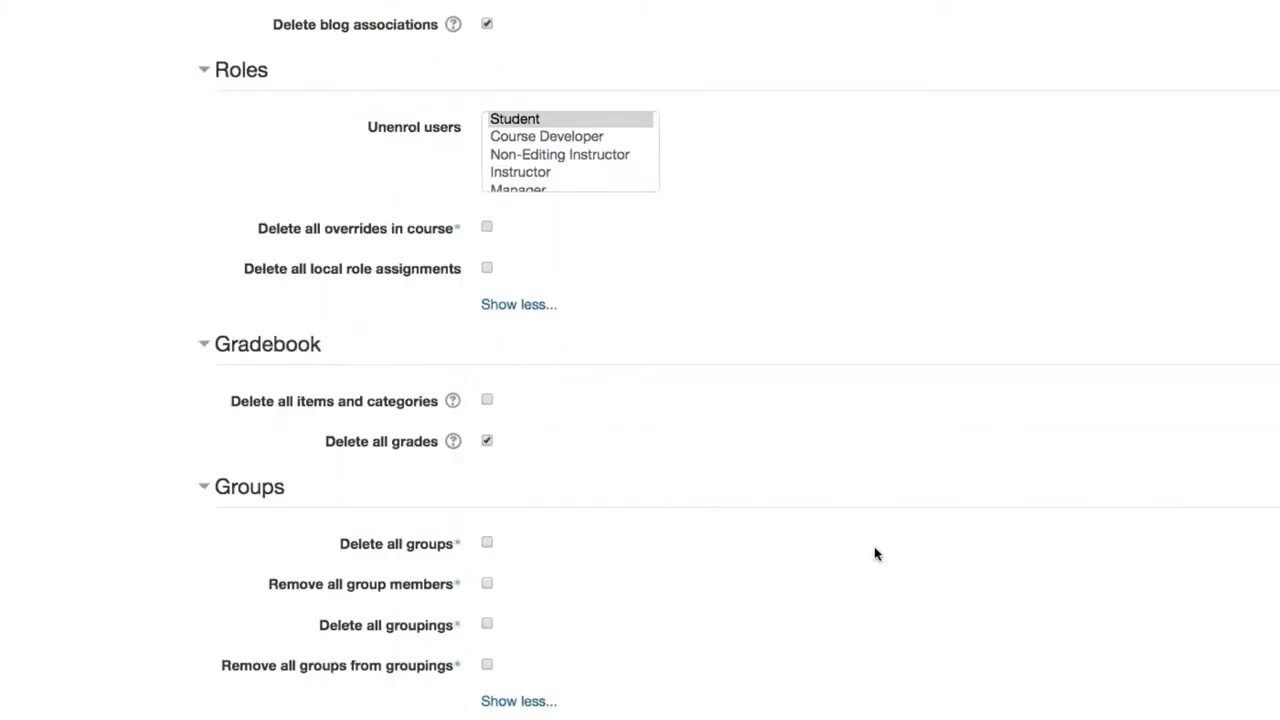
scroll("down", 3)
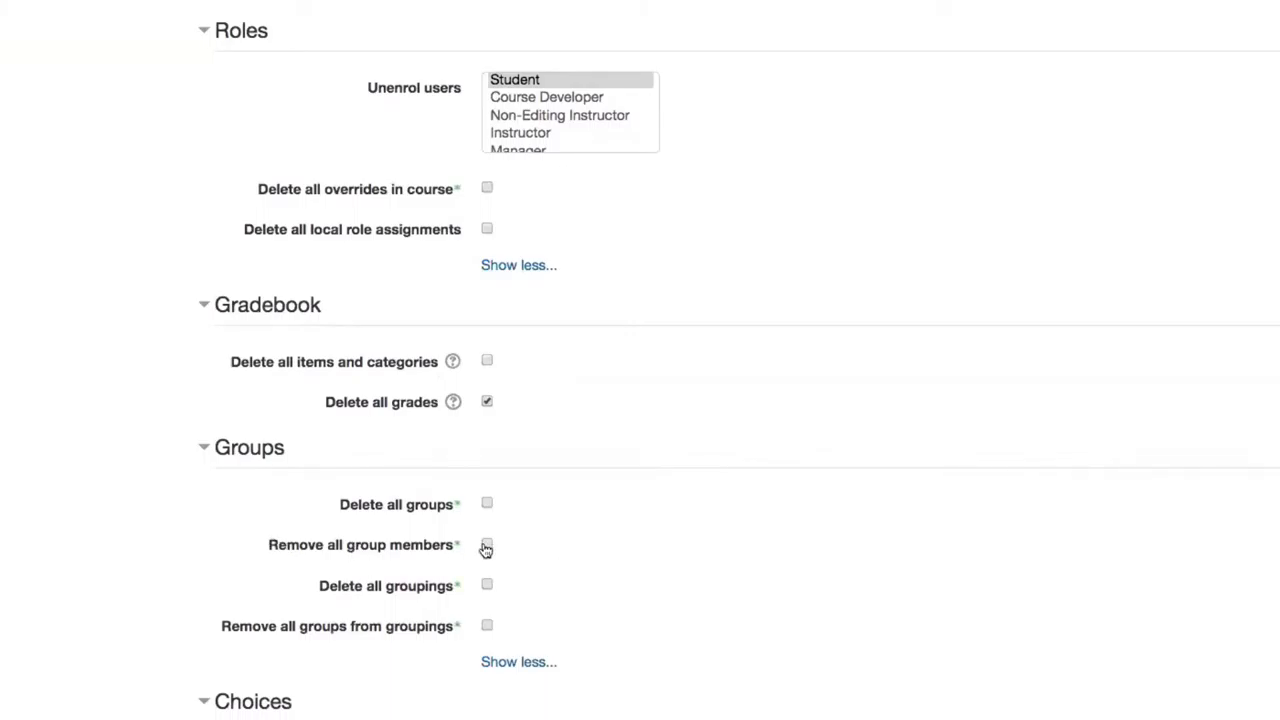
Tick Remove all group members under Groups and Remove all responses under Choices.
left_click(488, 544)
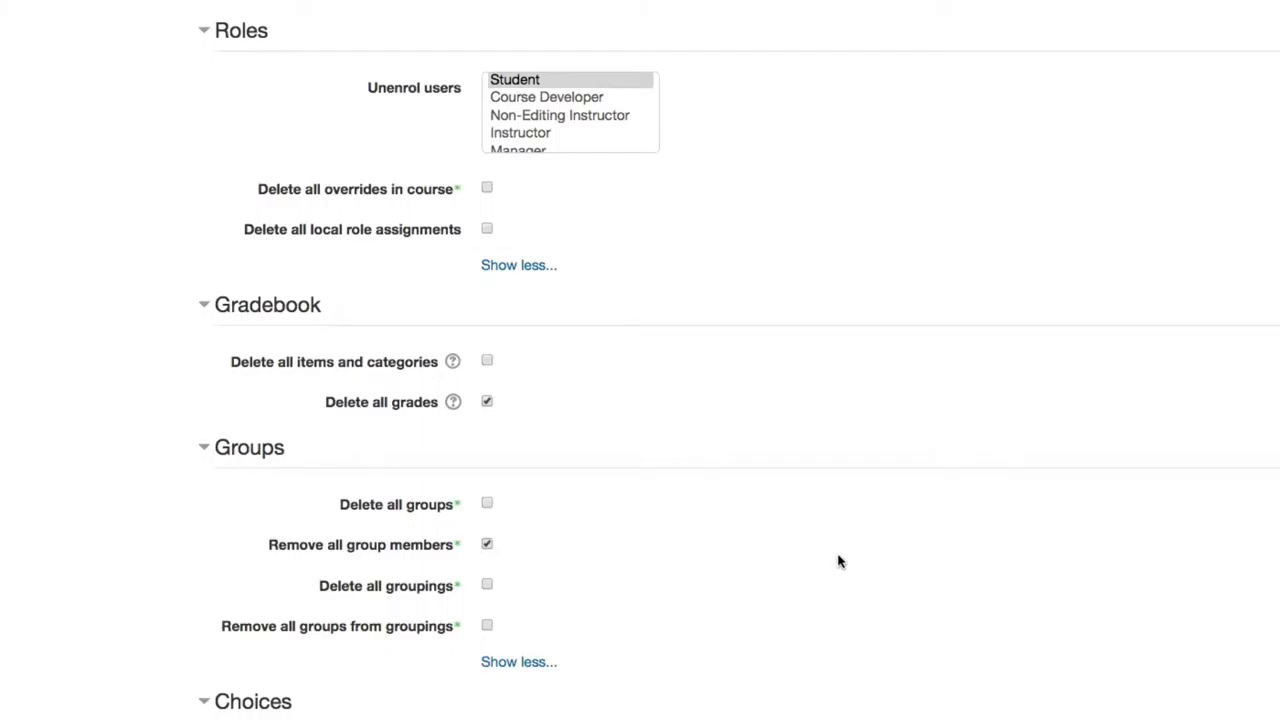
scroll("down", 3)
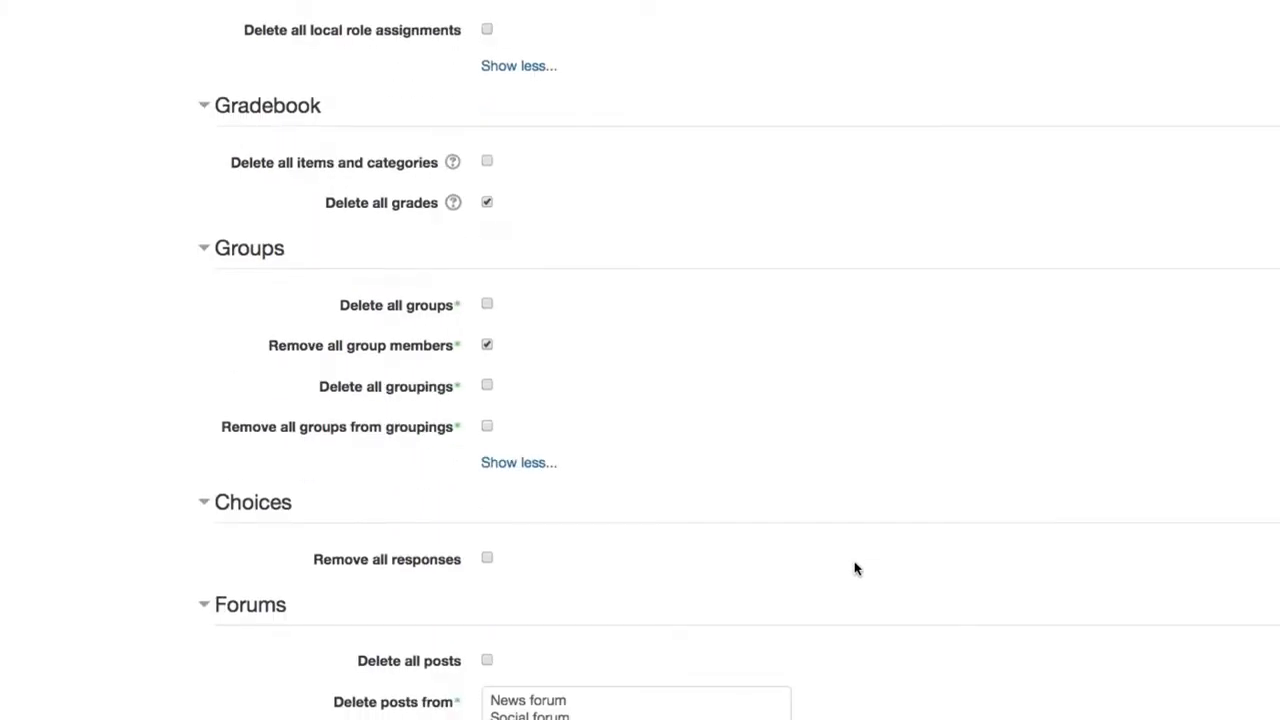
scroll("down", 3)
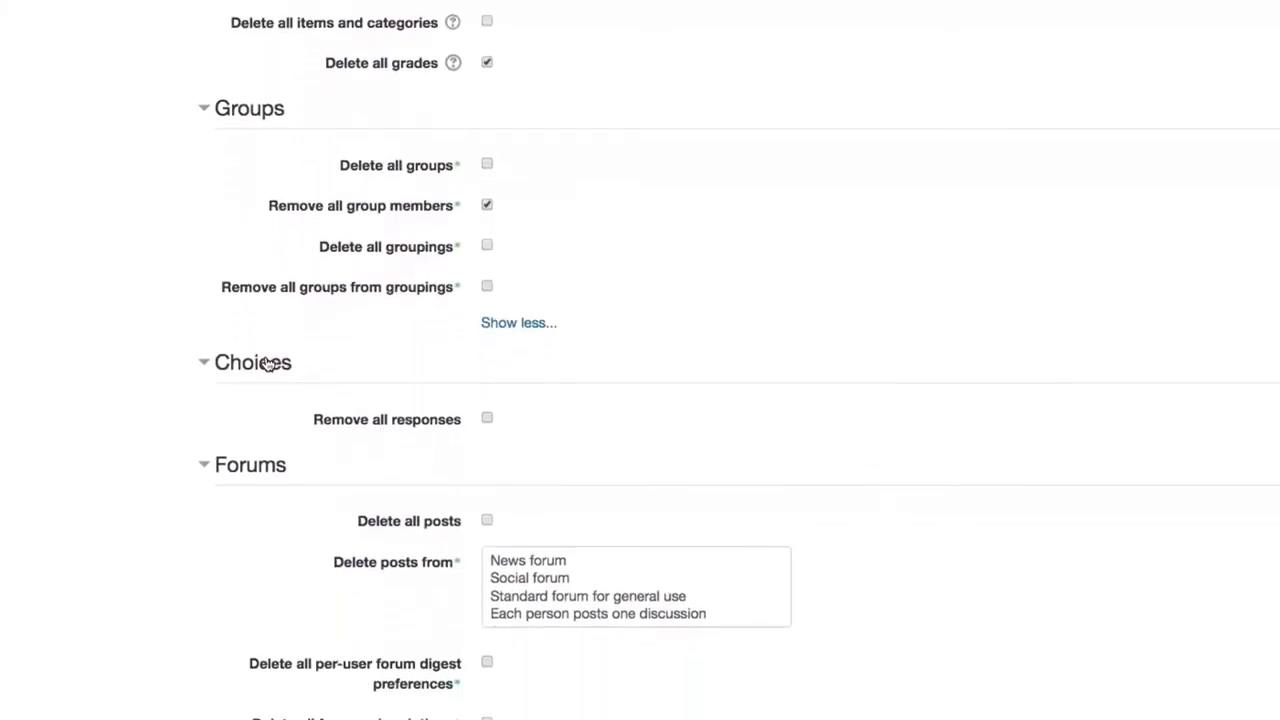
mouse_move(258, 368)
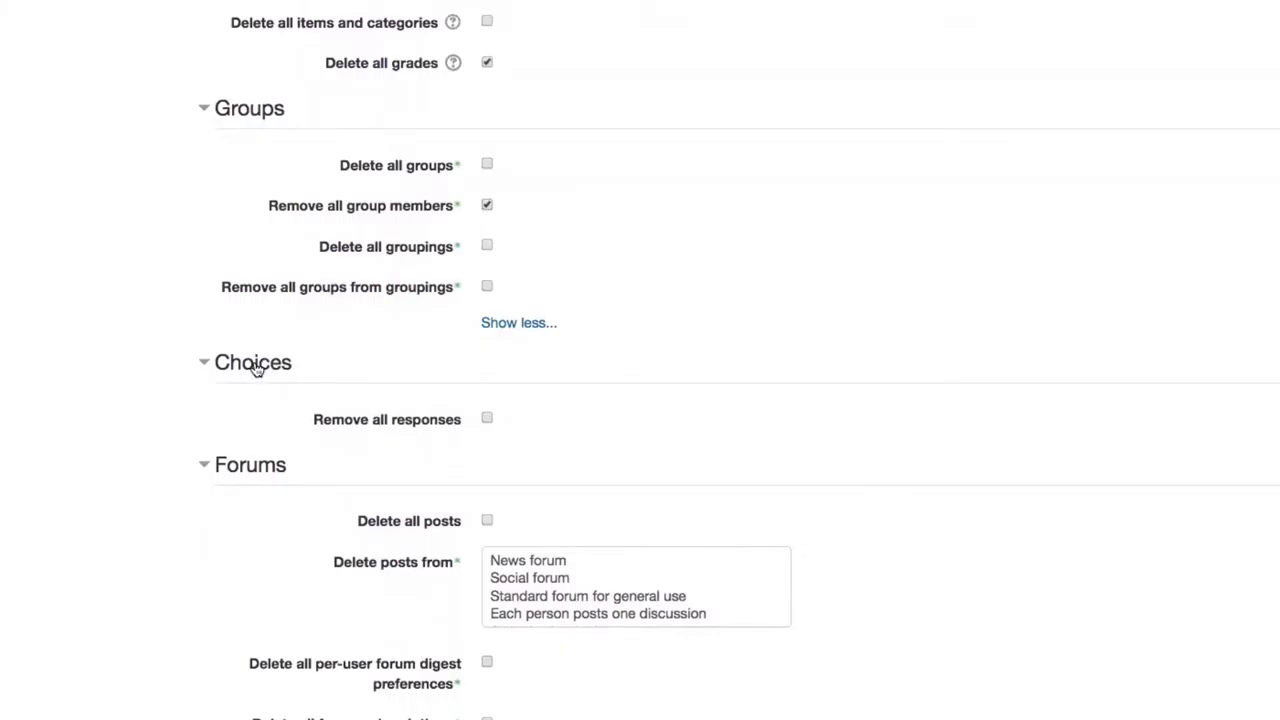
left_click(488, 418)
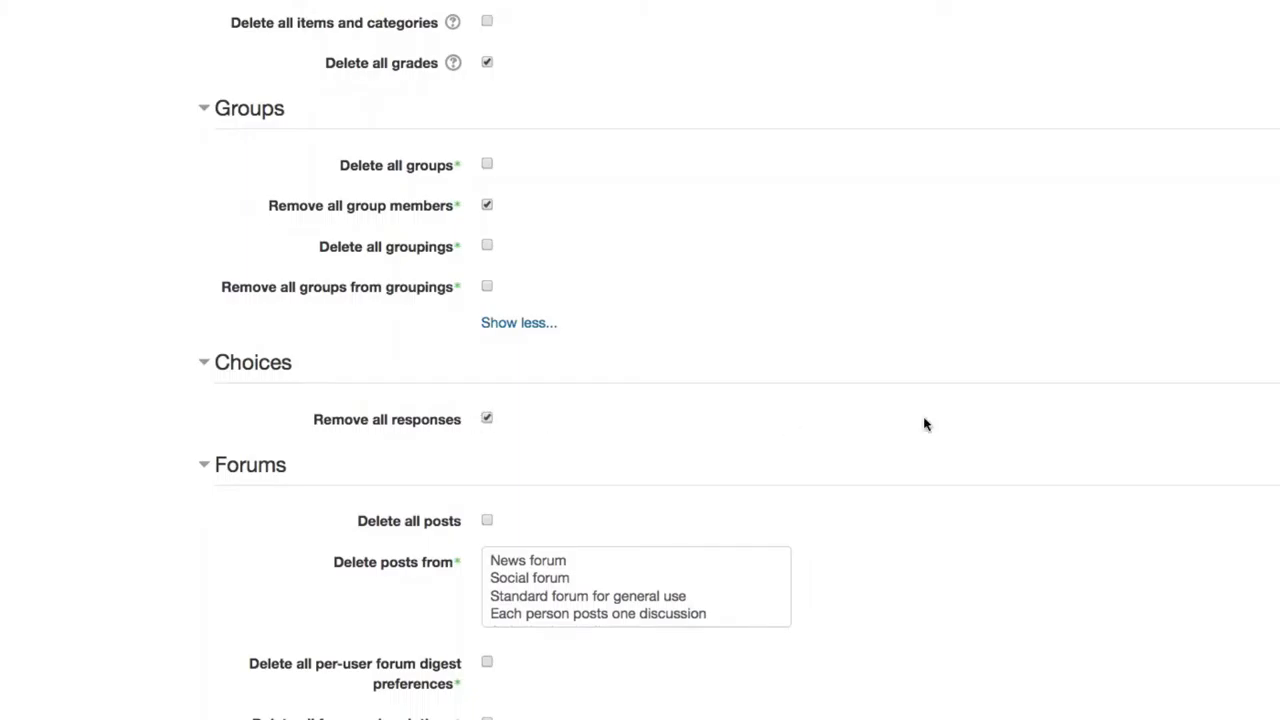
mouse_move(1020, 444)
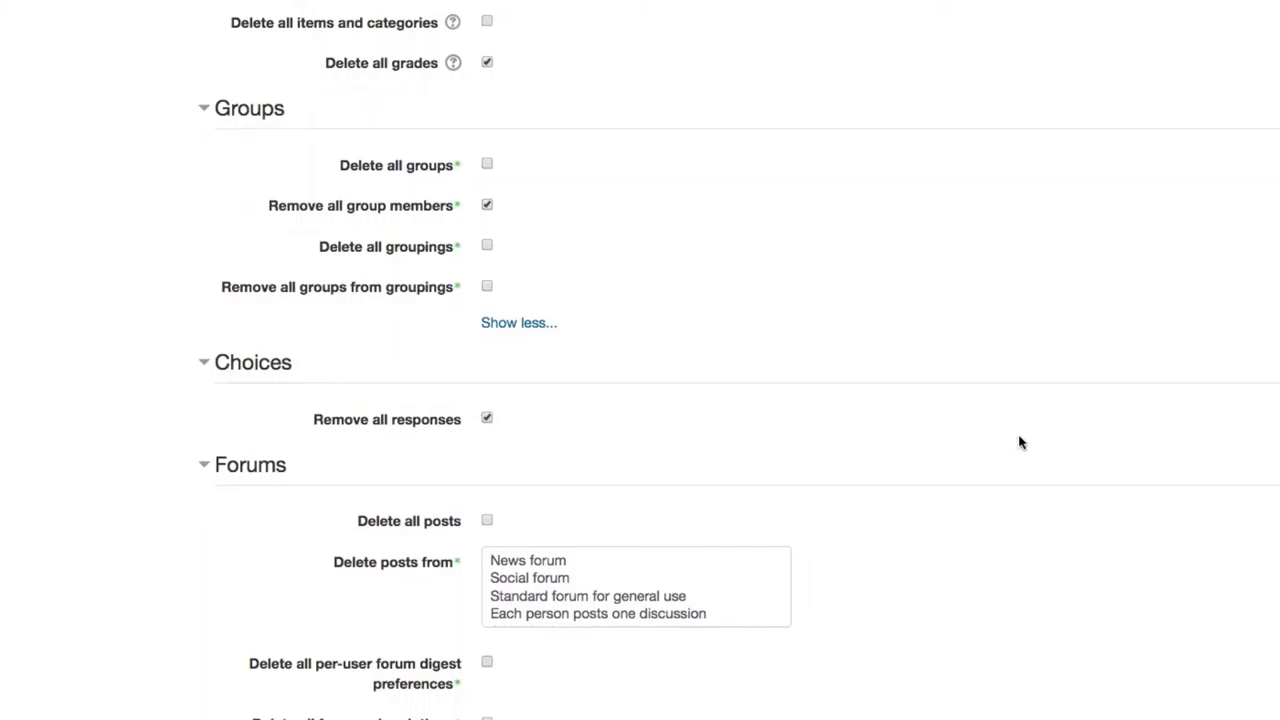
Tick Delete all posts and Delete all forum subscriptions in the Forums section.
scroll("down", 3)
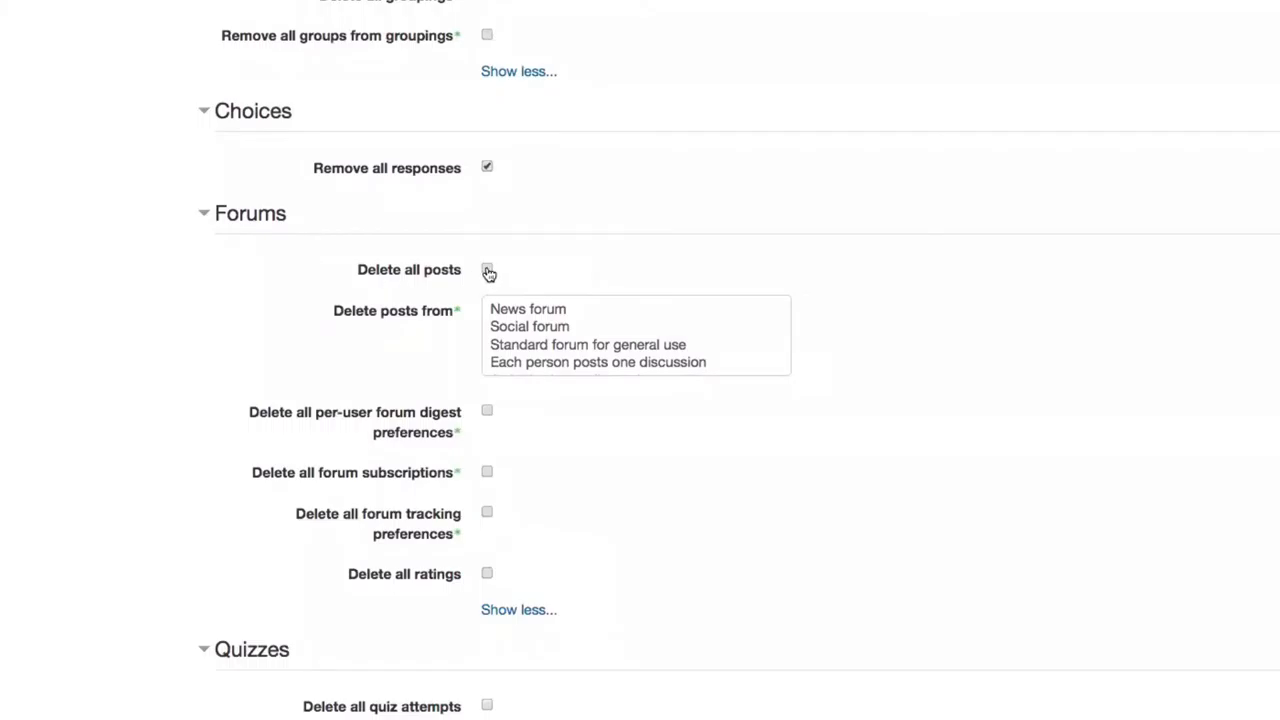
left_click(528, 326)
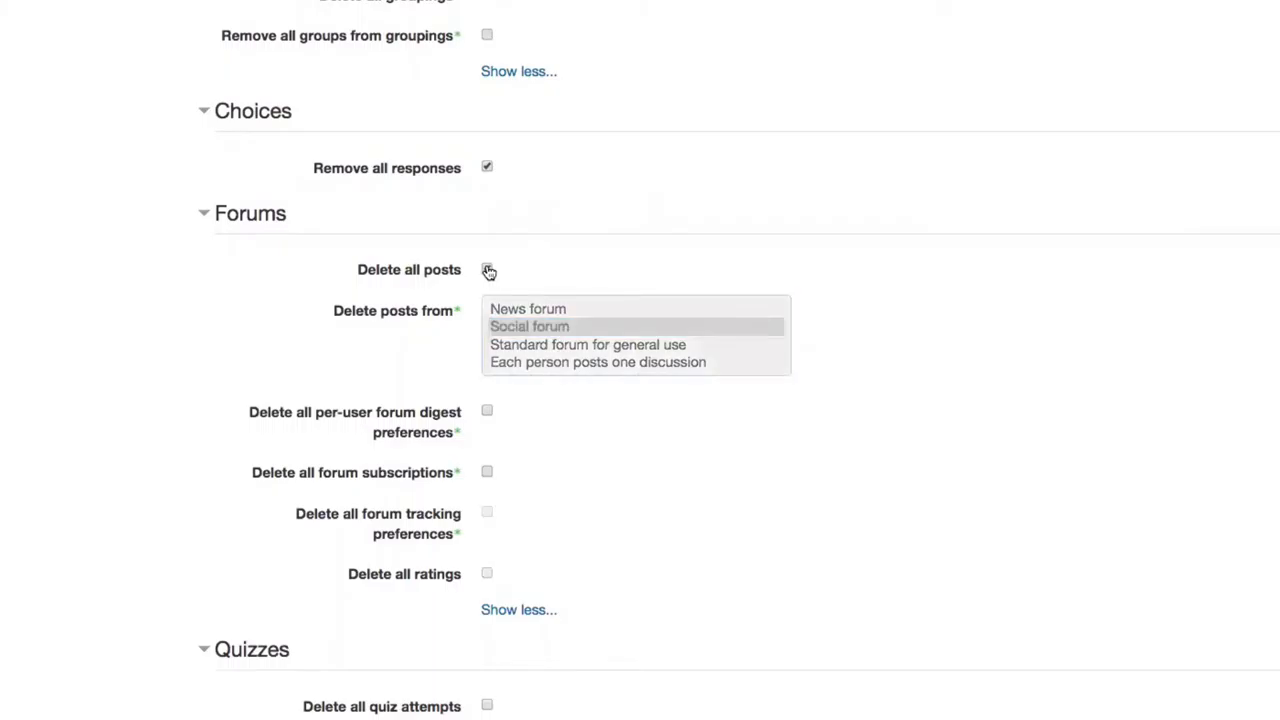
left_click(488, 268)
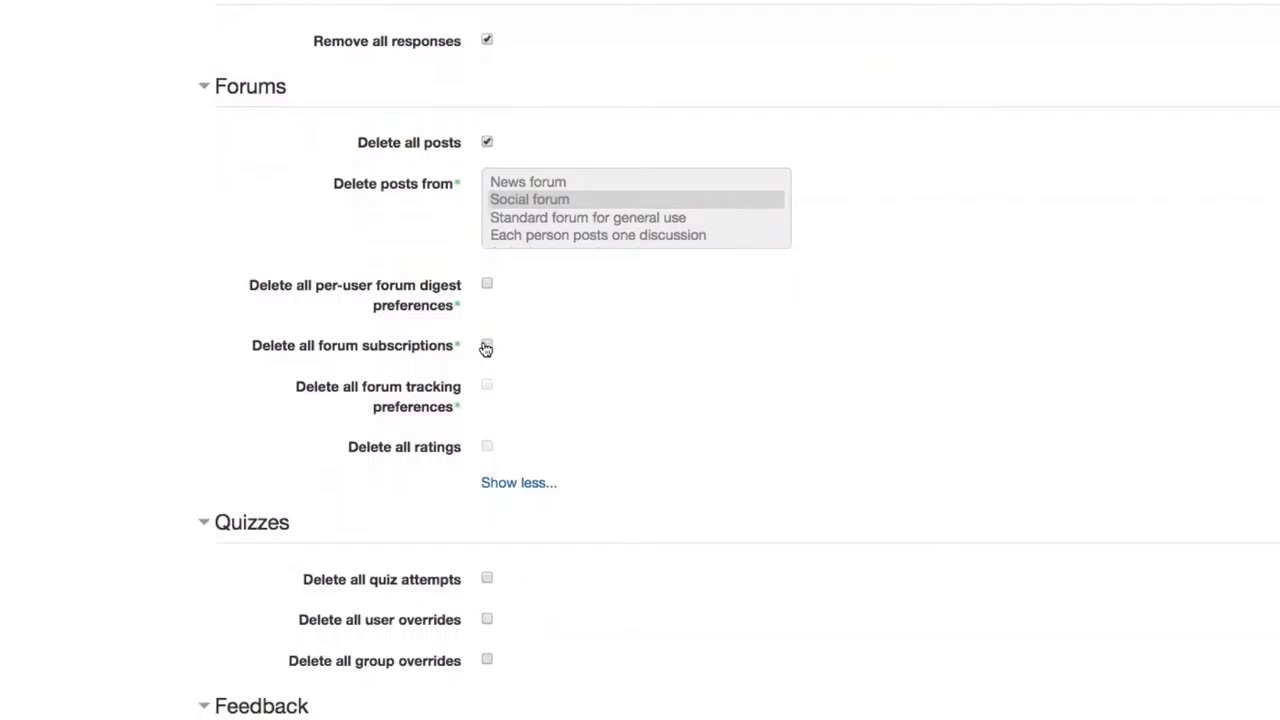
left_click(486, 344)
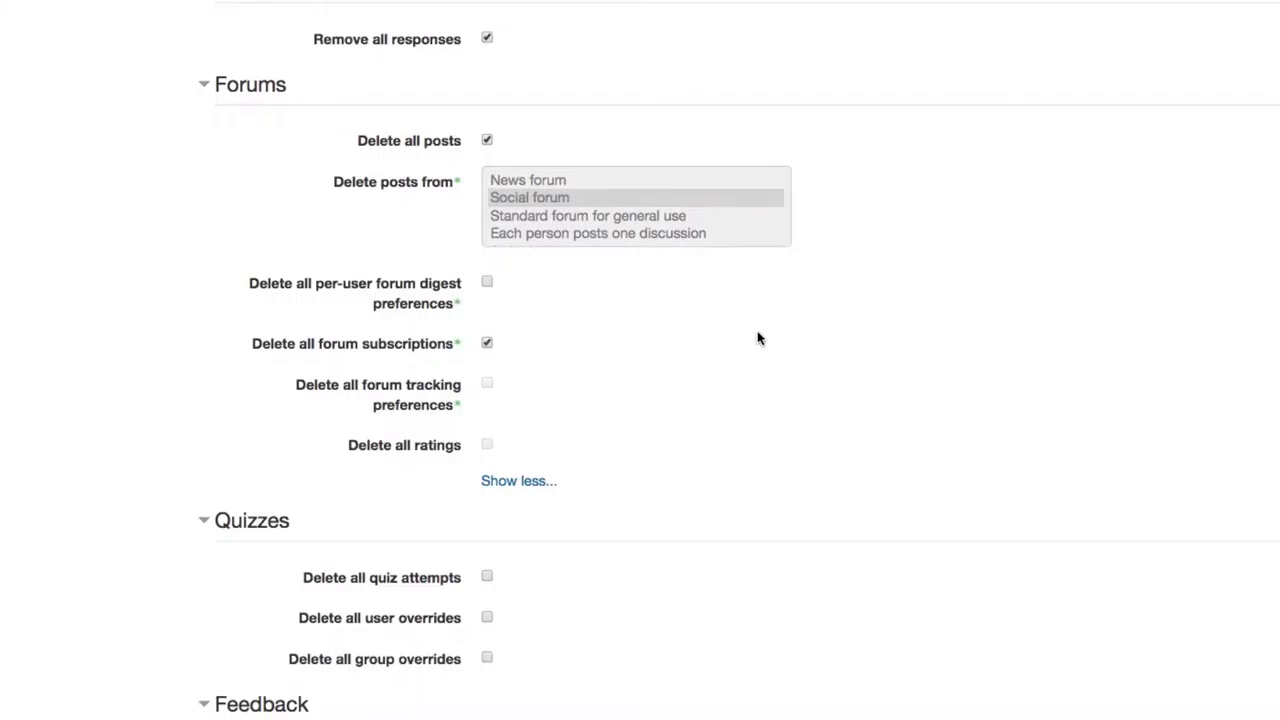
mouse_move(772, 388)
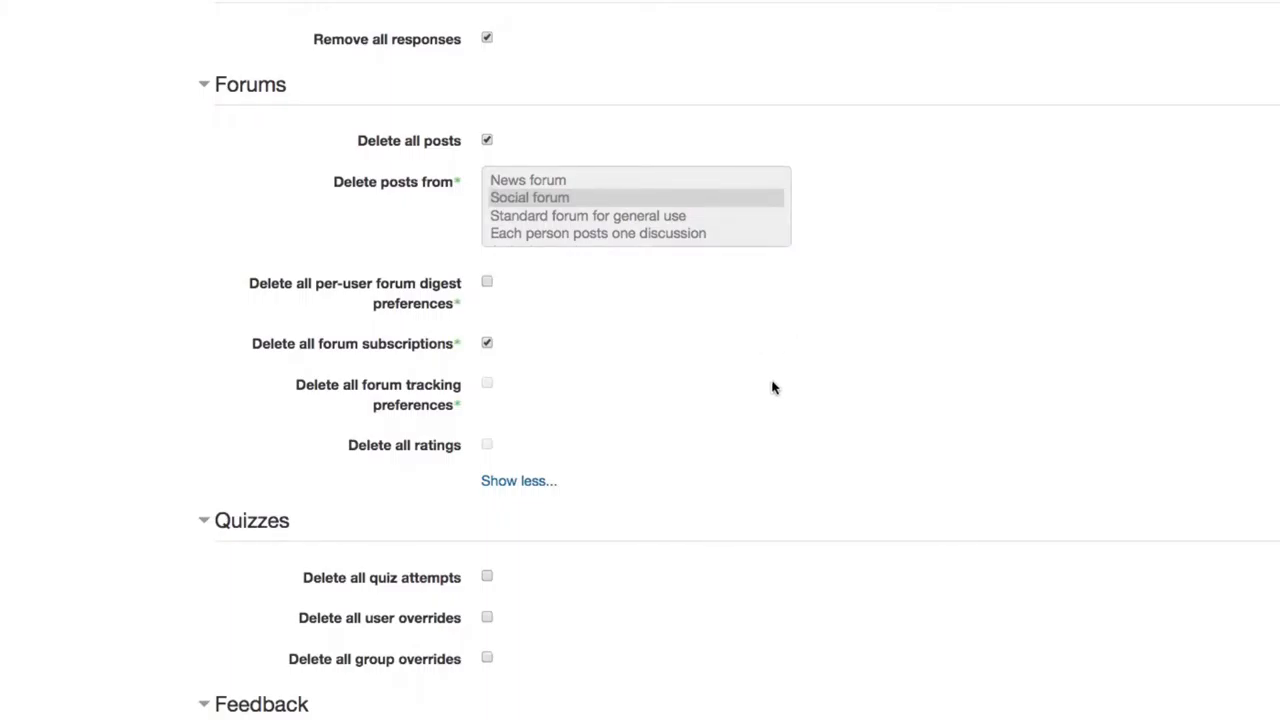
Tick Delete all quiz attempts and Delete all user overrides in the Quizzes section.
scroll("down", 3)
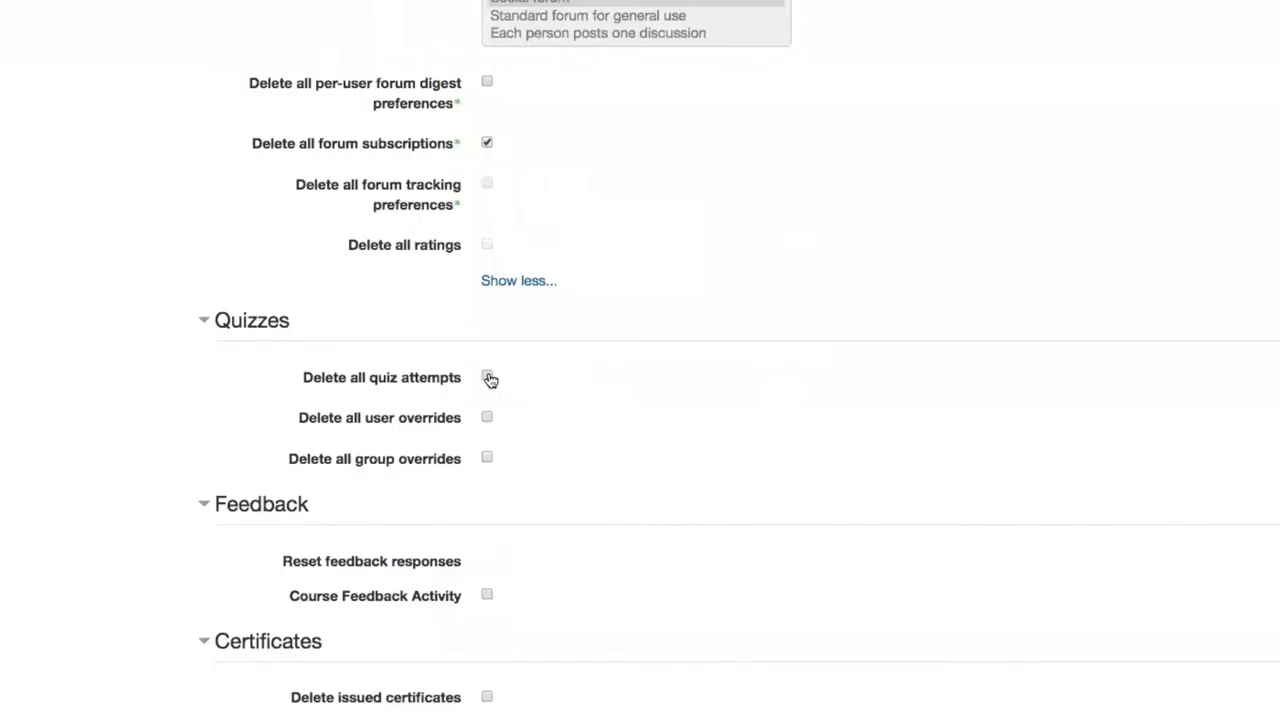
left_click(488, 376)
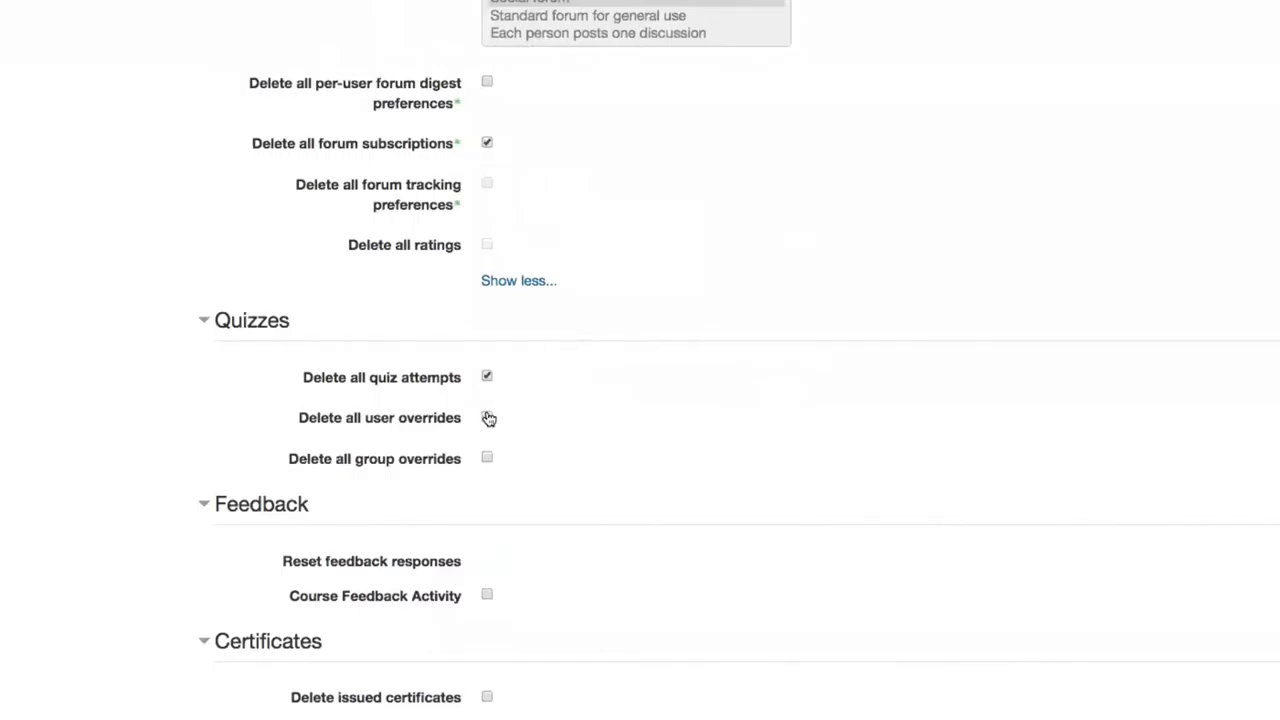
left_click(488, 418)
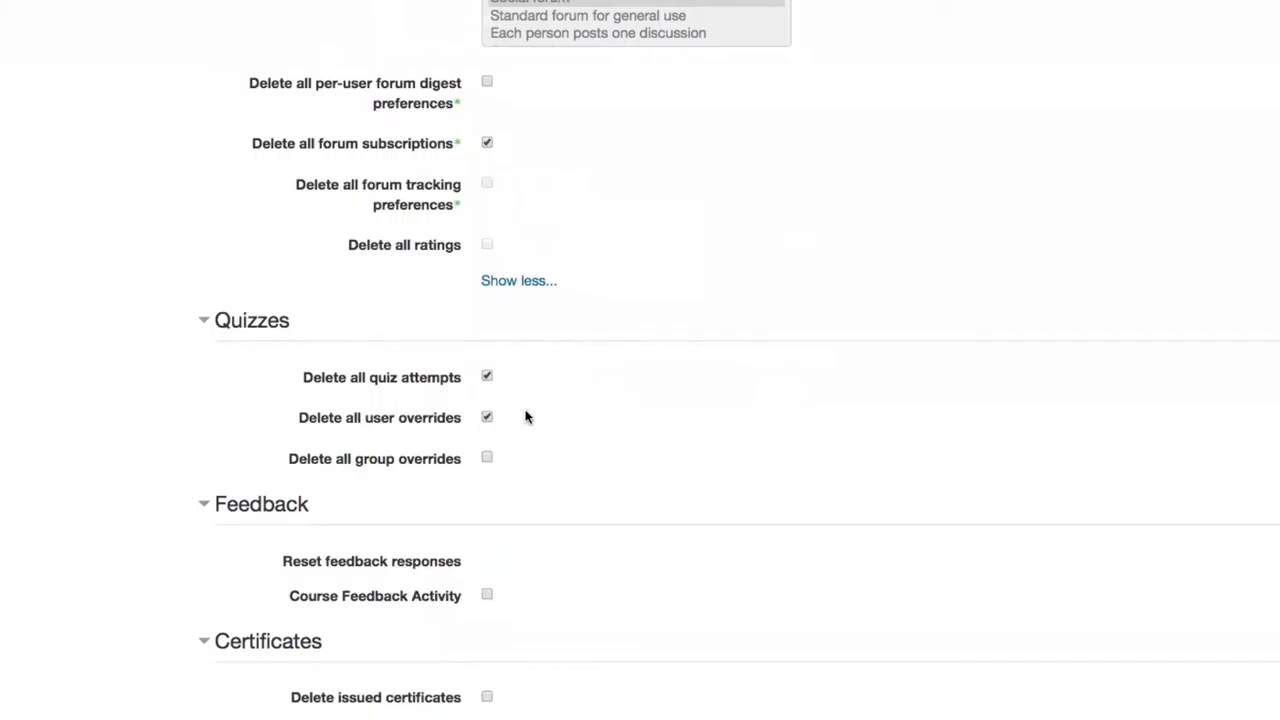
mouse_move(532, 416)
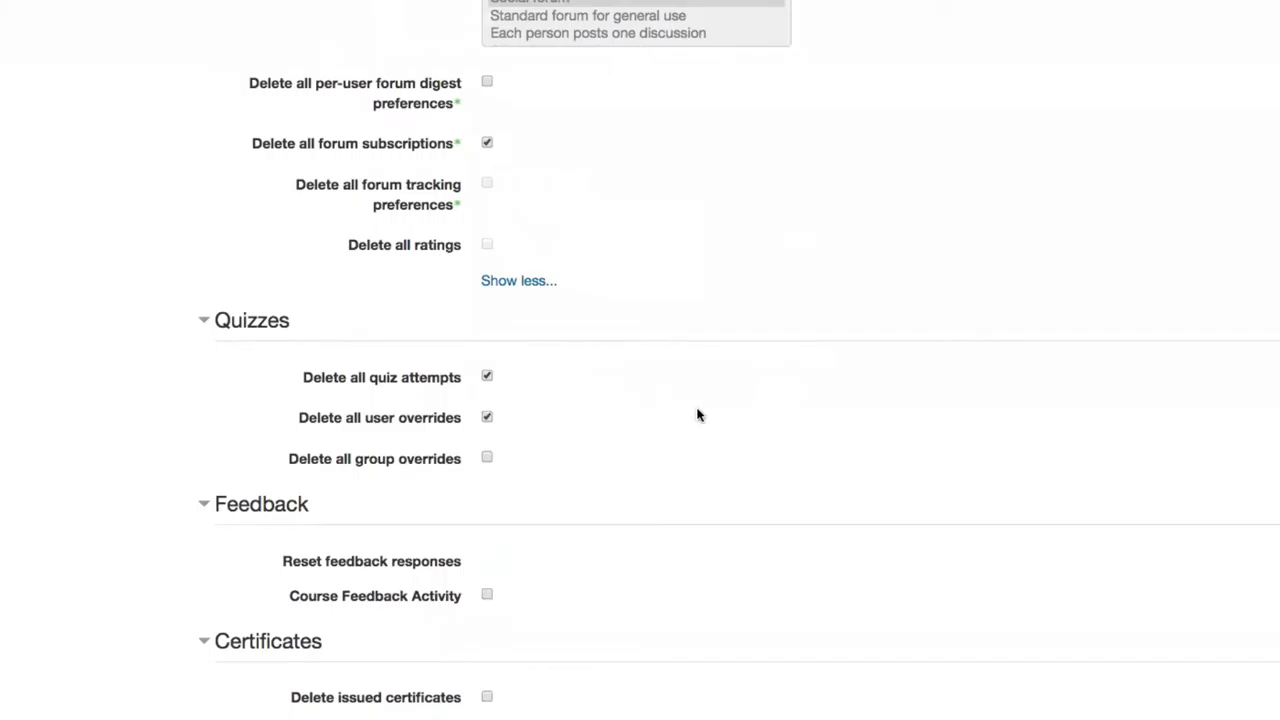
Tick Course Feedback Activity under Feedback and Delete issued certificates under Certificates.
scroll("down", 3)
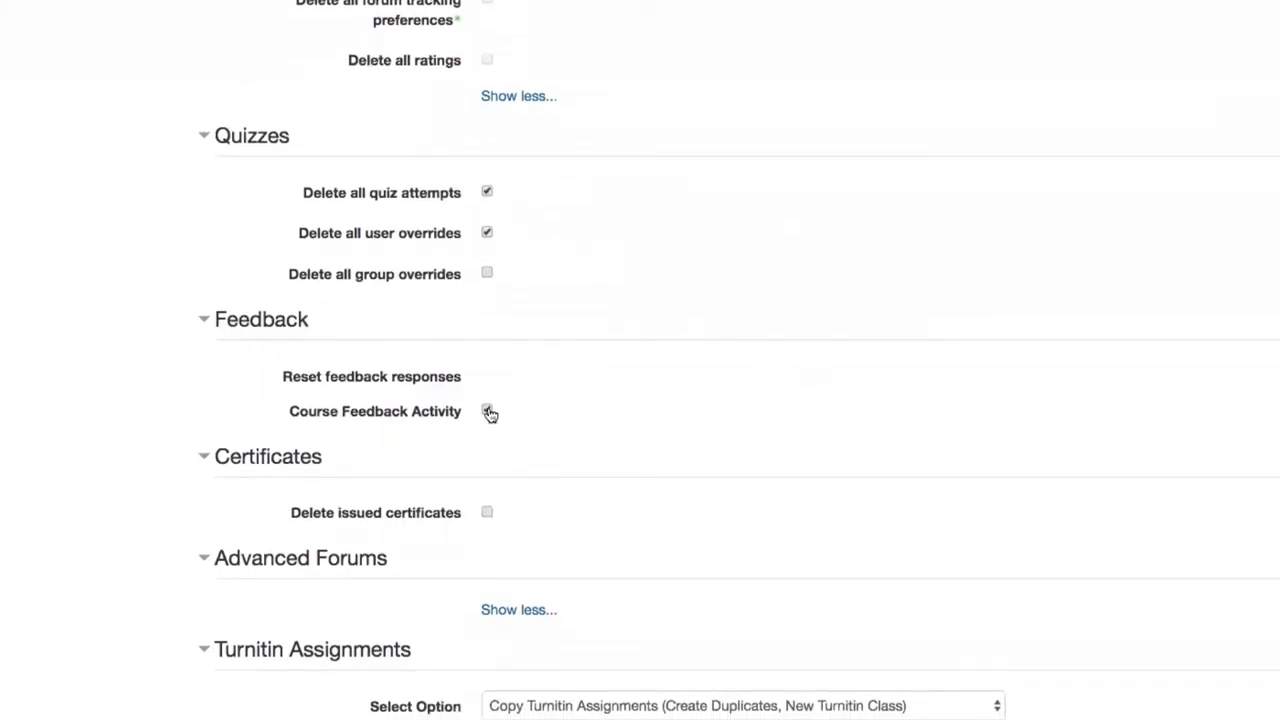
left_click(488, 410)
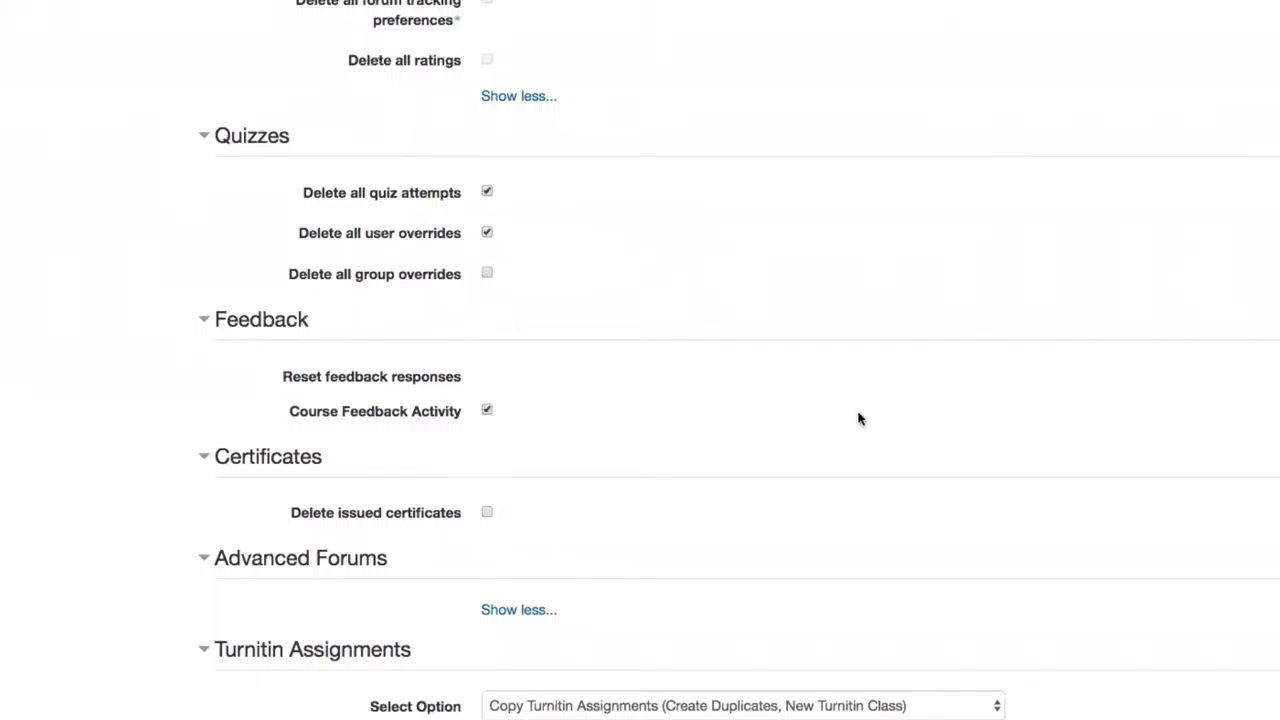
scroll("down", 3)
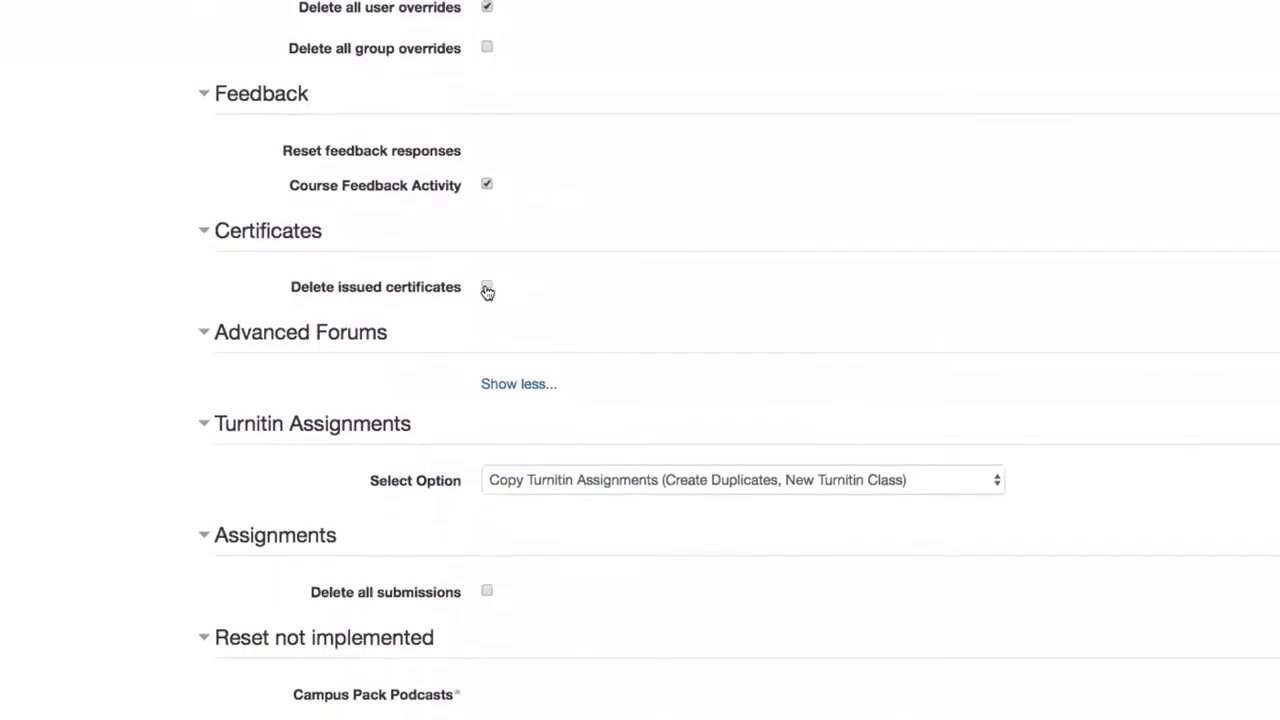
left_click(488, 288)
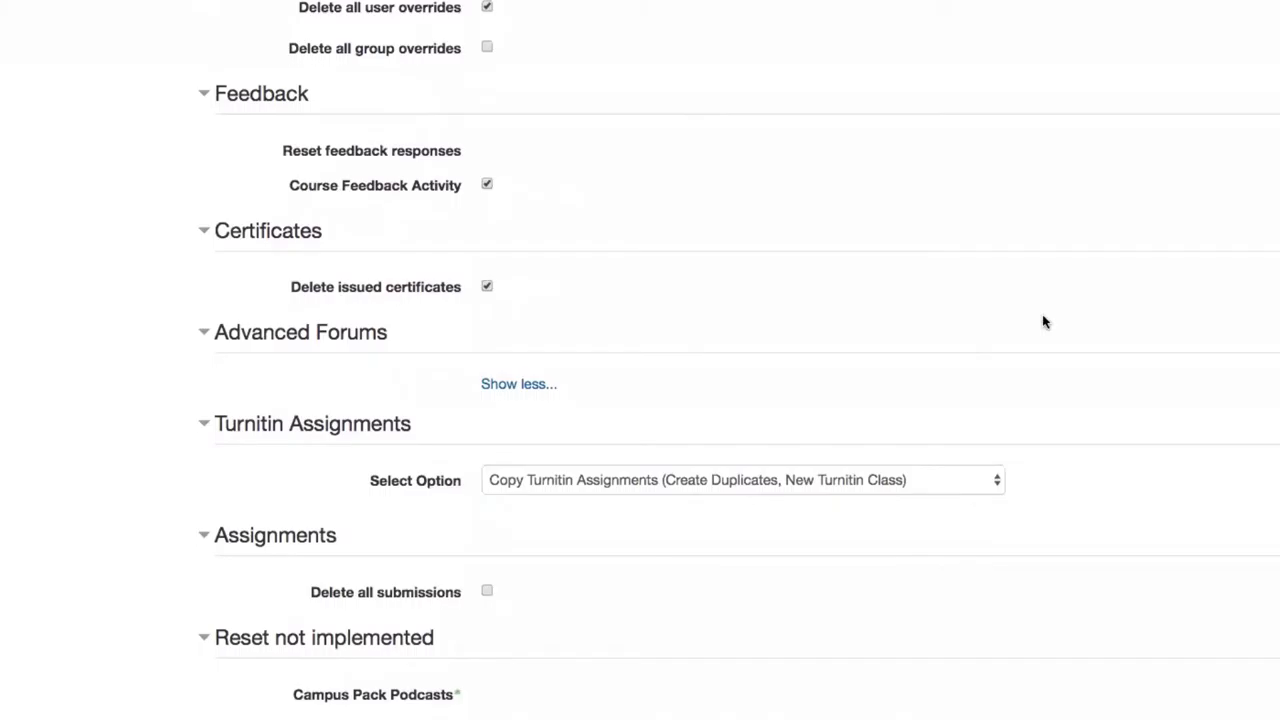
mouse_move(1232, 476)
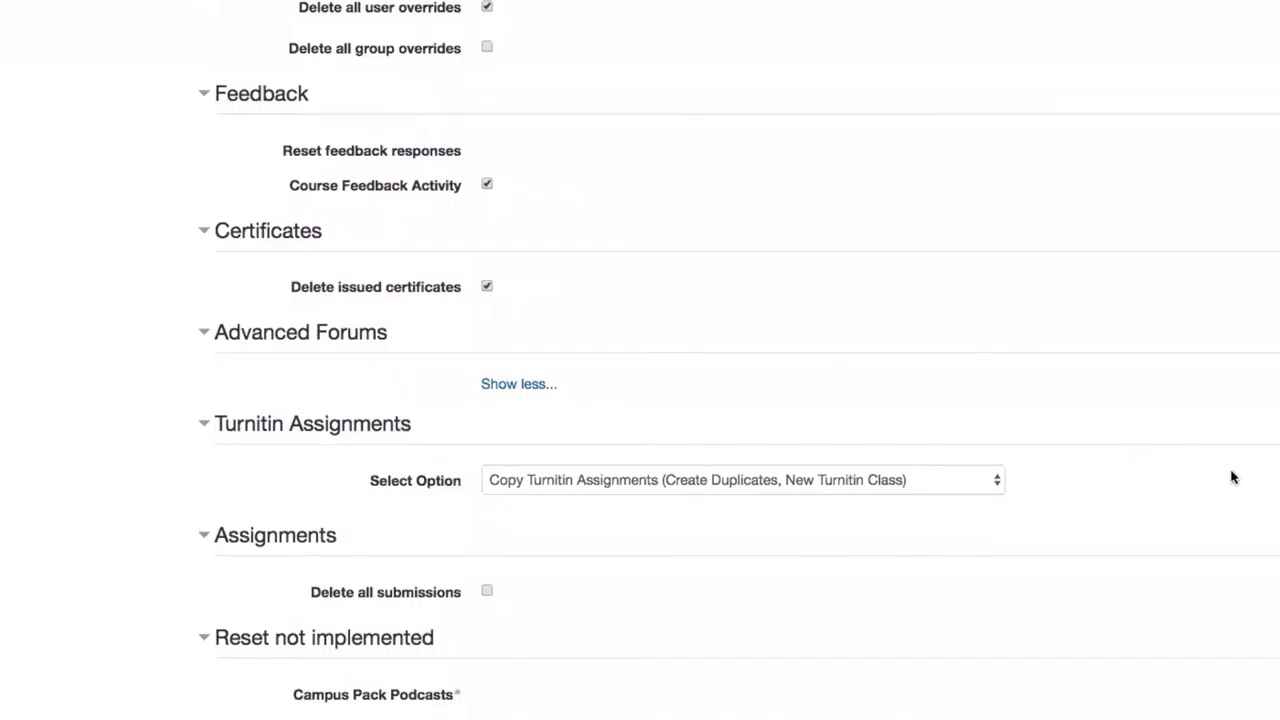
Keep Turnitin Assignments on Copy Turnitin Assignments (Create Duplicates, New Turnitin Class) after reviewing the choices.
left_click(742, 480)
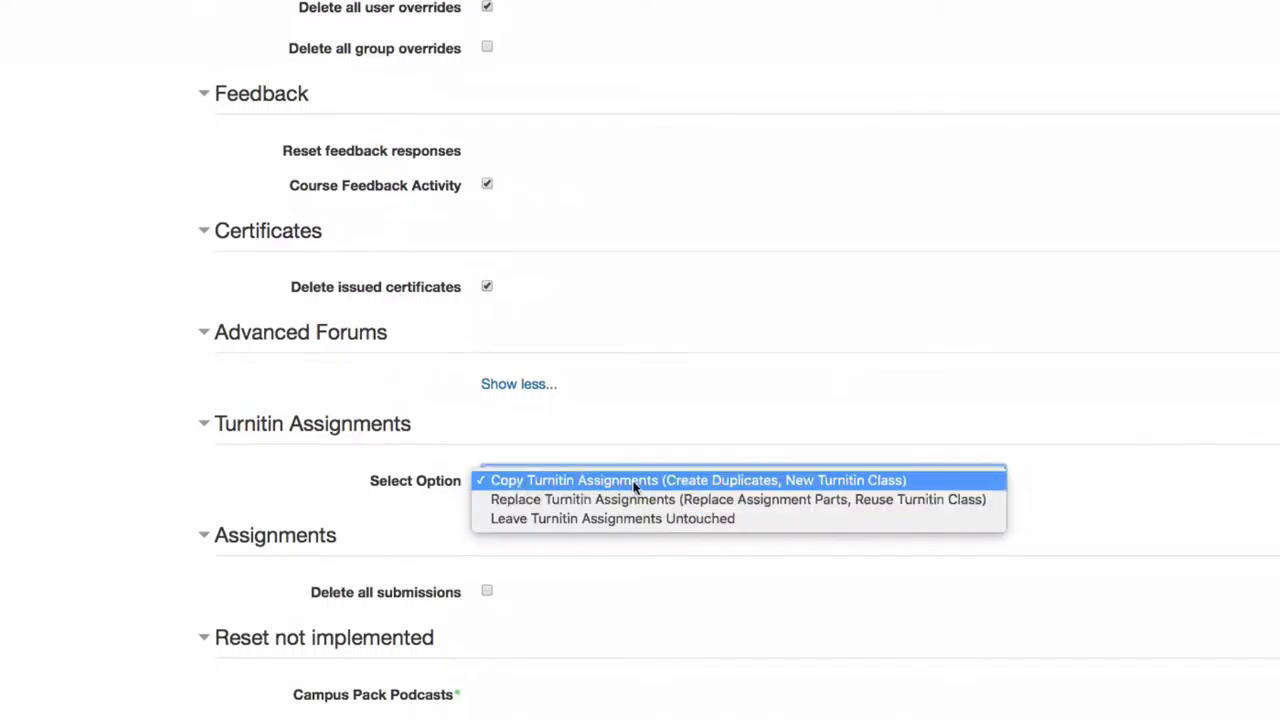
mouse_move(976, 486)
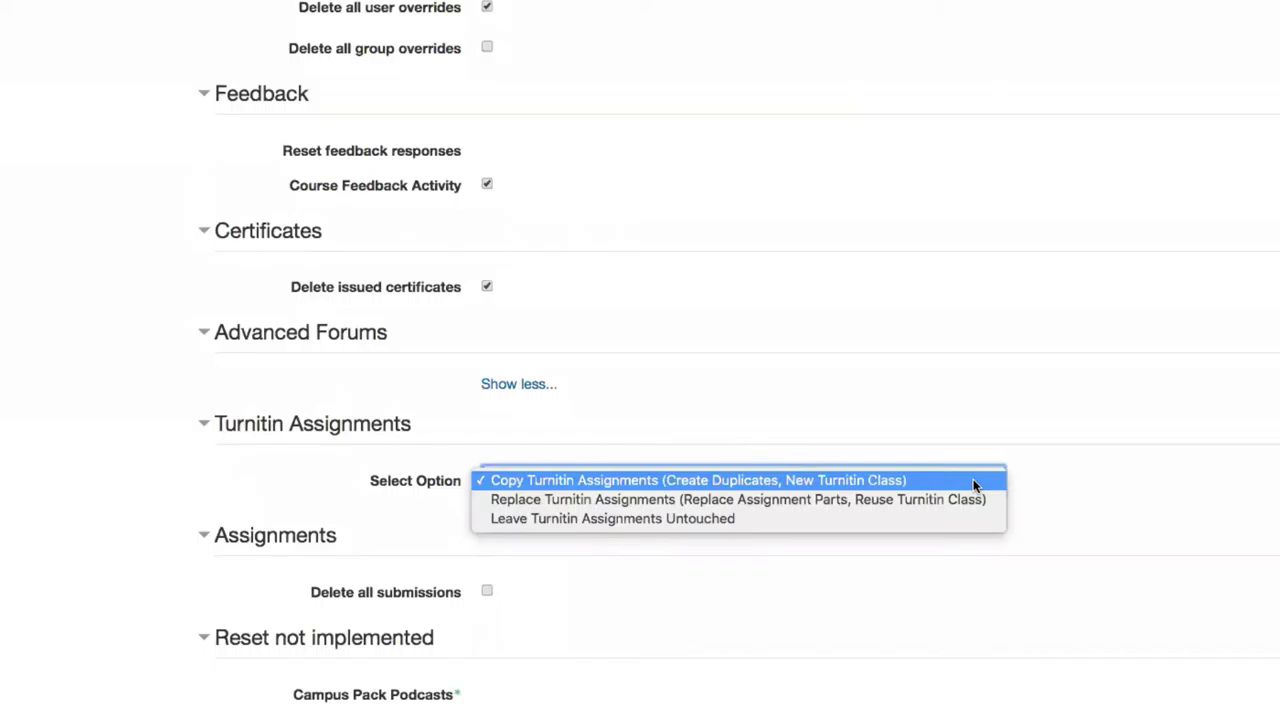
left_click(696, 480)
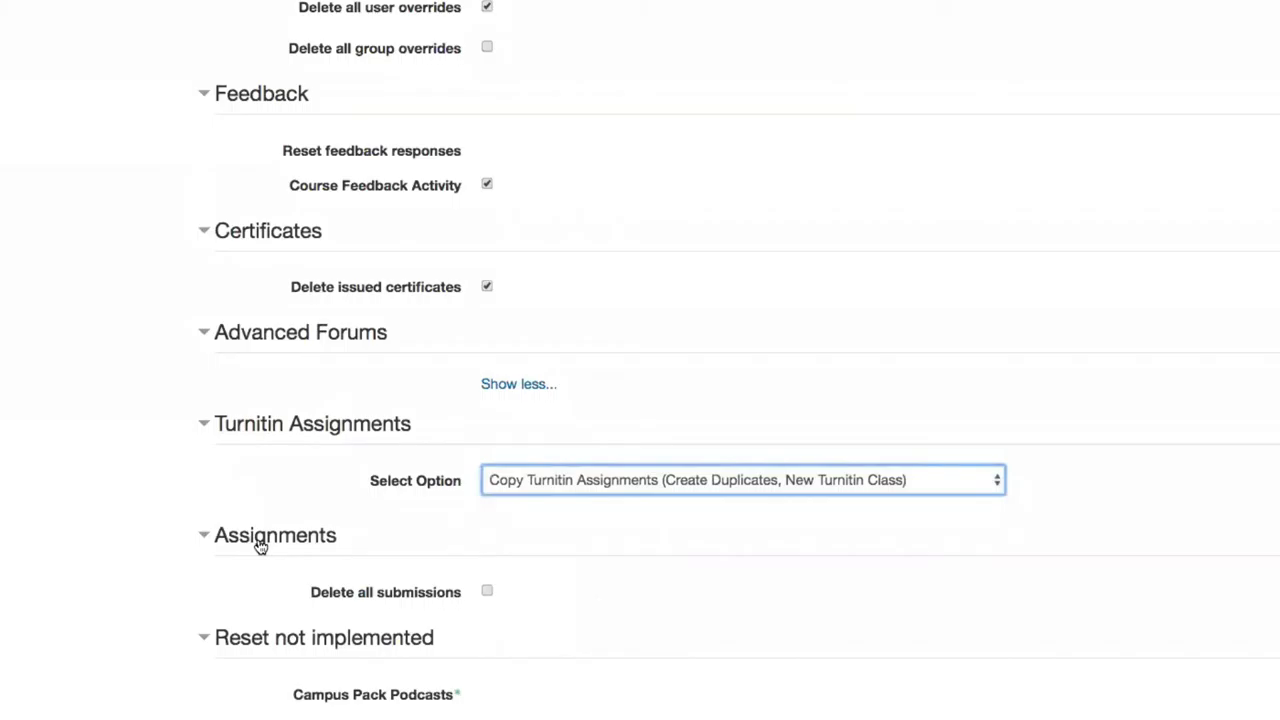
Tick Delete all submissions under Assignments and scroll to the Reset course button.
left_click(488, 592)
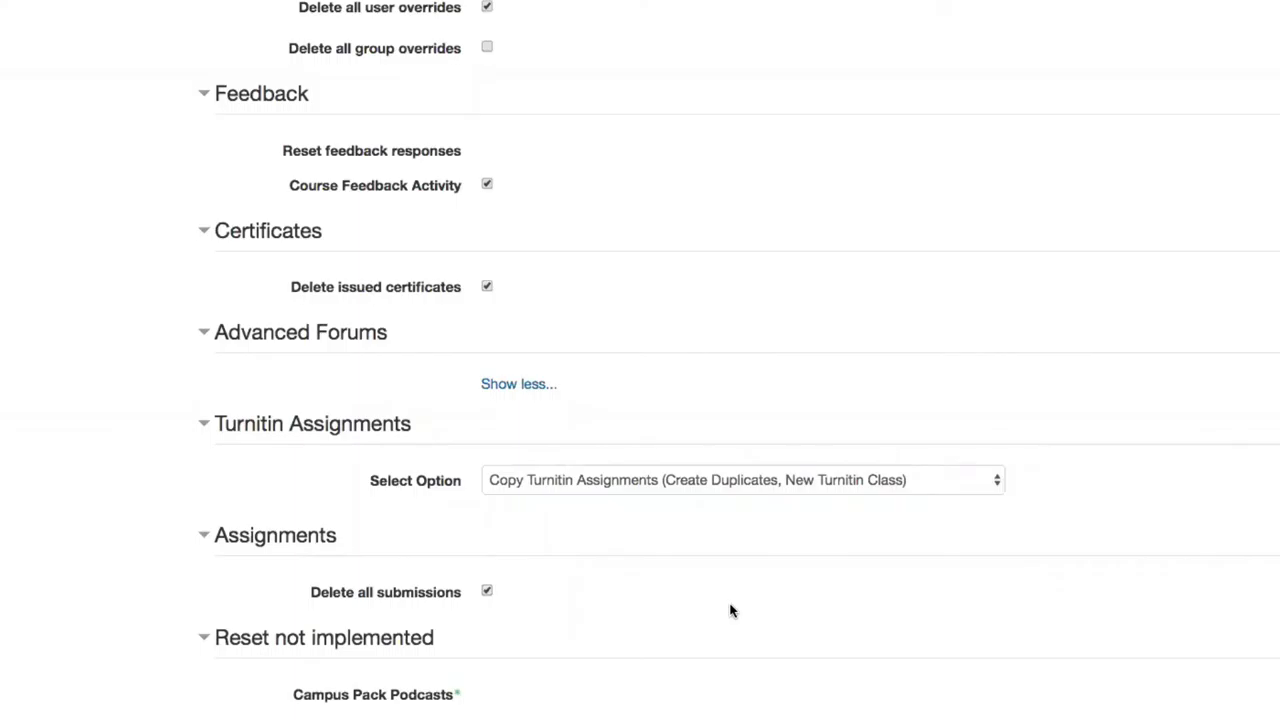
scroll("down", 3)
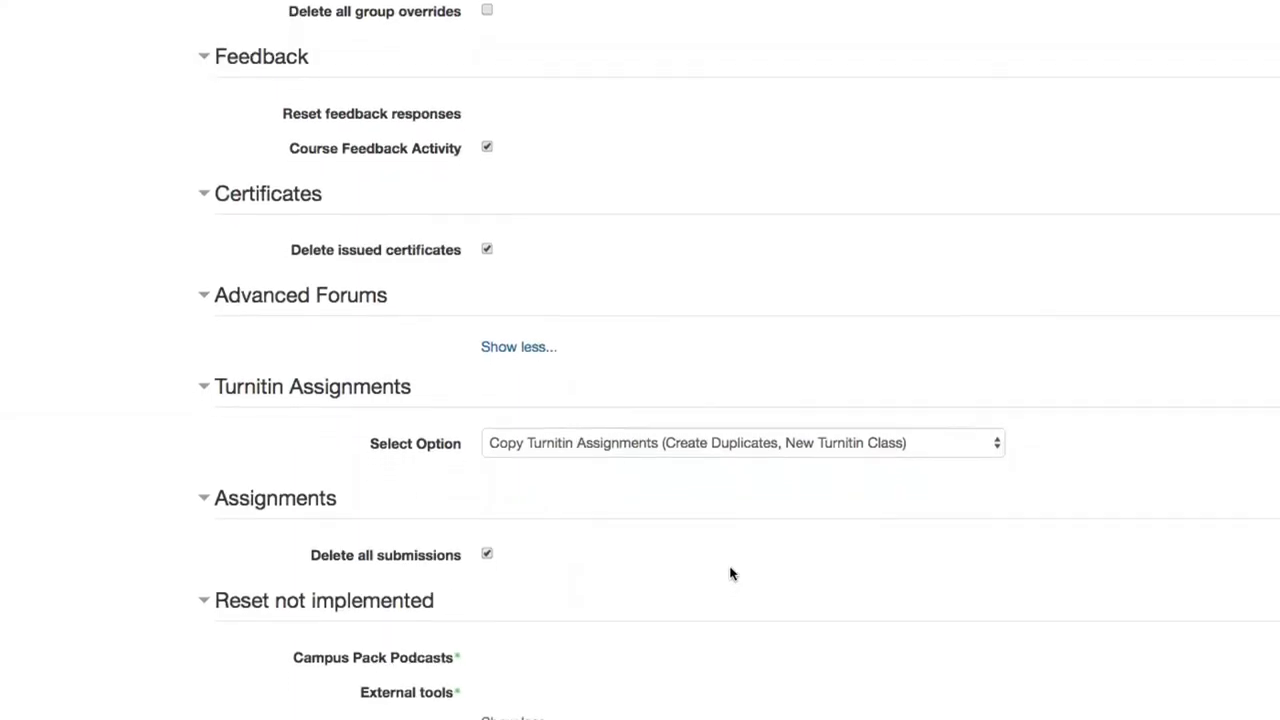
scroll("down", 3)
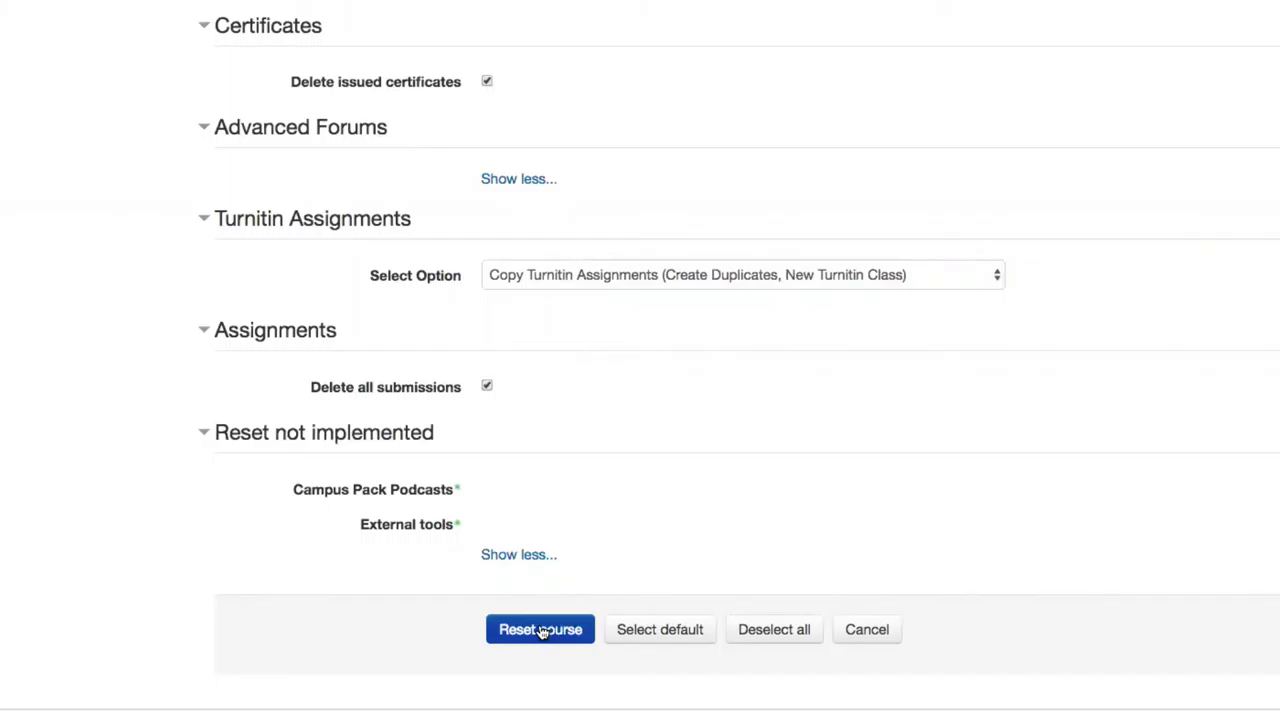
mouse_move(844, 492)
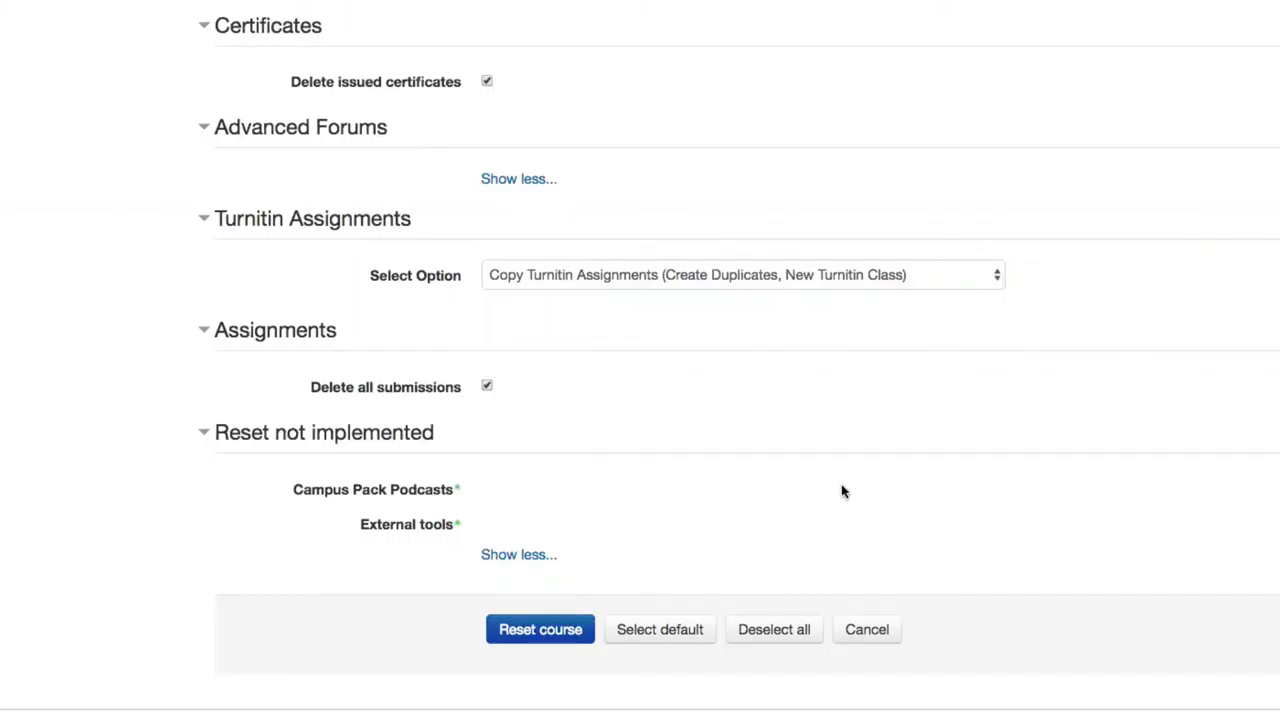
scroll("down", 3)
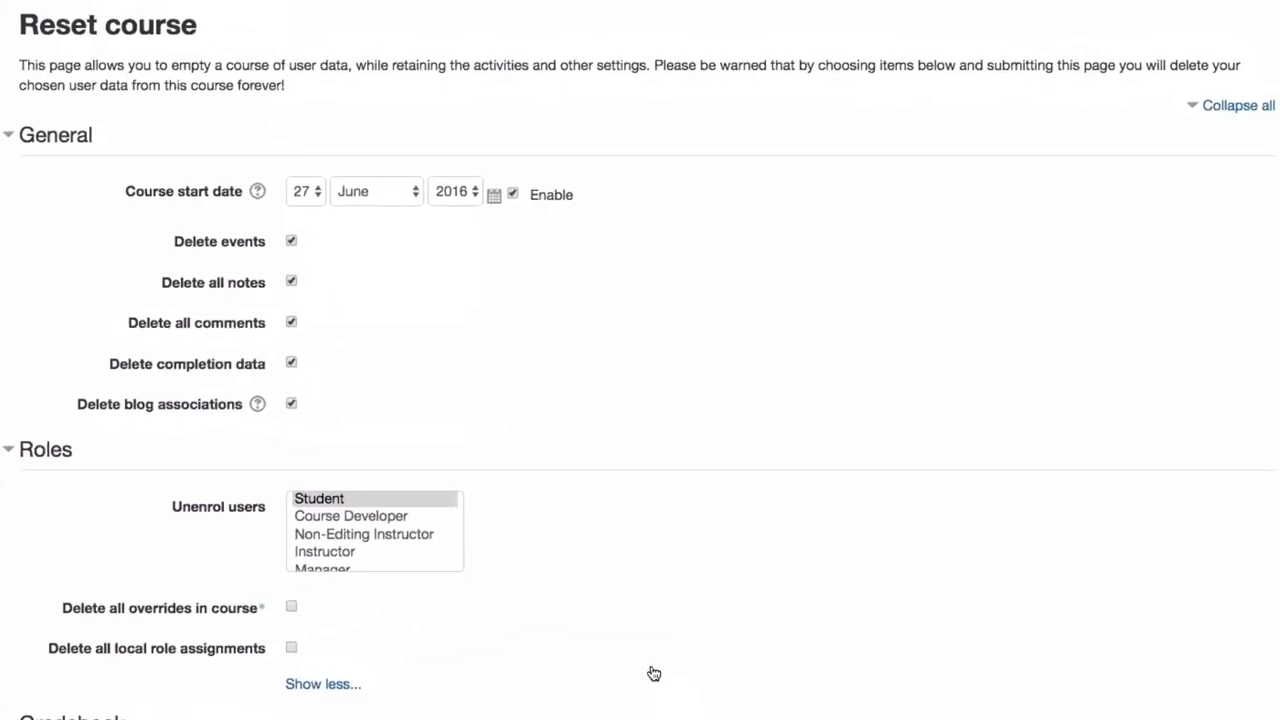
mouse_move(600, 194)
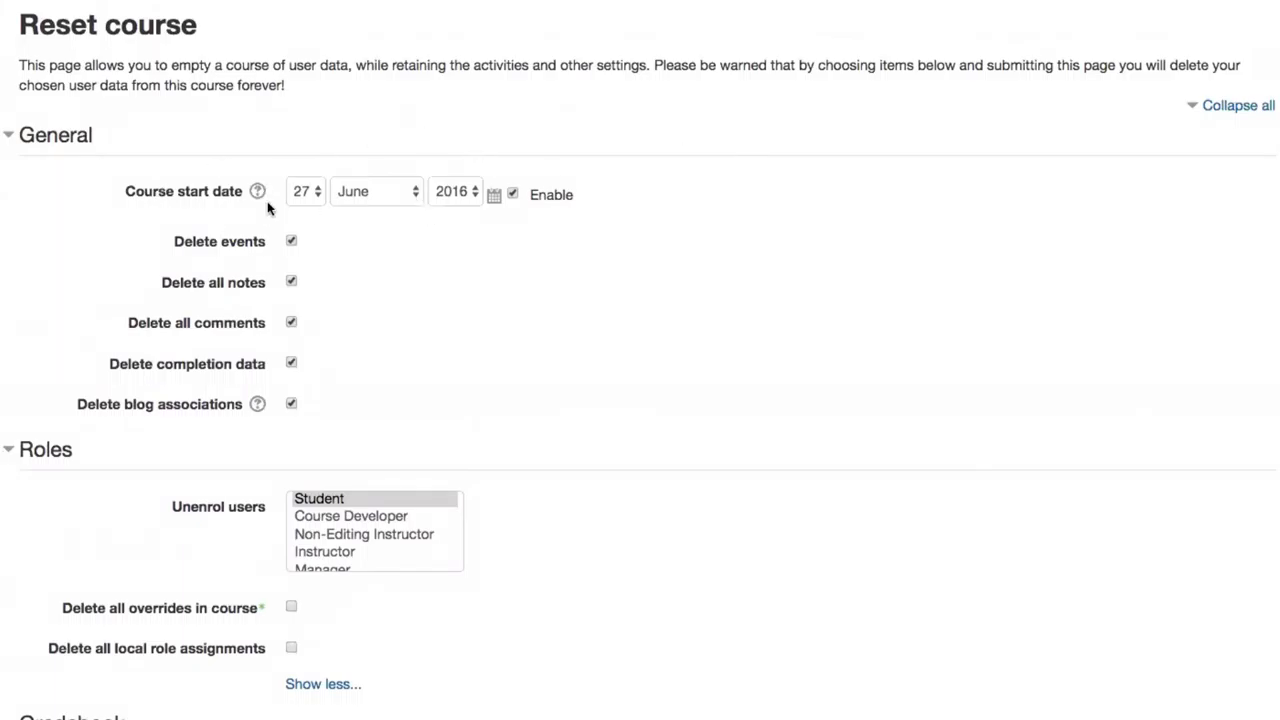
mouse_move(218, 198)
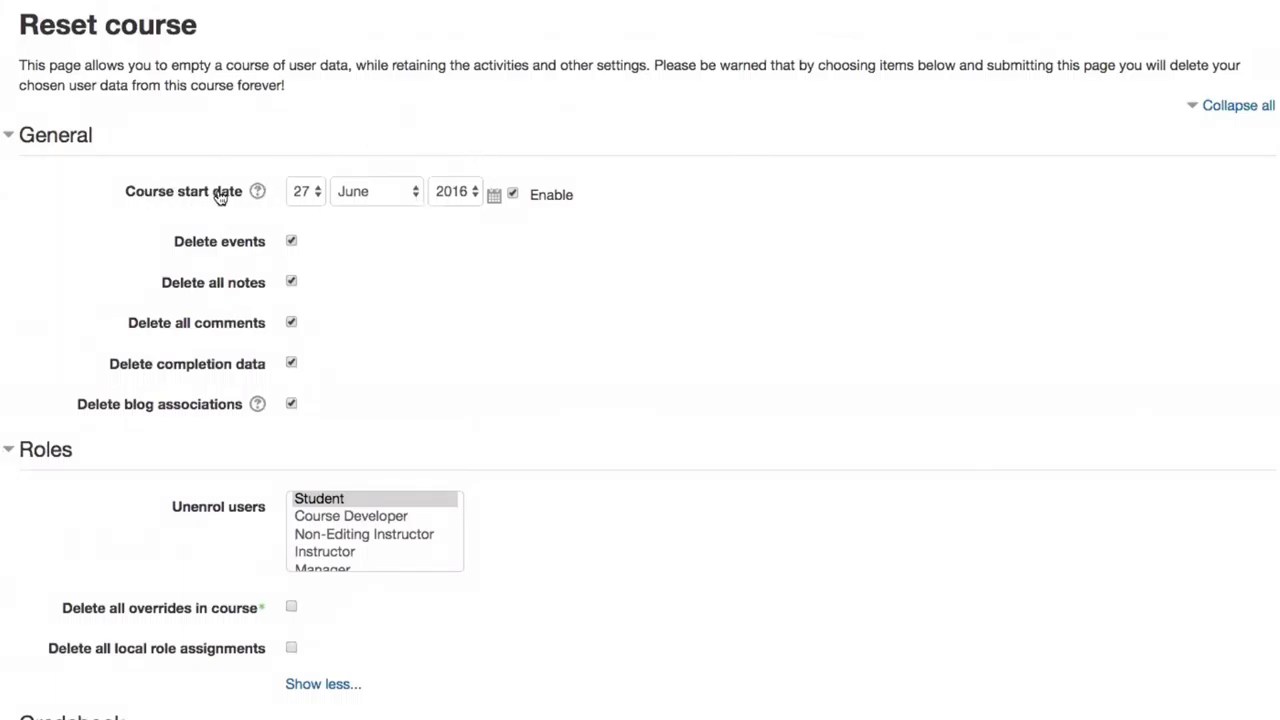
mouse_move(232, 192)
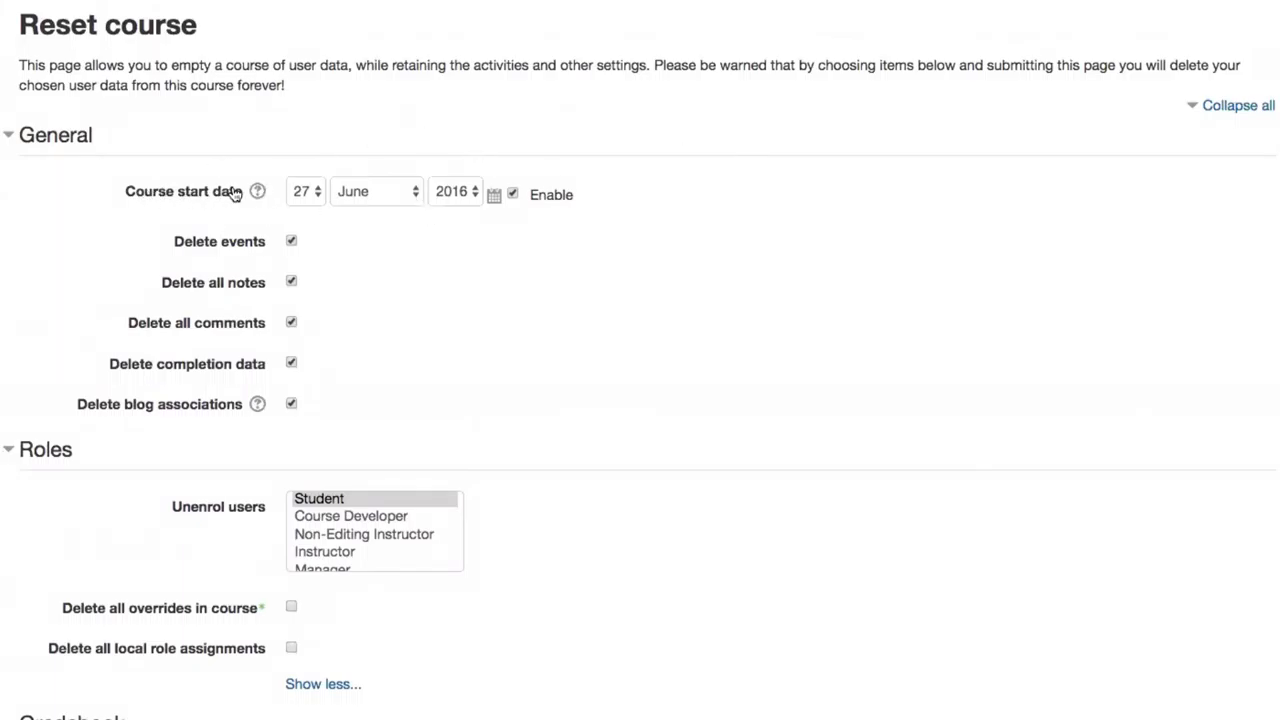
mouse_move(712, 180)
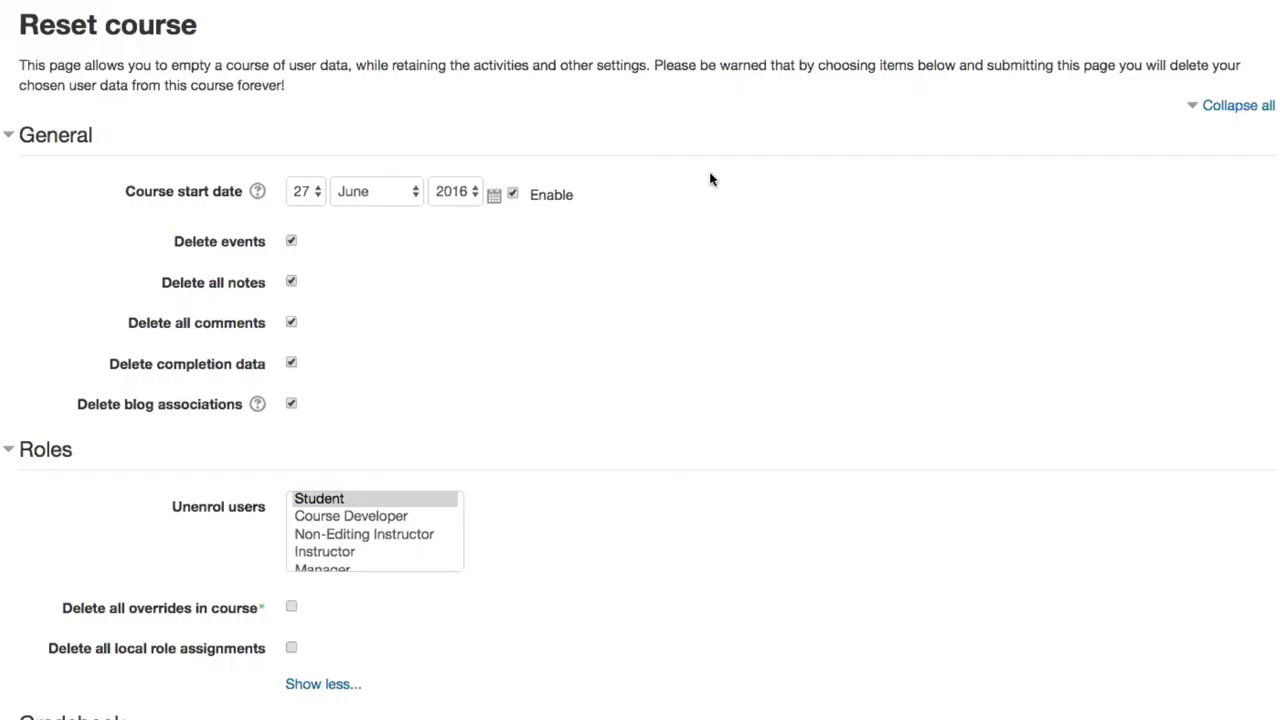
mouse_move(714, 180)
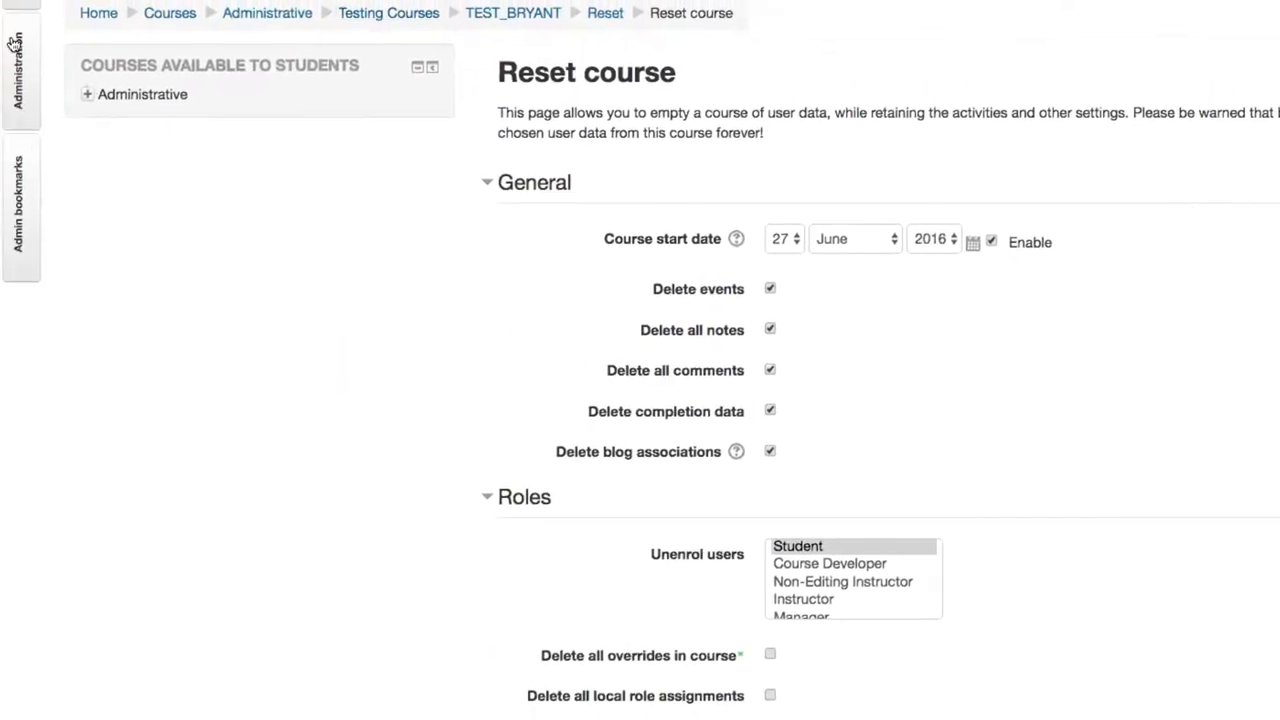
left_click(18, 70)
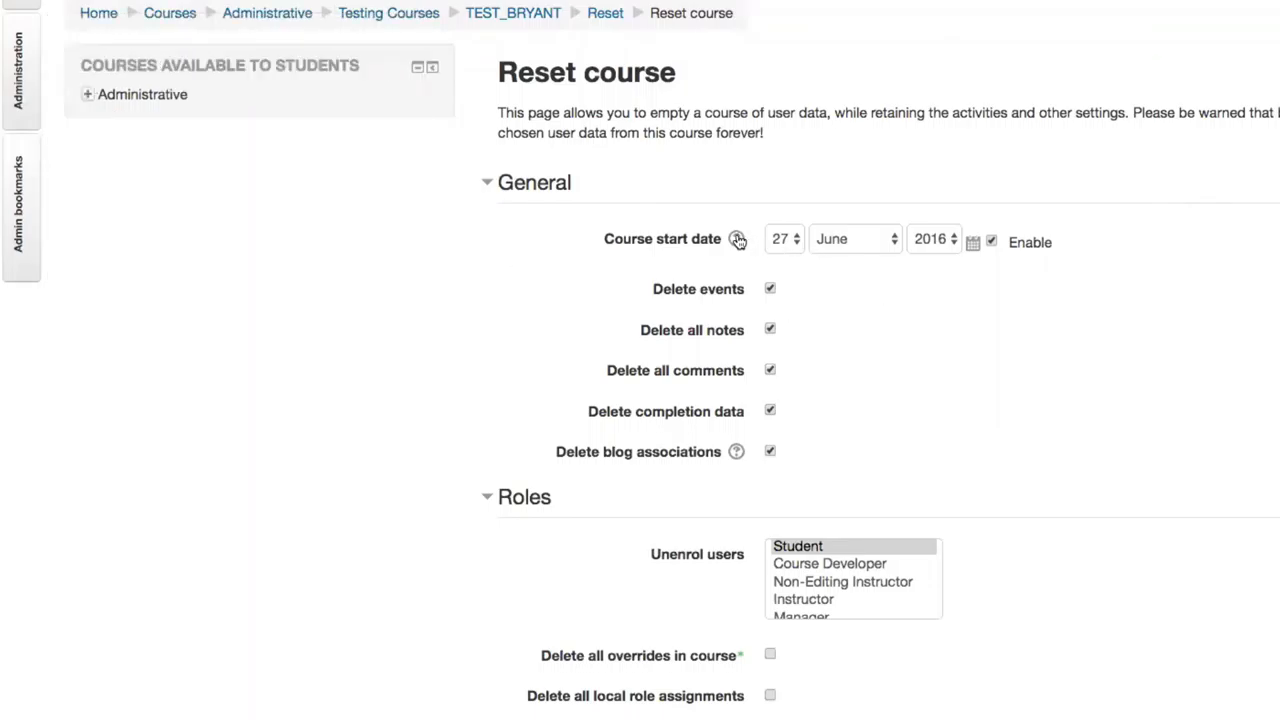
left_click(736, 240)
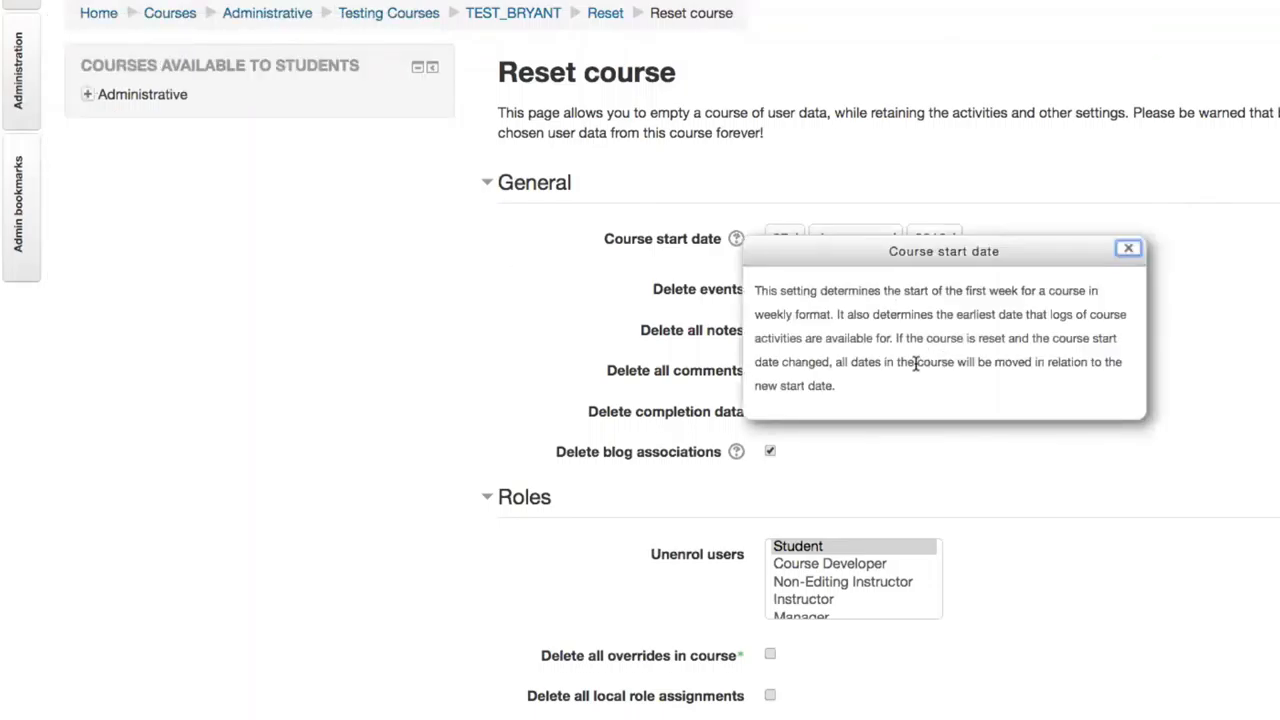
mouse_move(984, 366)
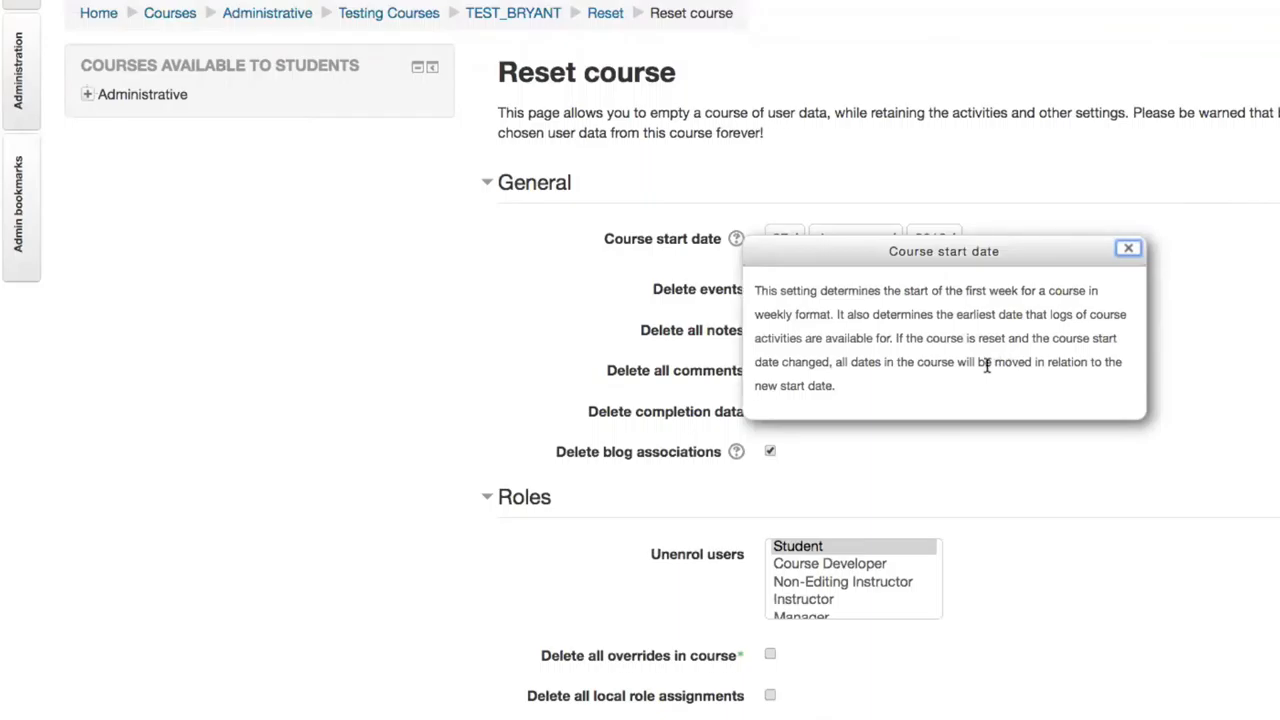
left_click(1128, 248)
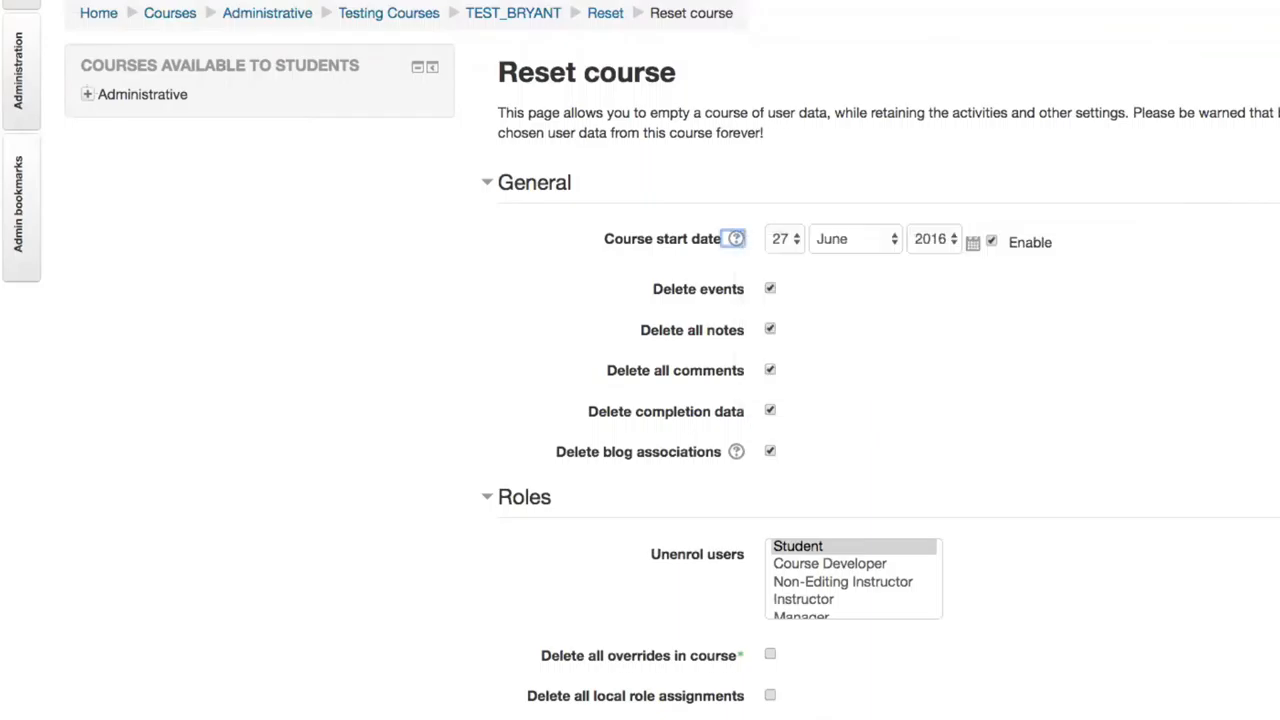
mouse_move(616, 256)
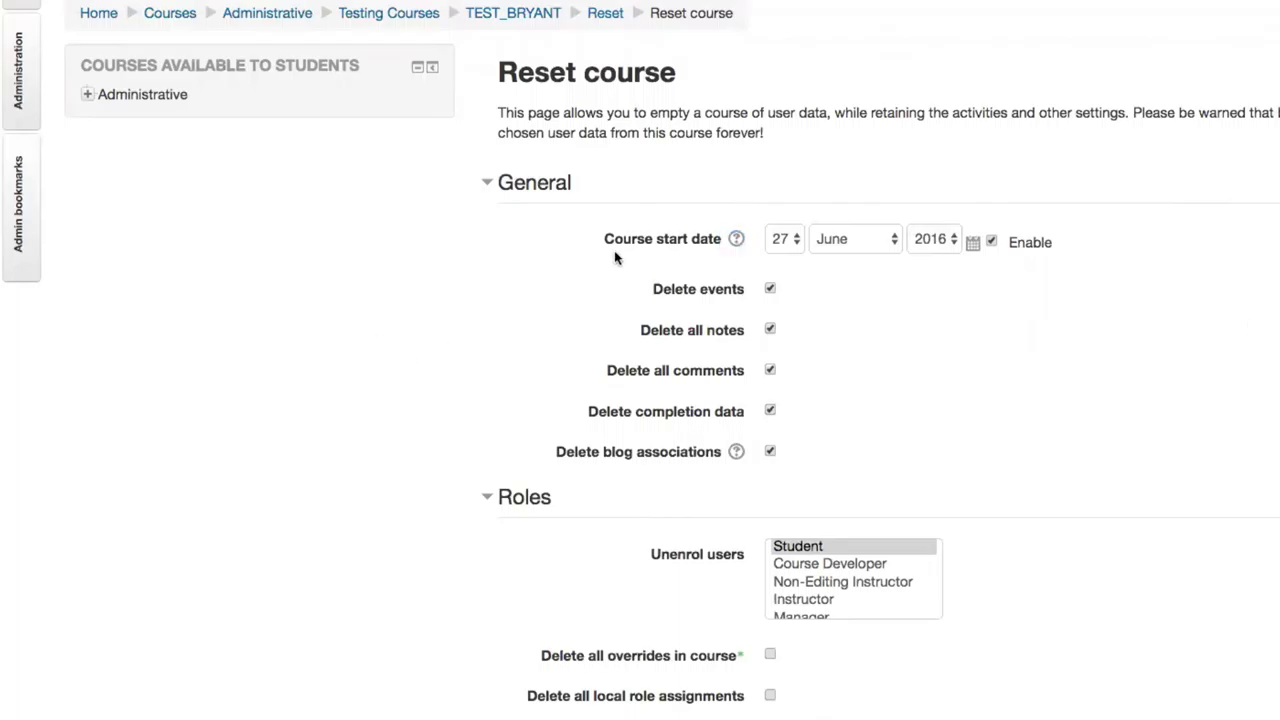